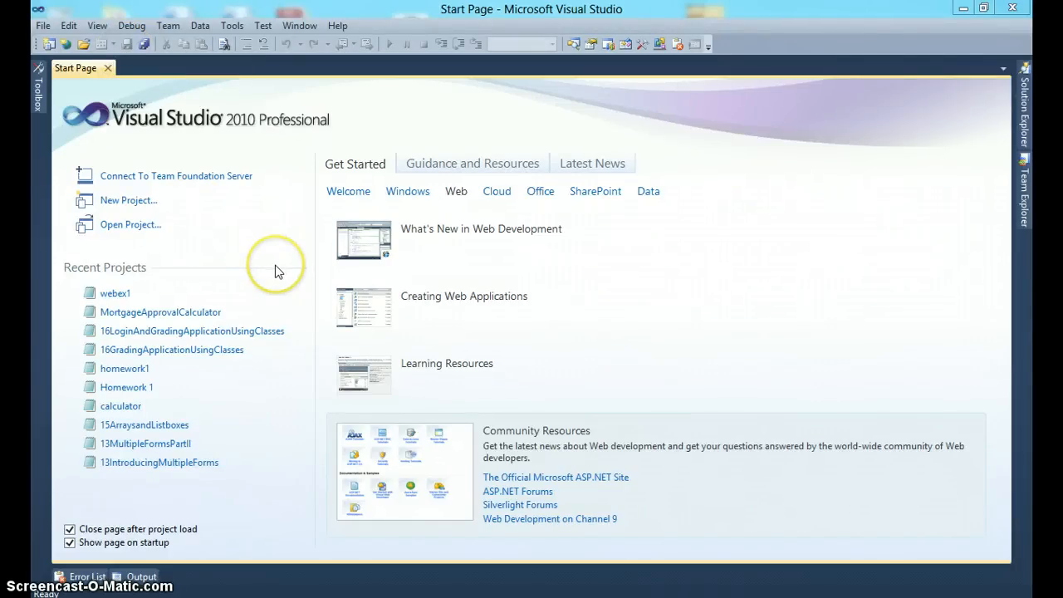
pyautogui.moveTo(281, 268)
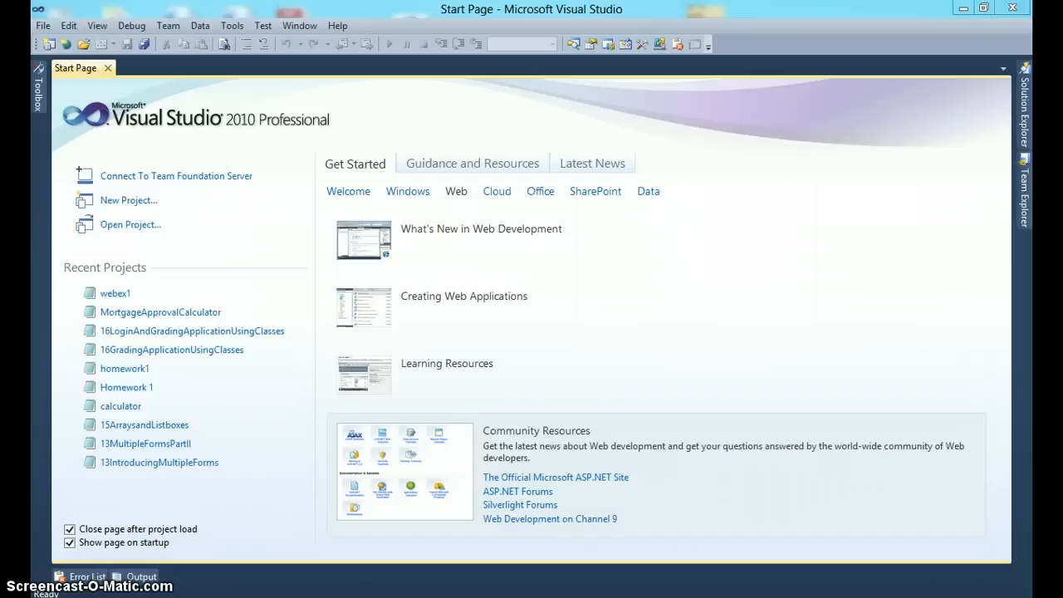
pyautogui.moveTo(72, 212)
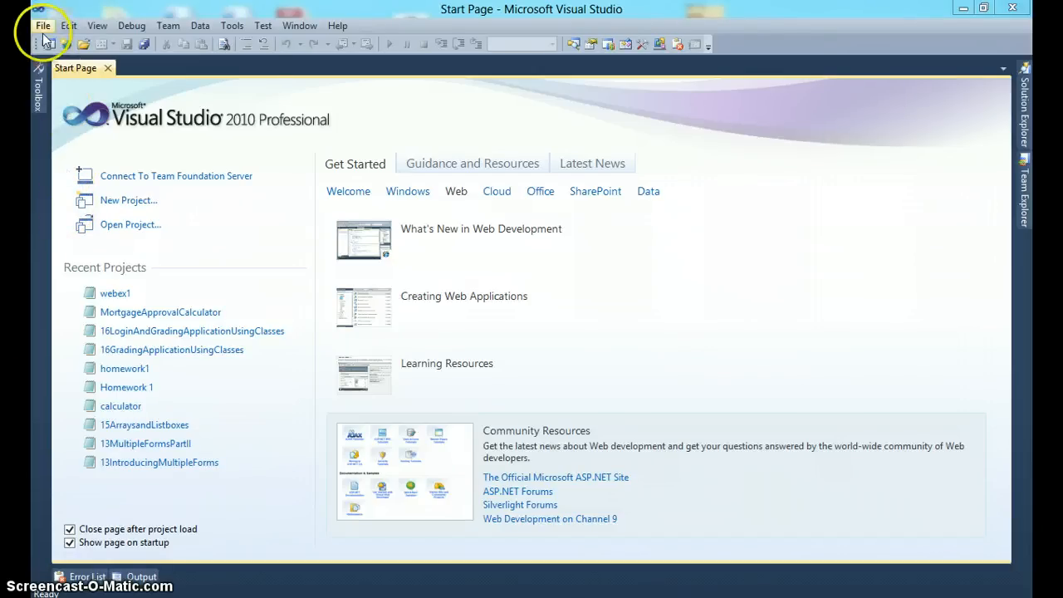
# Bring up the File menu from the Visual Studio Start Page.
pyautogui.click(43, 25)
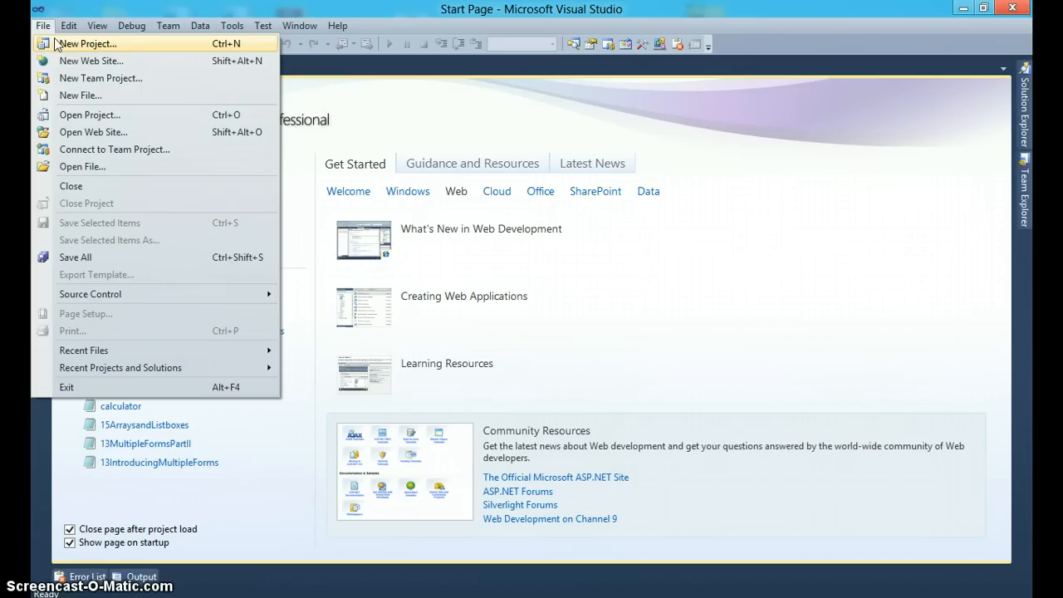
# Create a Windows Forms Application project named KilometerConverterApplication.
pyautogui.click(80, 45)
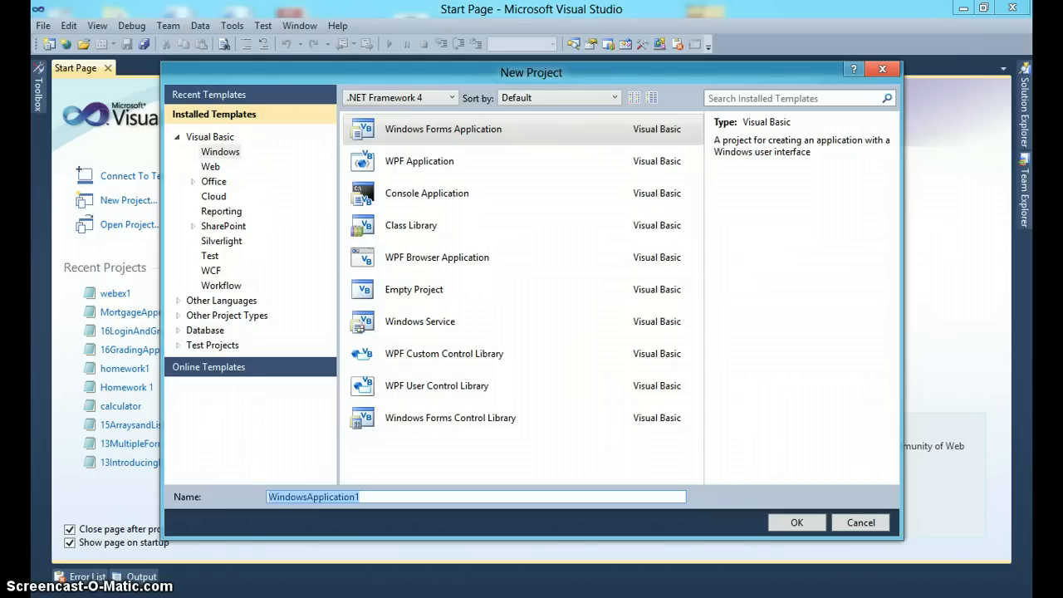
pyautogui.write('K')
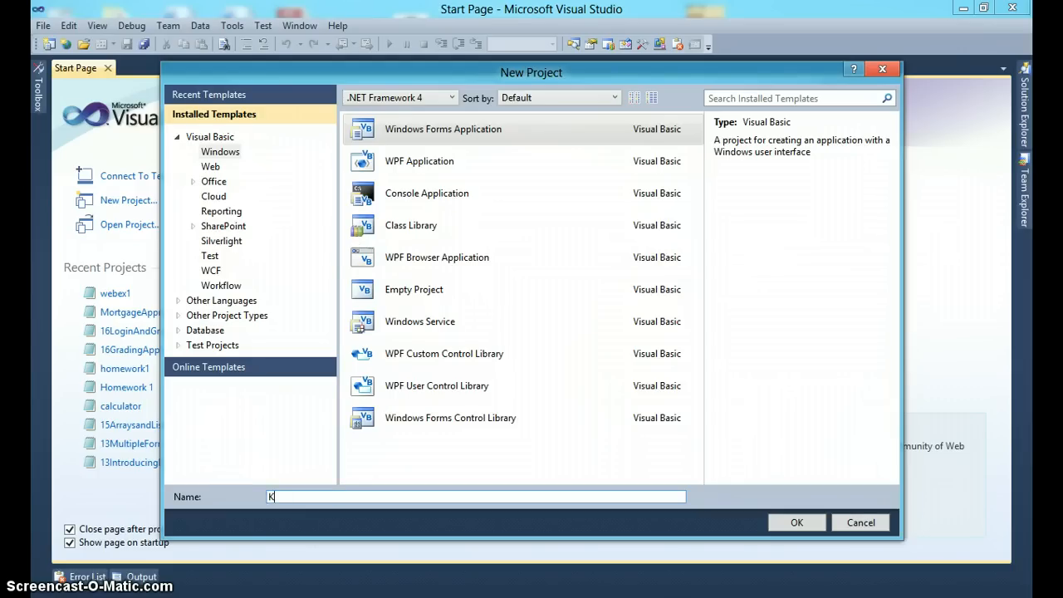
pyautogui.write('ilometer')
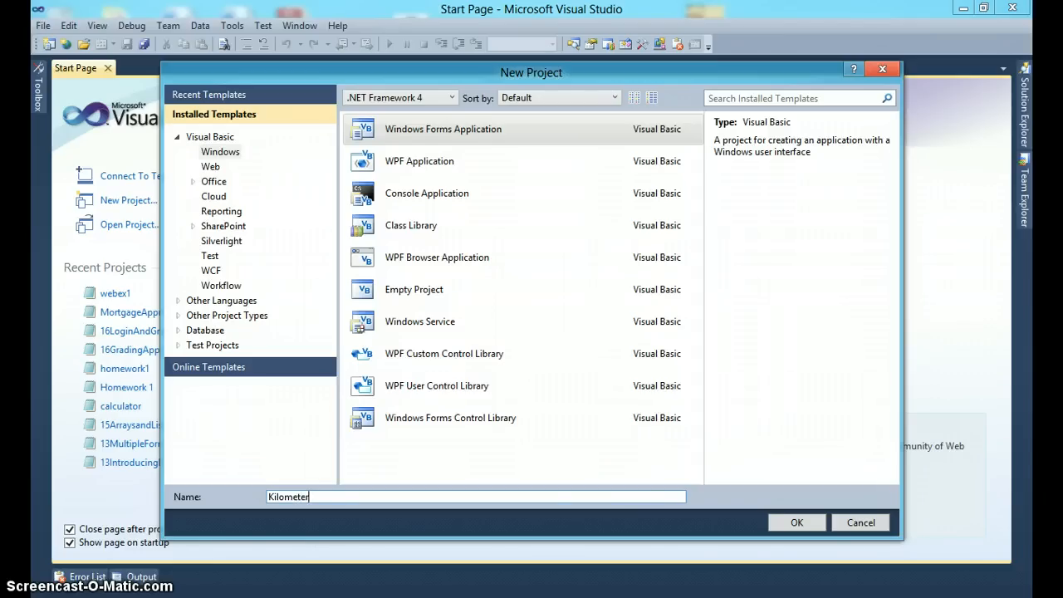
pyautogui.write('ConverterA')
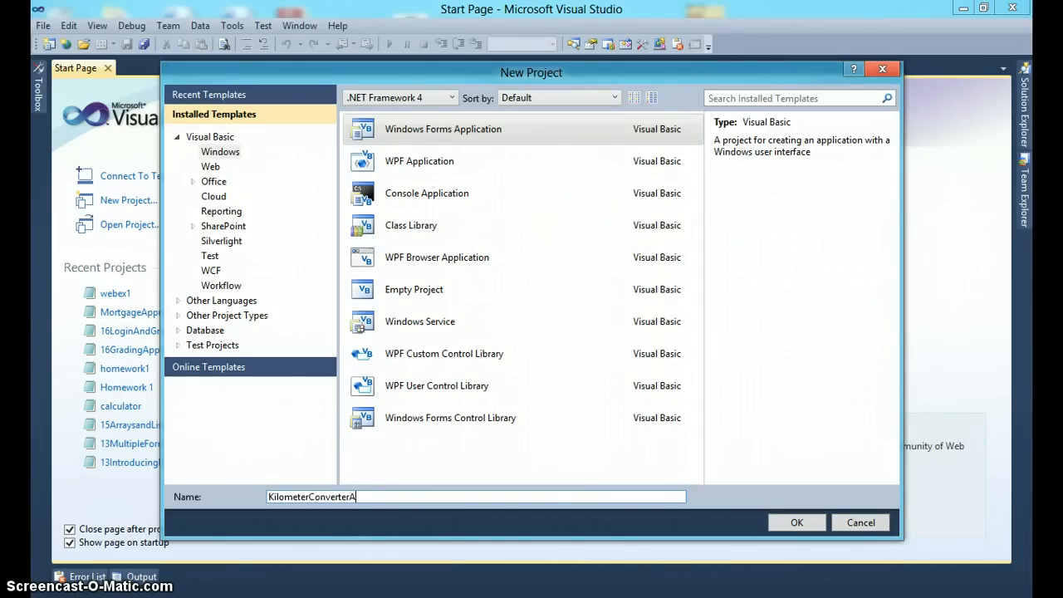
pyautogui.click(798, 521)
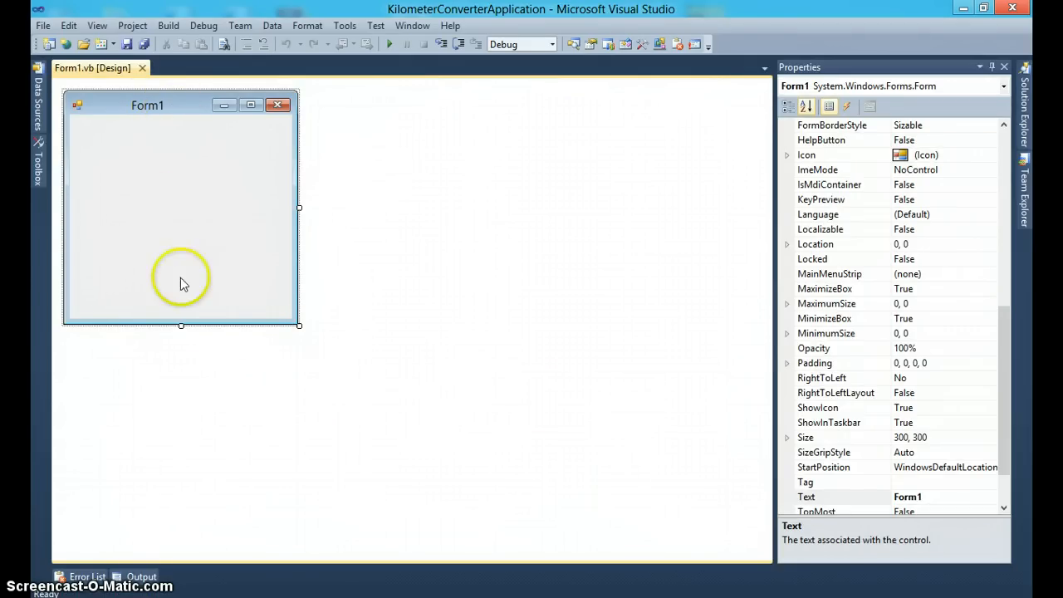
pyautogui.moveTo(258, 213)
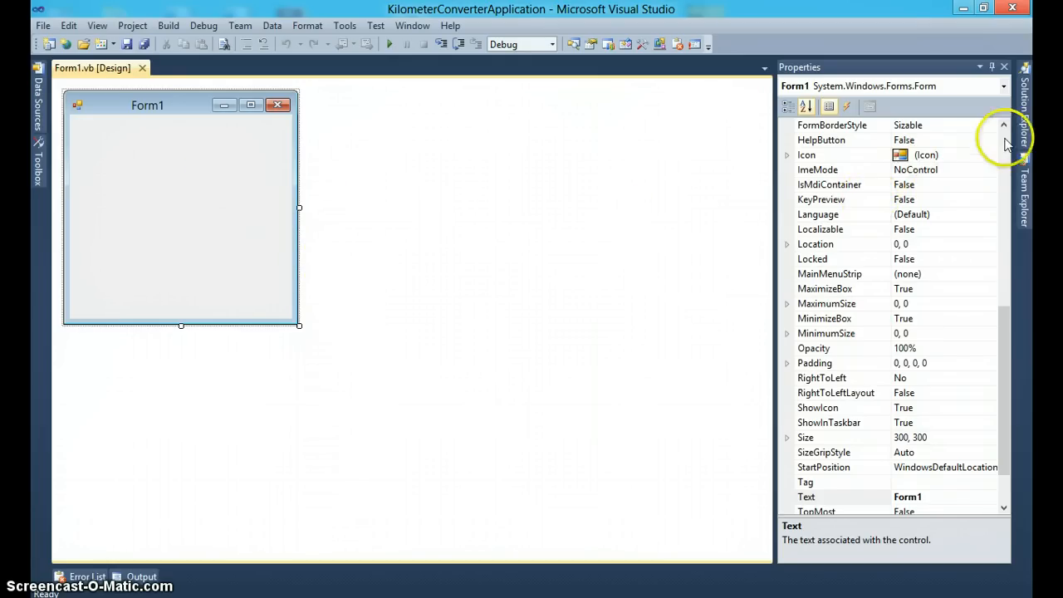
pyautogui.moveTo(947, 78)
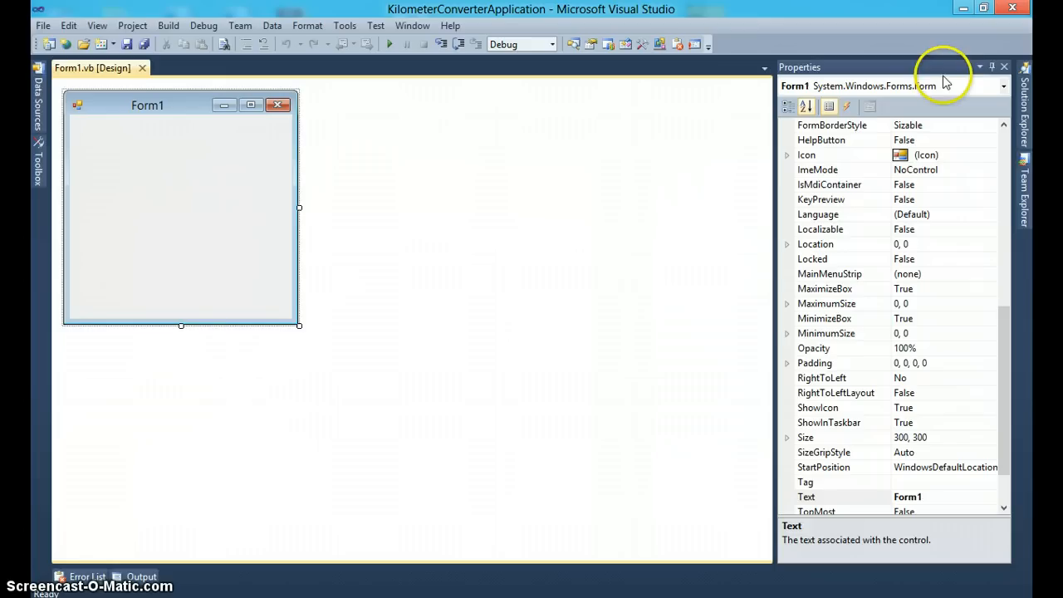
pyautogui.moveTo(920, 73)
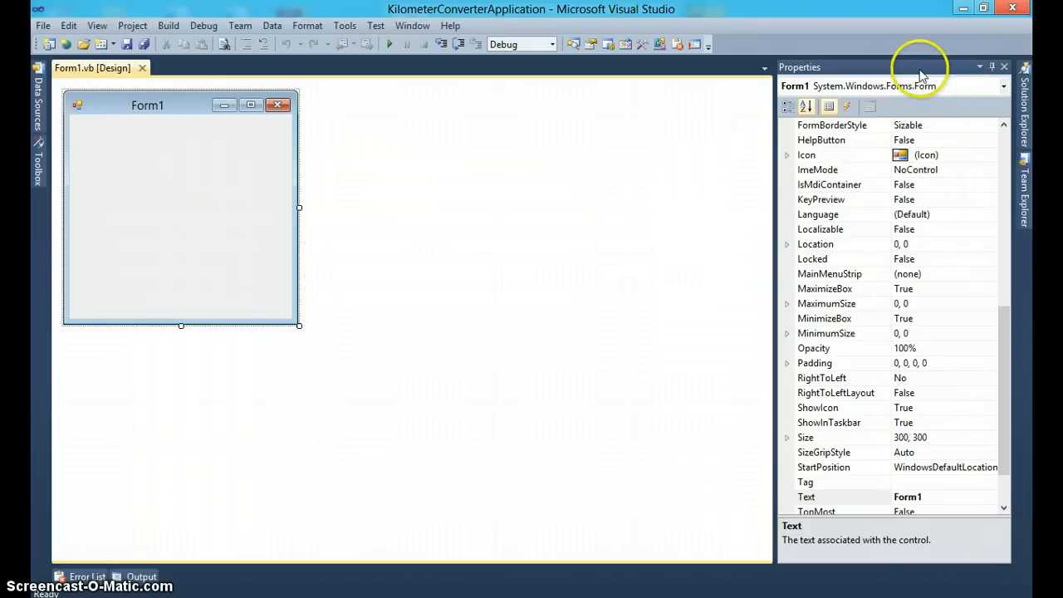
pyautogui.moveTo(422, 150)
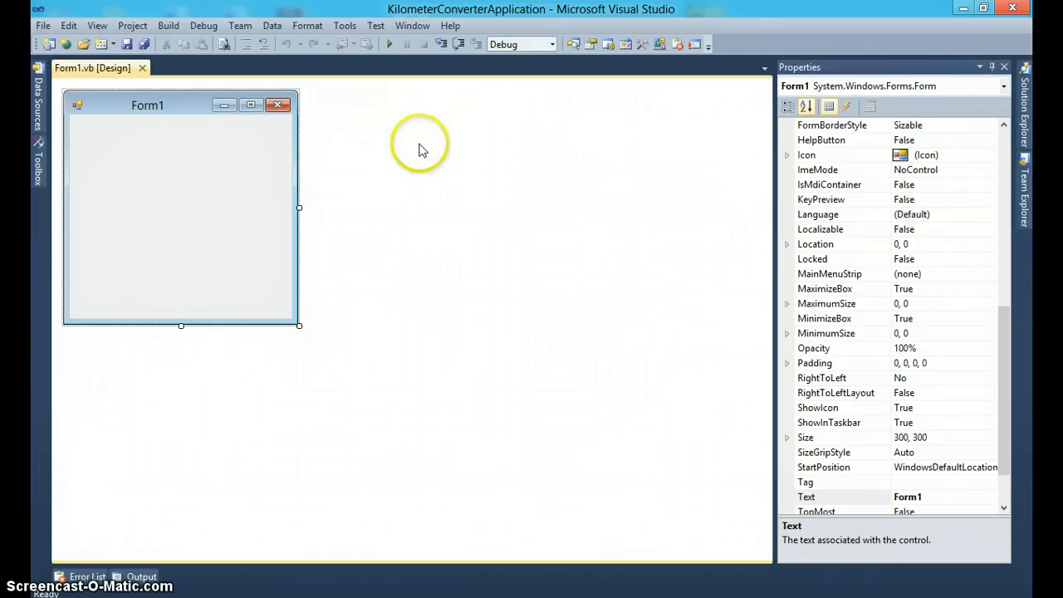
pyautogui.moveTo(407, 158)
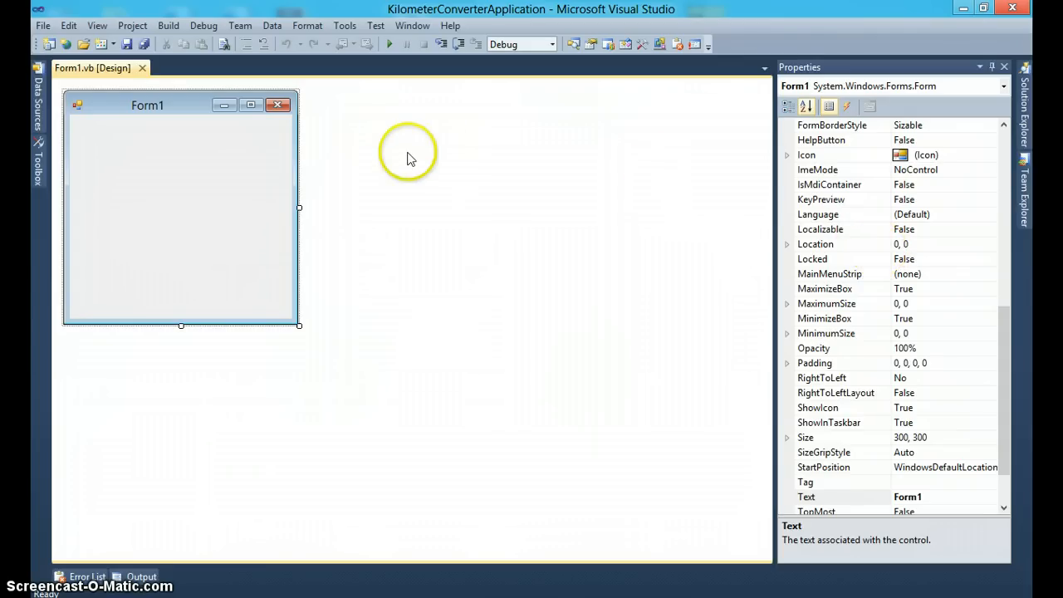
pyautogui.moveTo(574, 196)
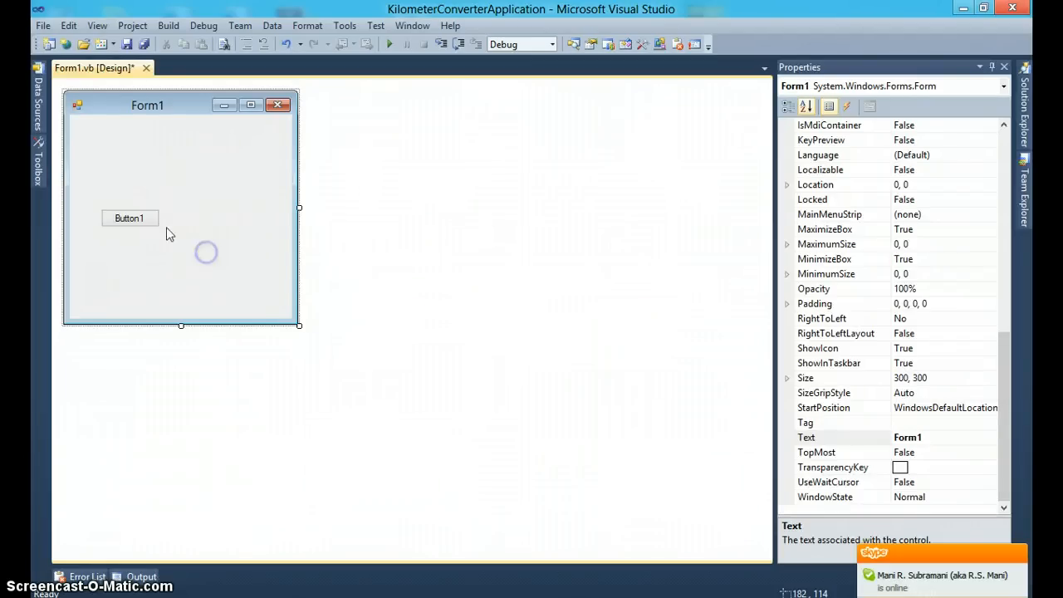
# Place a Label1 above Button1 on the widened Form1 and select the new label.
pyautogui.click(130, 218)
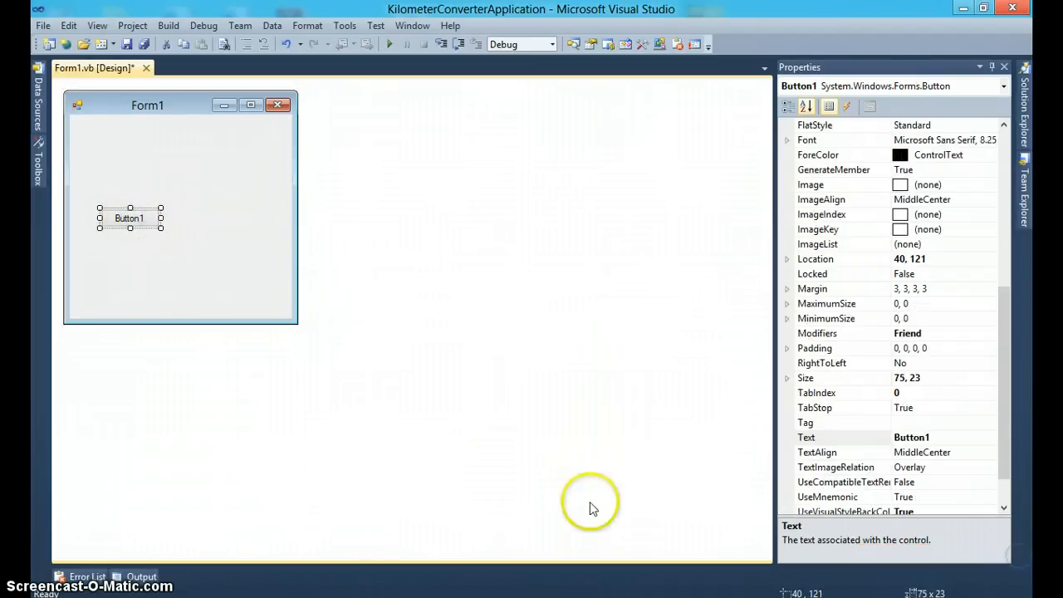
pyautogui.moveTo(1003, 332)
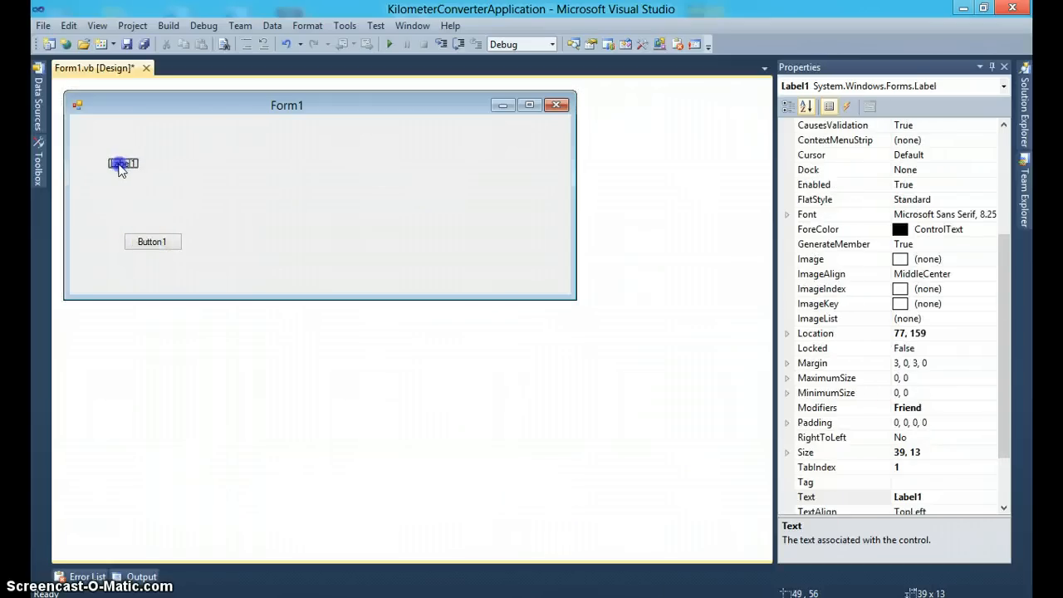
pyautogui.click(152, 243)
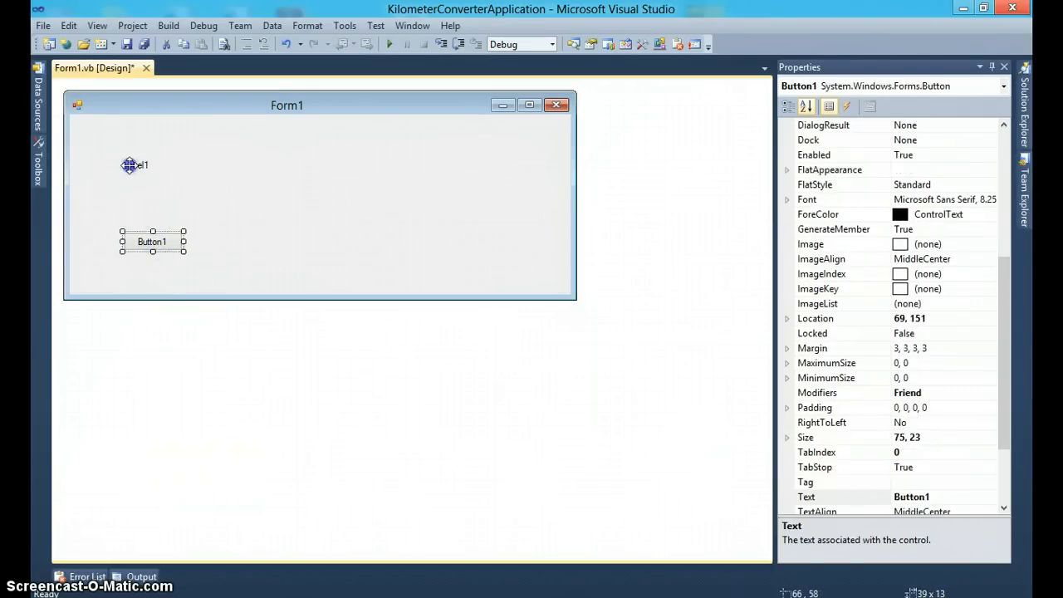
pyautogui.click(135, 164)
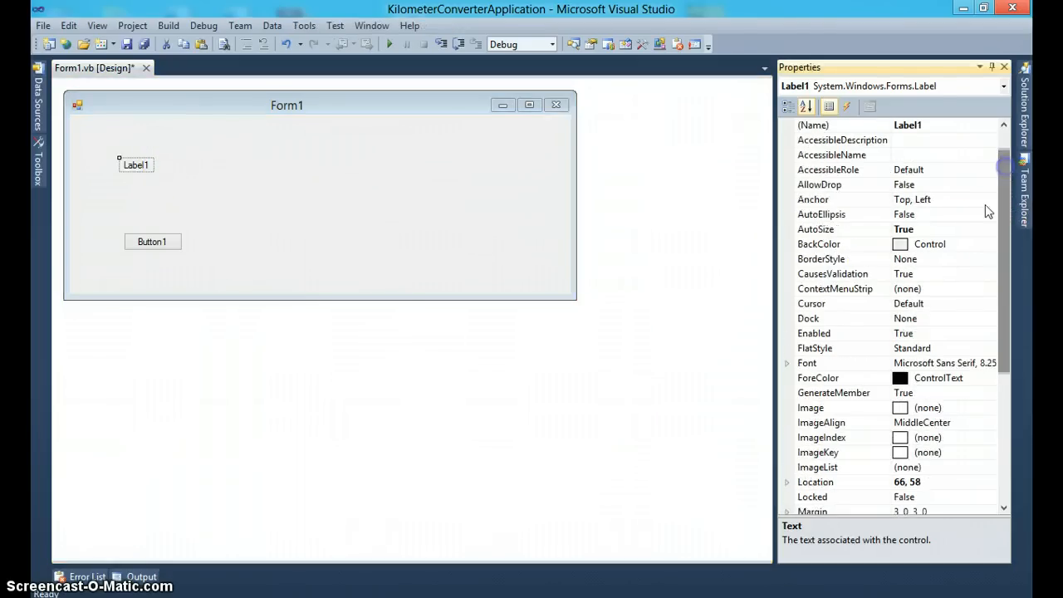
# Make the label a wide non-autosizing Fixed3D box reading "1 Kilometer = ?".
pyautogui.click(990, 229)
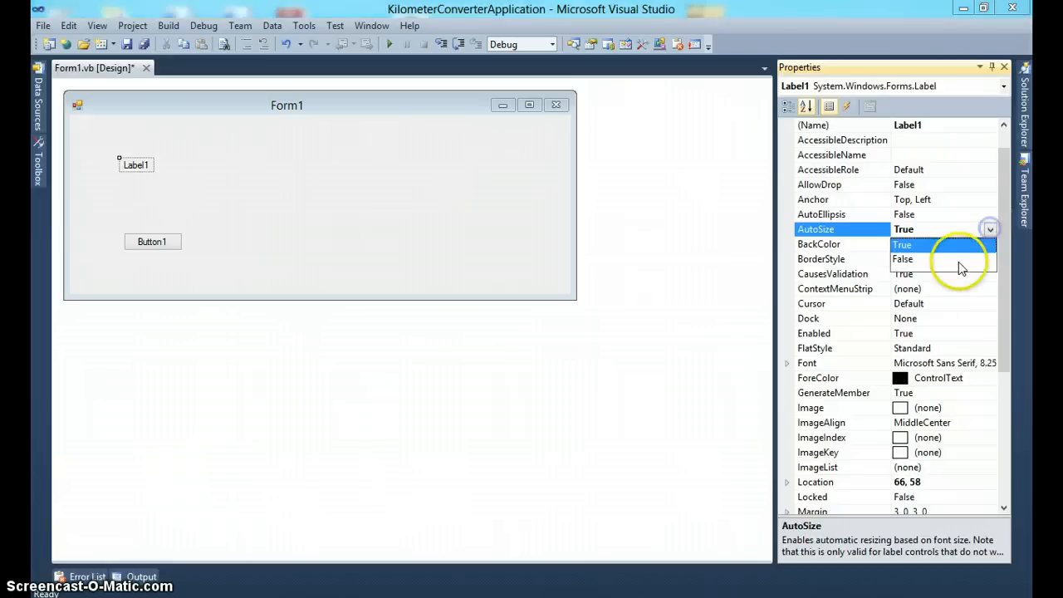
pyautogui.click(902, 259)
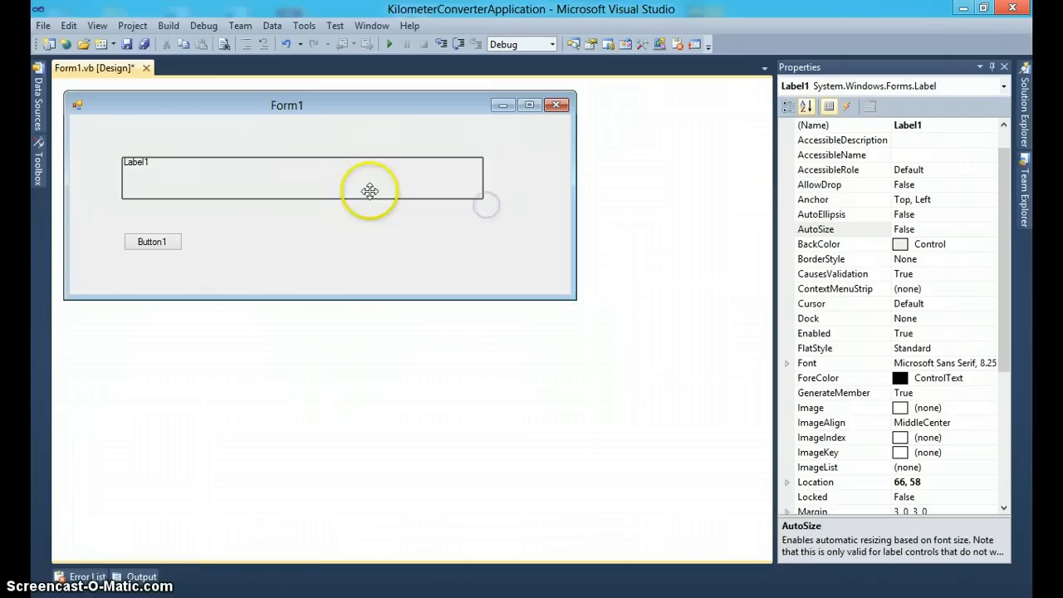
pyautogui.moveTo(369, 191); pyautogui.dragTo(369, 162)
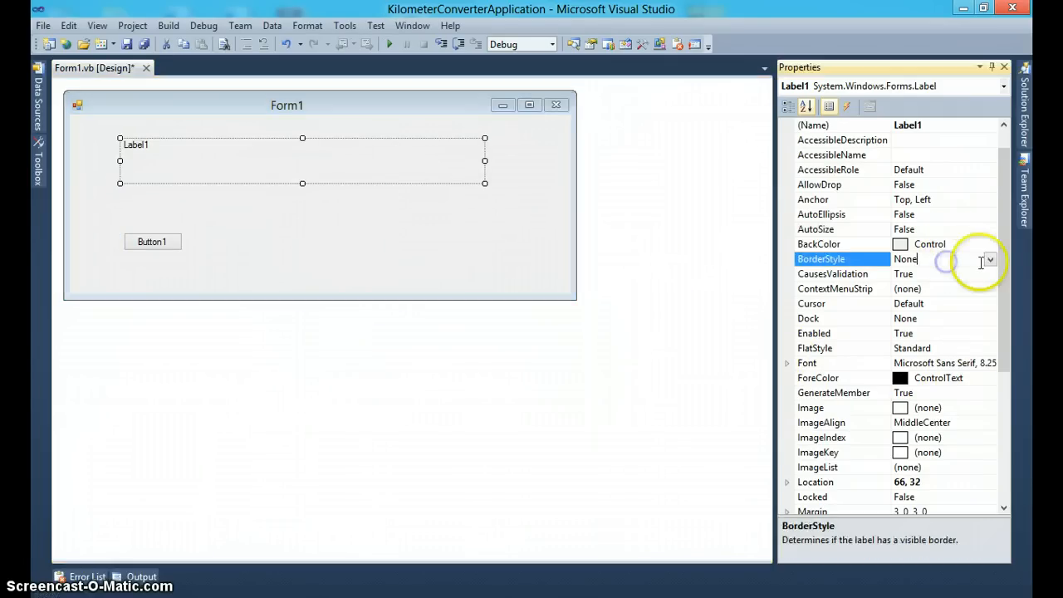
pyautogui.click(990, 259)
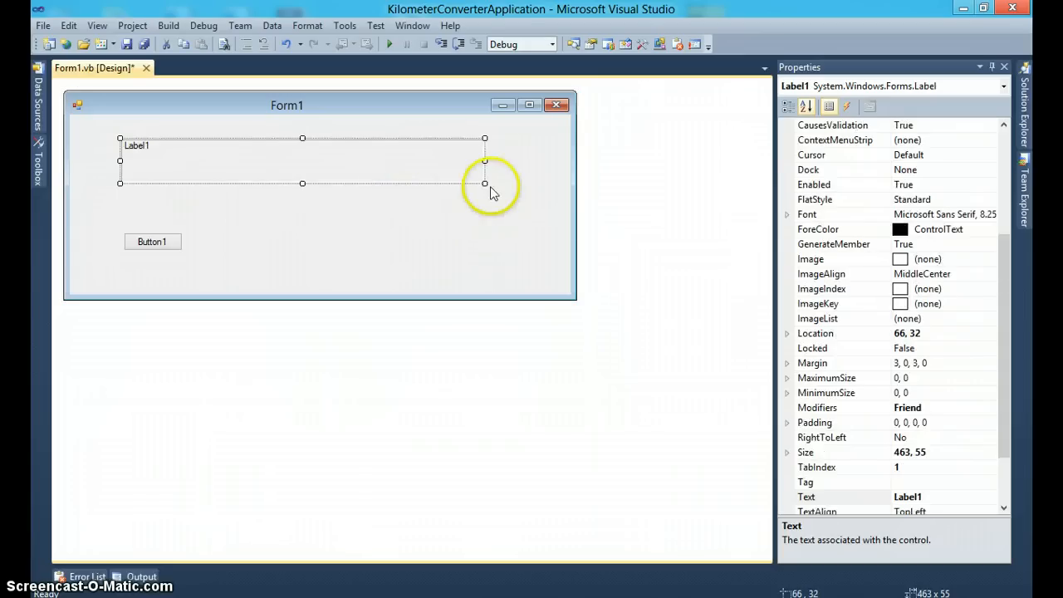
pyautogui.moveTo(485, 183); pyautogui.dragTo(508, 186)
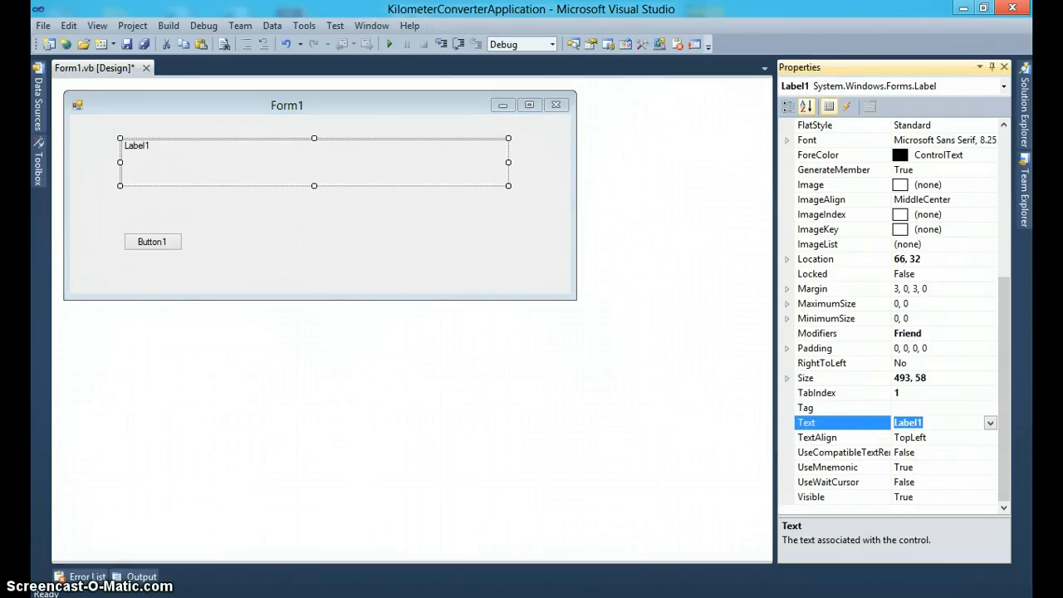
pyautogui.write('1 Kil')
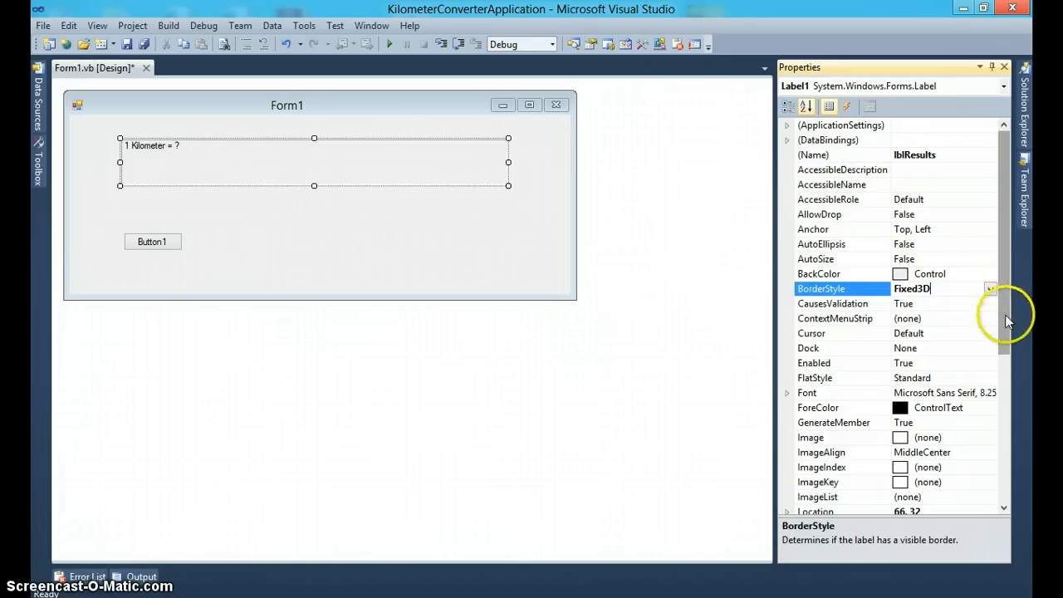
# Set lblResults to 18-point font with TextAlign MiddleCenter.
pyautogui.click(987, 392)
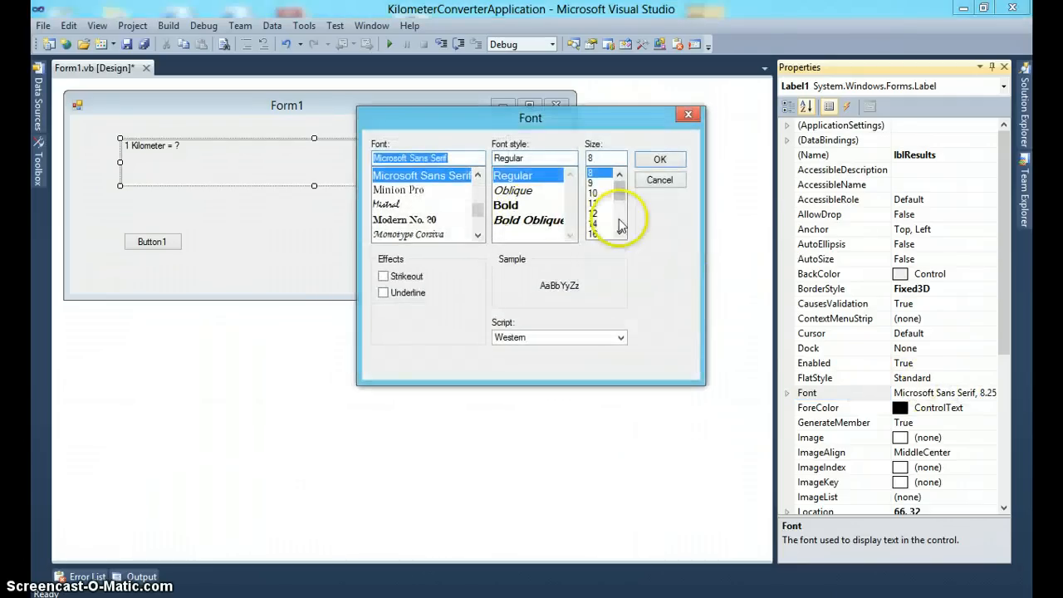
pyautogui.click(599, 232)
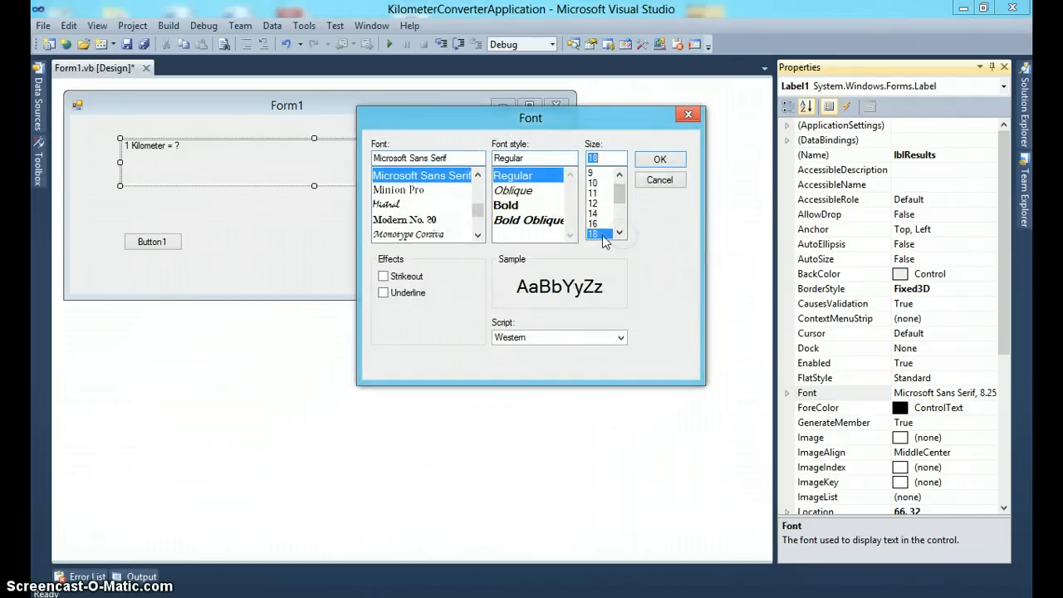
pyautogui.click(658, 159)
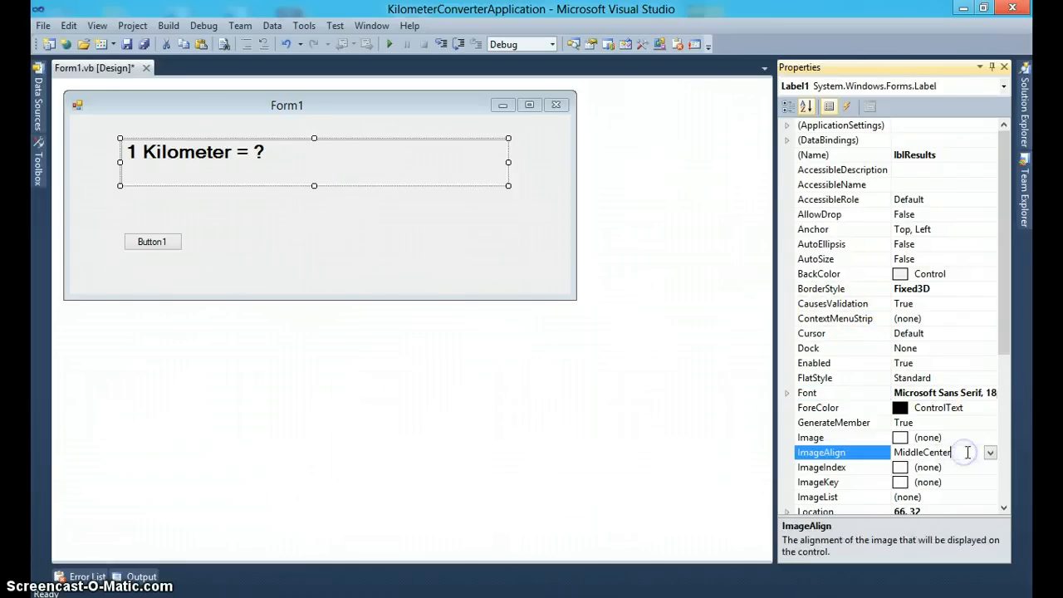
pyautogui.scroll(-3)
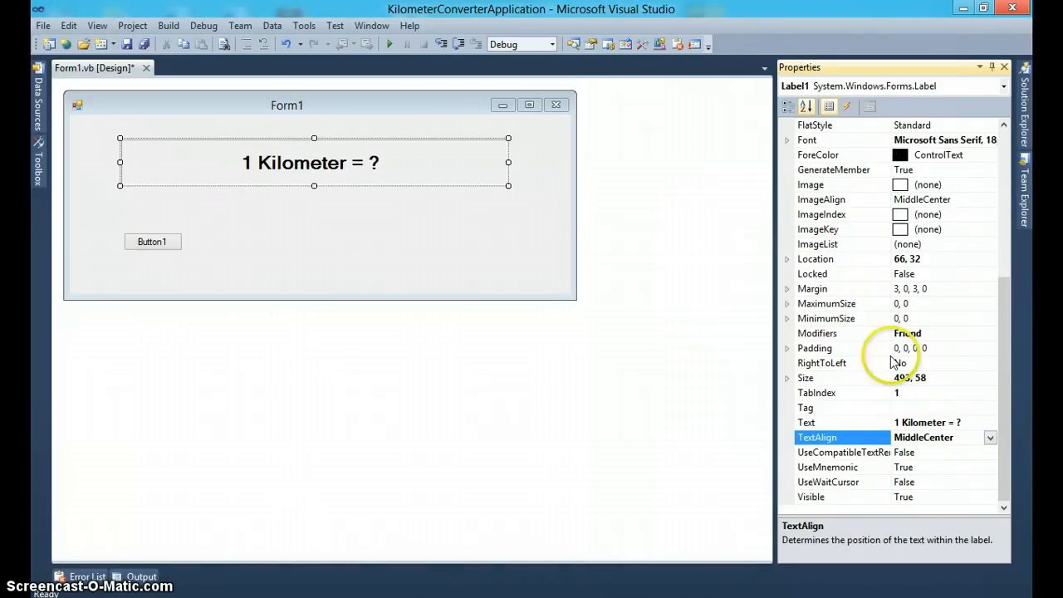
pyautogui.click(986, 438)
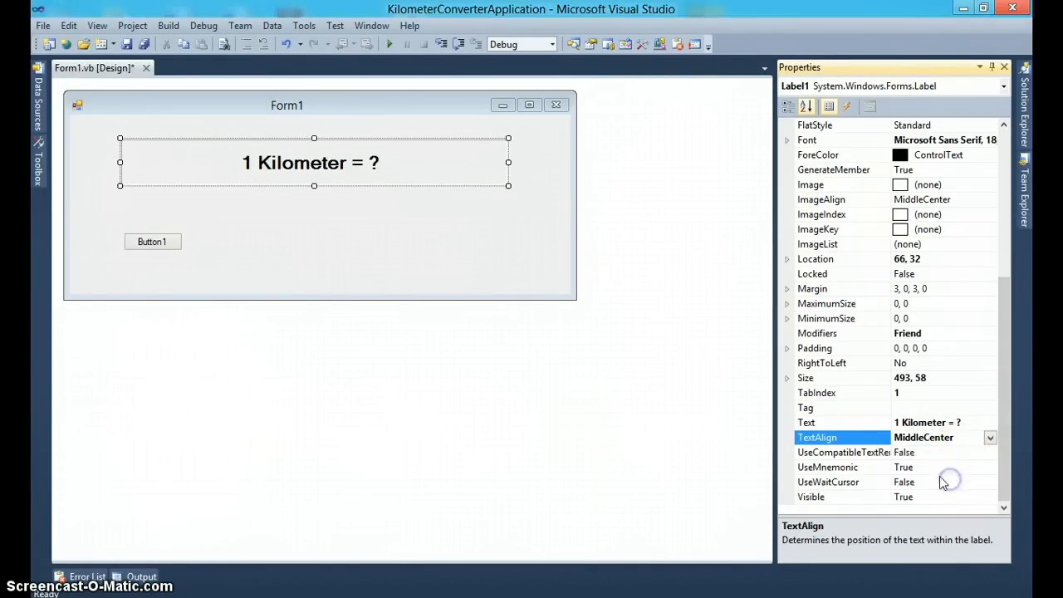
pyautogui.click(283, 239)
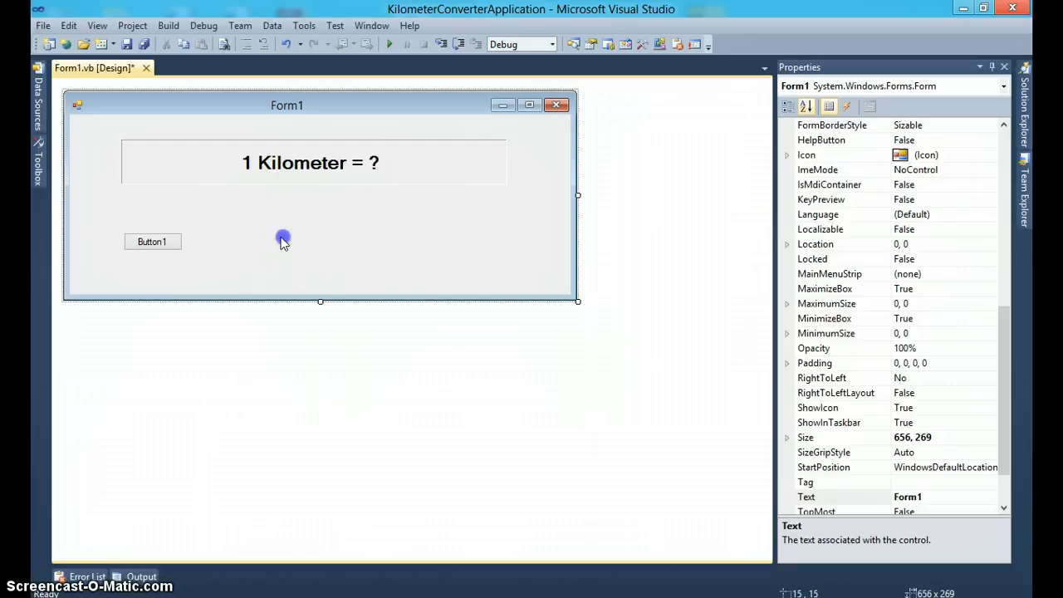
# Enlarge Button1 under the label and caption it Inches.
pyautogui.click(153, 241)
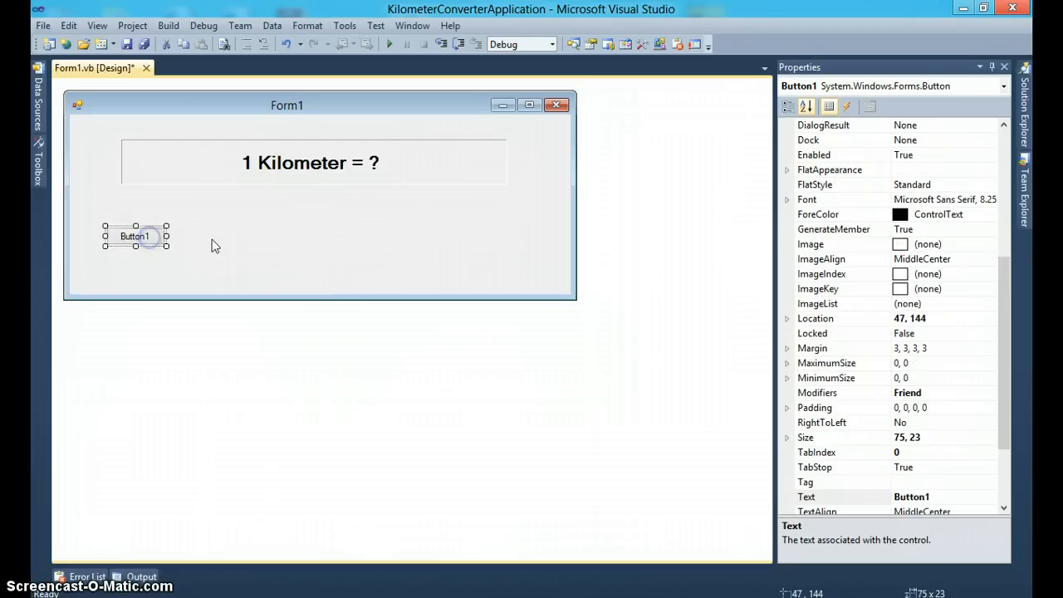
pyautogui.moveTo(166, 246); pyautogui.dragTo(224, 269)
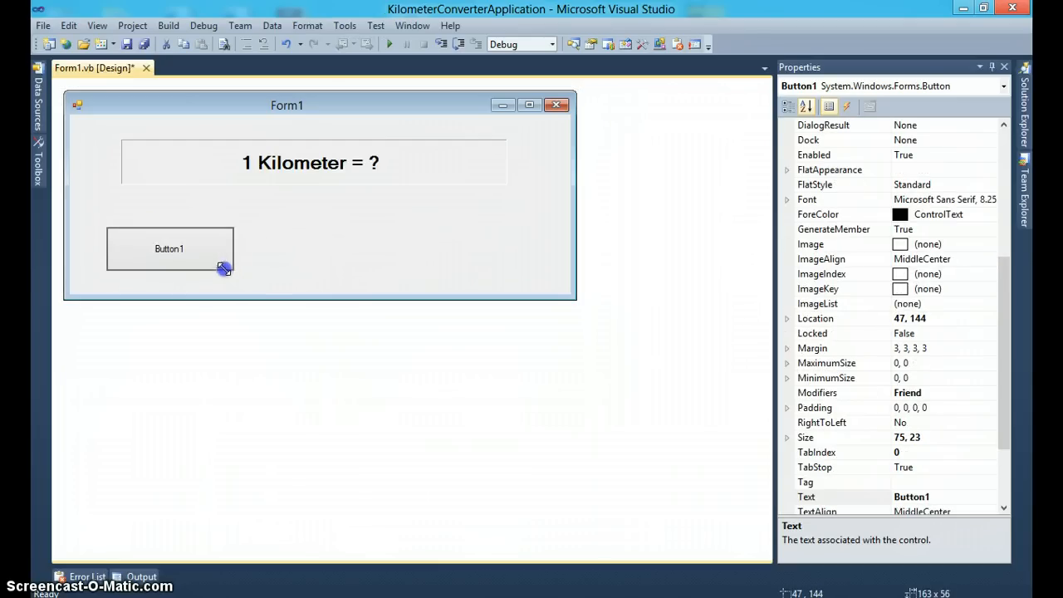
pyautogui.moveTo(224, 267); pyautogui.dragTo(163, 241)
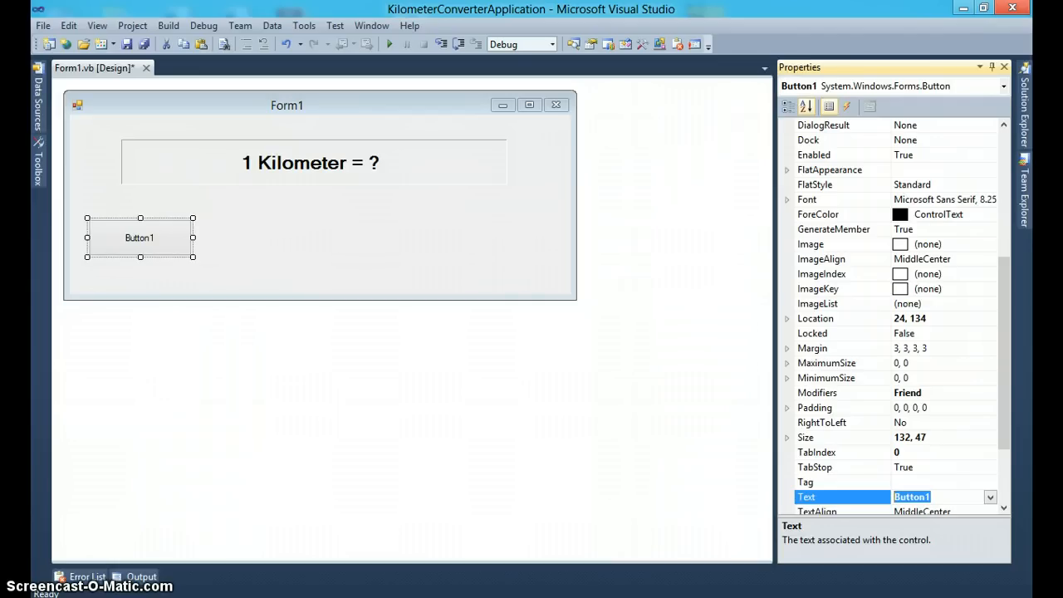
pyautogui.write('Inches')
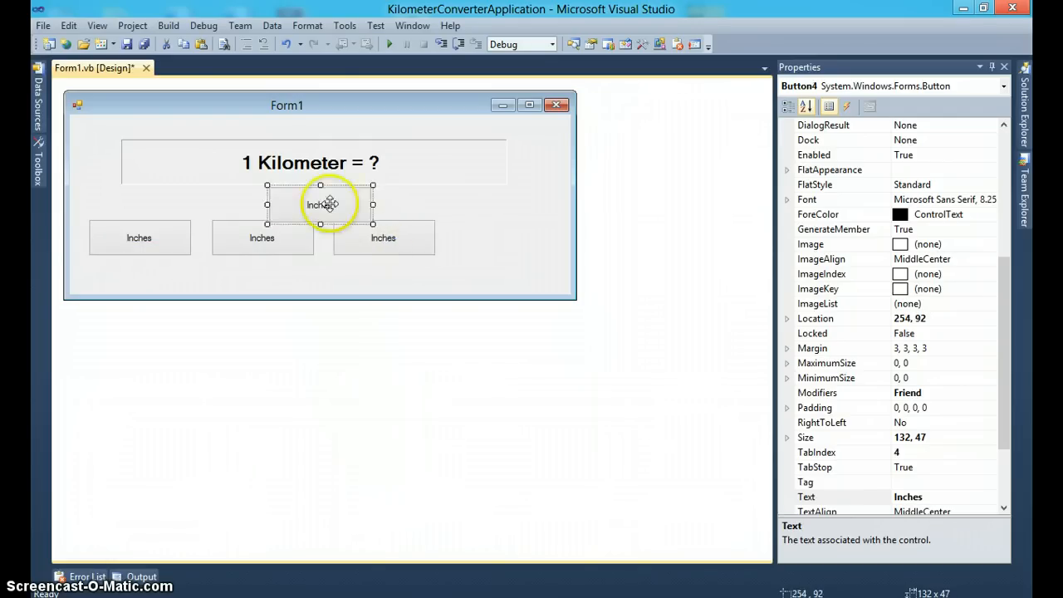
# Lay out three copies in a row captioned Yards, Miles and Feet.
pyautogui.moveTo(319, 205); pyautogui.dragTo(492, 240)
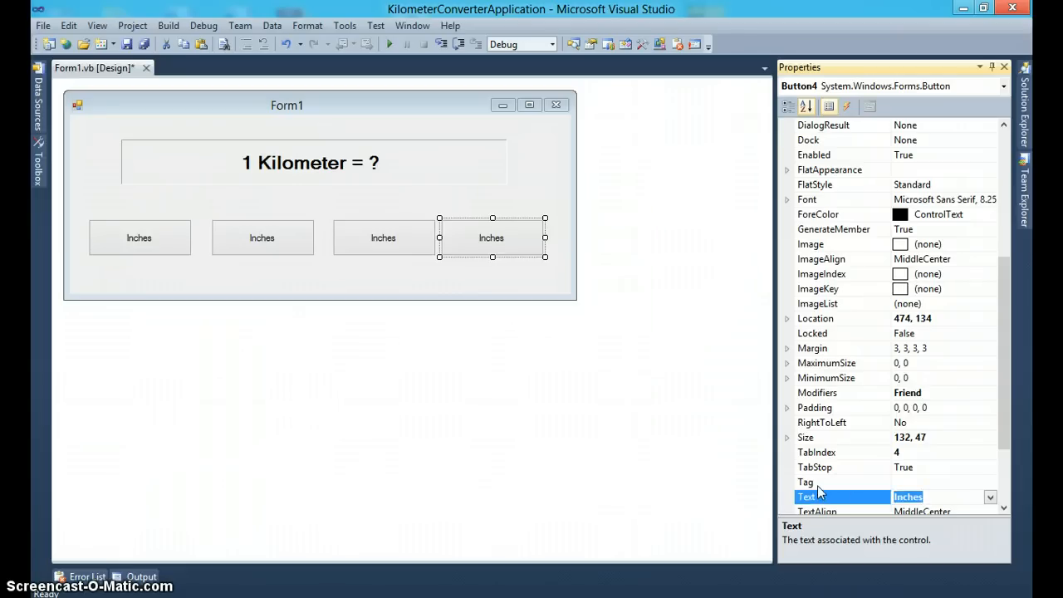
pyautogui.write('Yards')
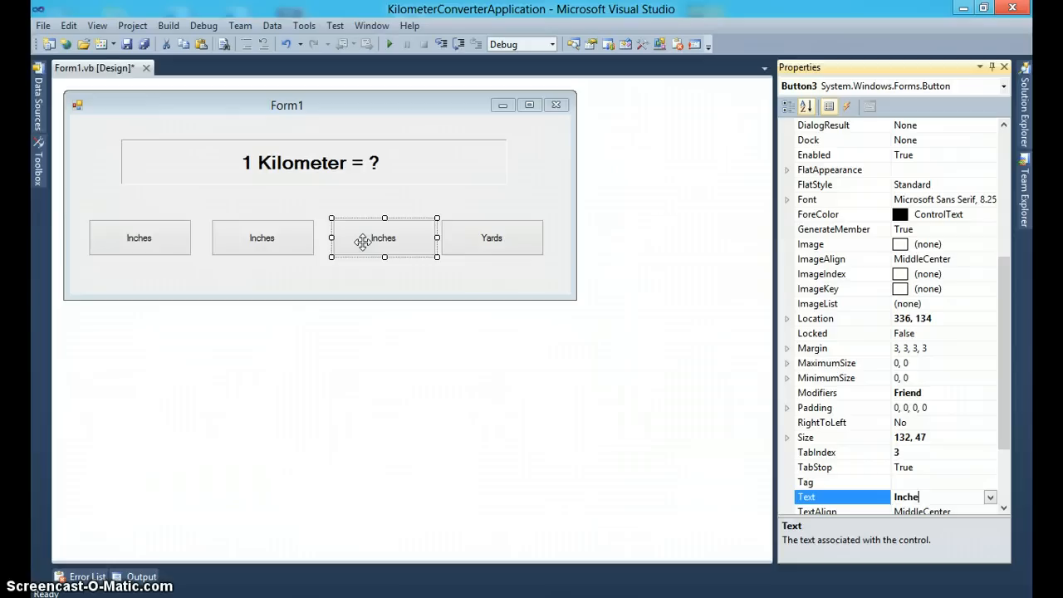
pyautogui.write('Mil')
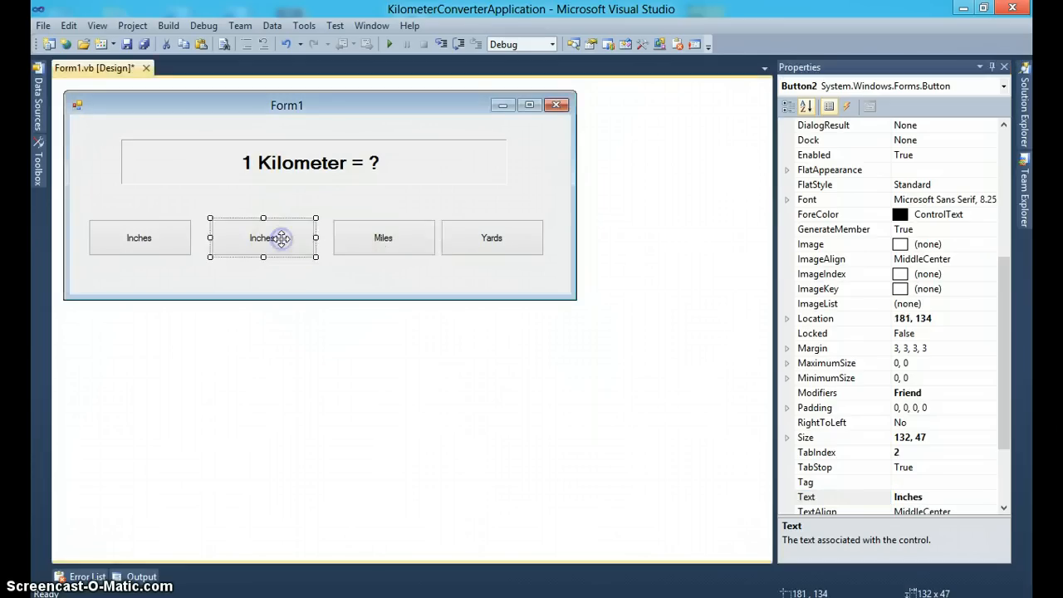
pyautogui.write('Feet')
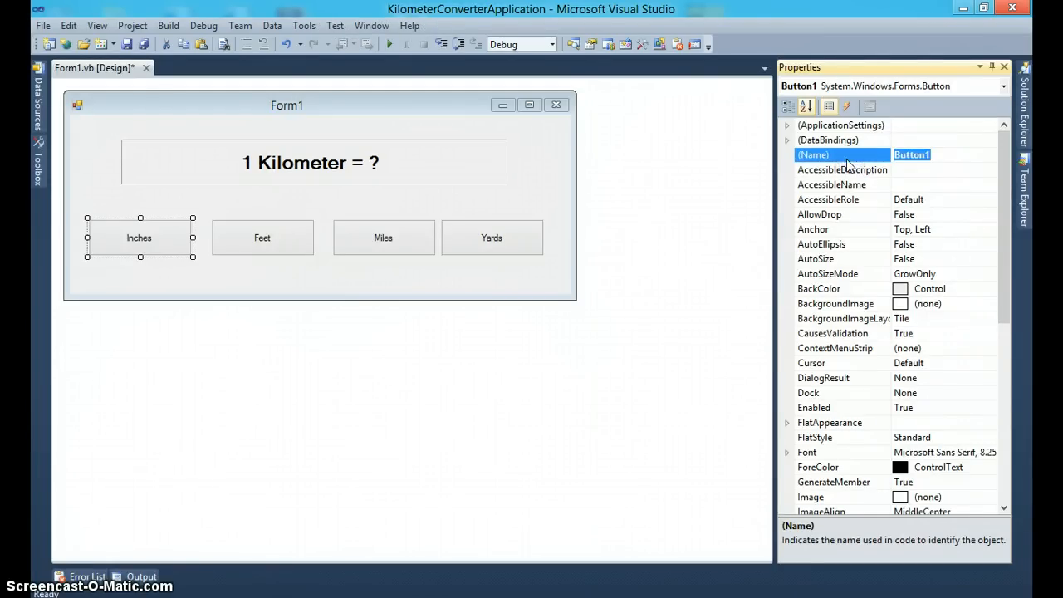
# Name the Inches, Feet and Miles buttons btnInches, btnFeet and btnMiles.
pyautogui.write('btnInche')
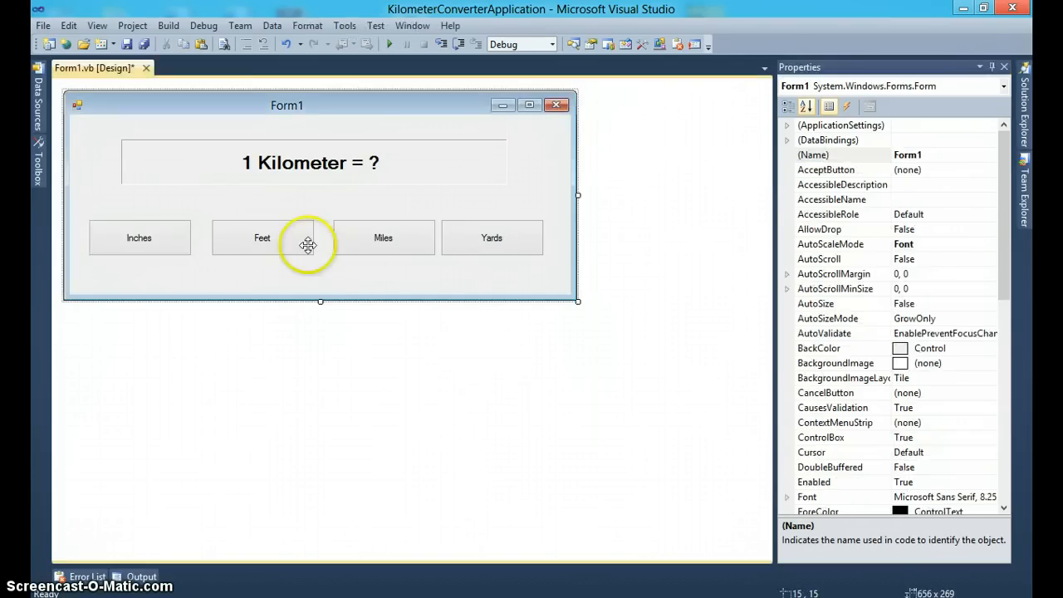
pyautogui.click(263, 238)
pyautogui.write('btnFeet')
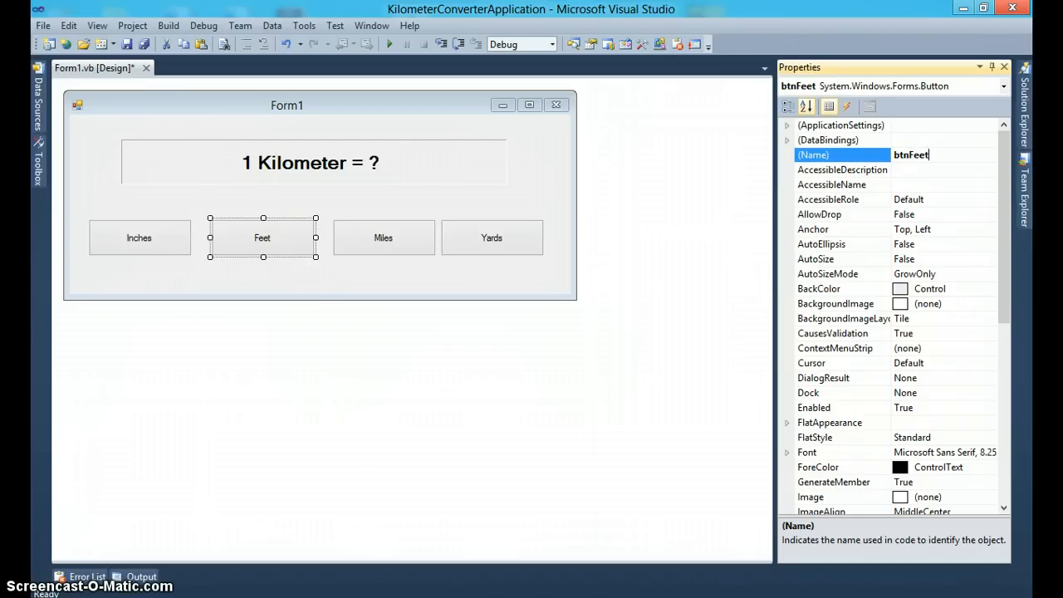
pyautogui.click(382, 237)
pyautogui.write('b')
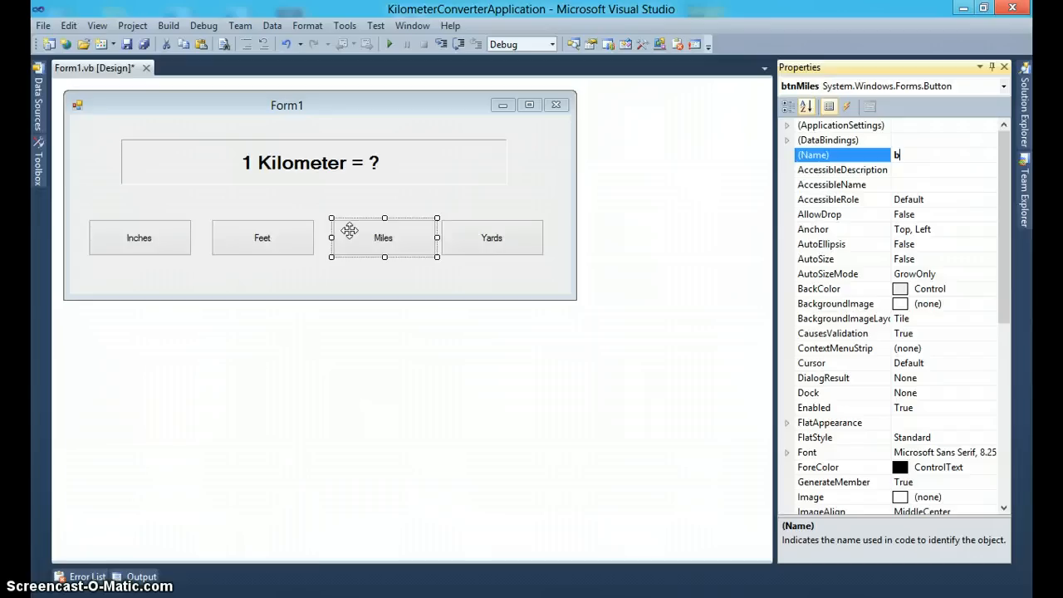
pyautogui.write('tnMiles')
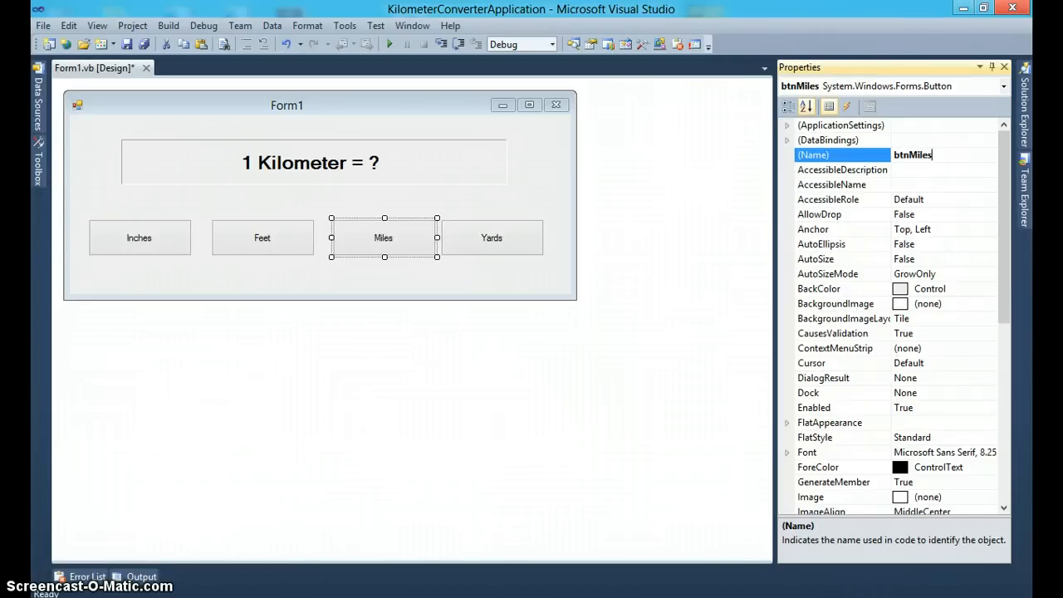
pyautogui.click(139, 237)
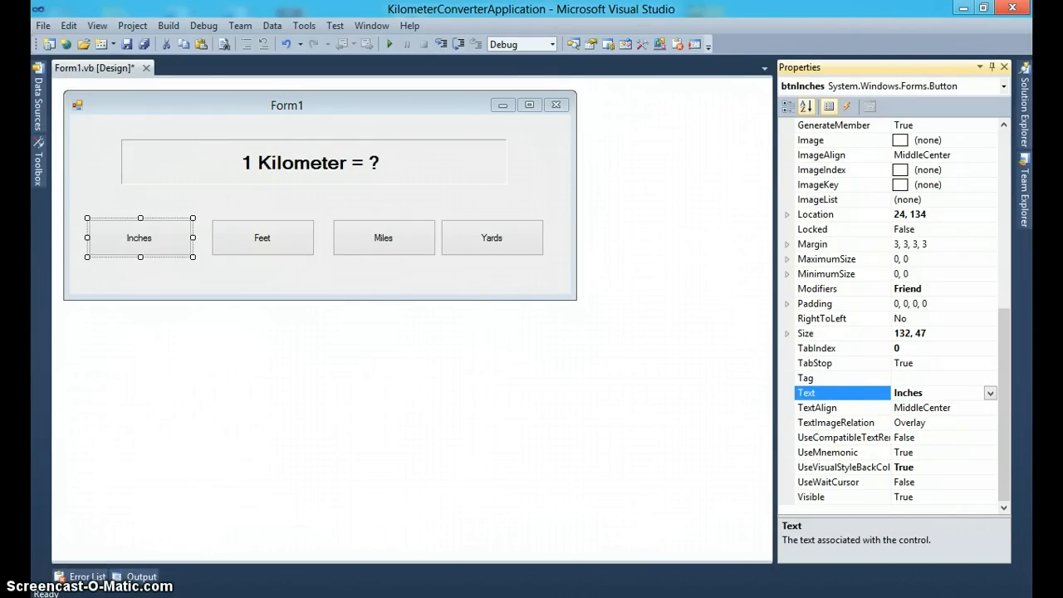
# Change the Miles button caption to lowercase "miles" and select the Yards button.
pyautogui.click(262, 237)
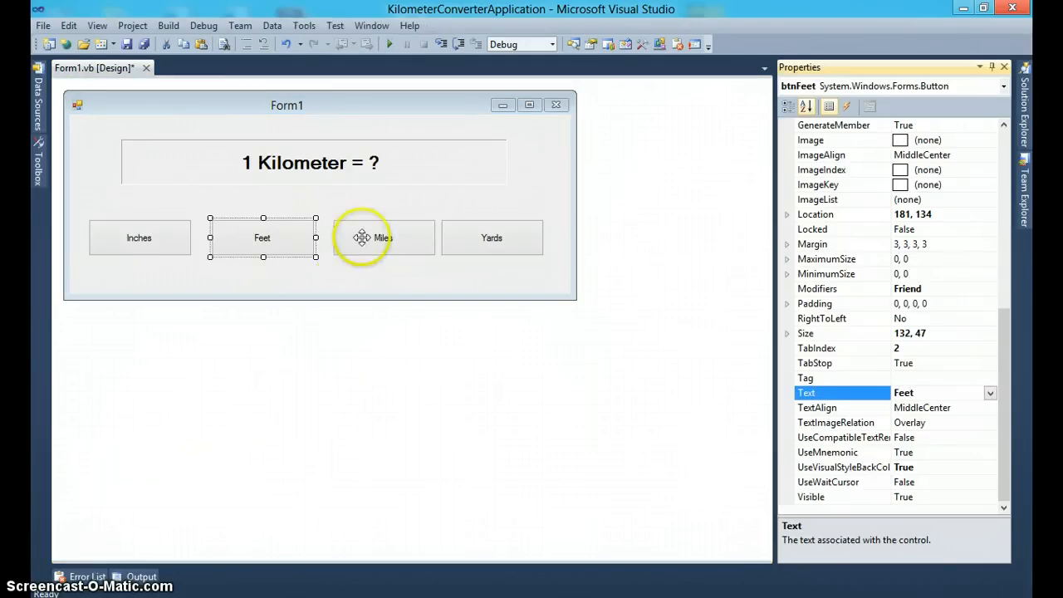
pyautogui.click(382, 237)
pyautogui.write('m')
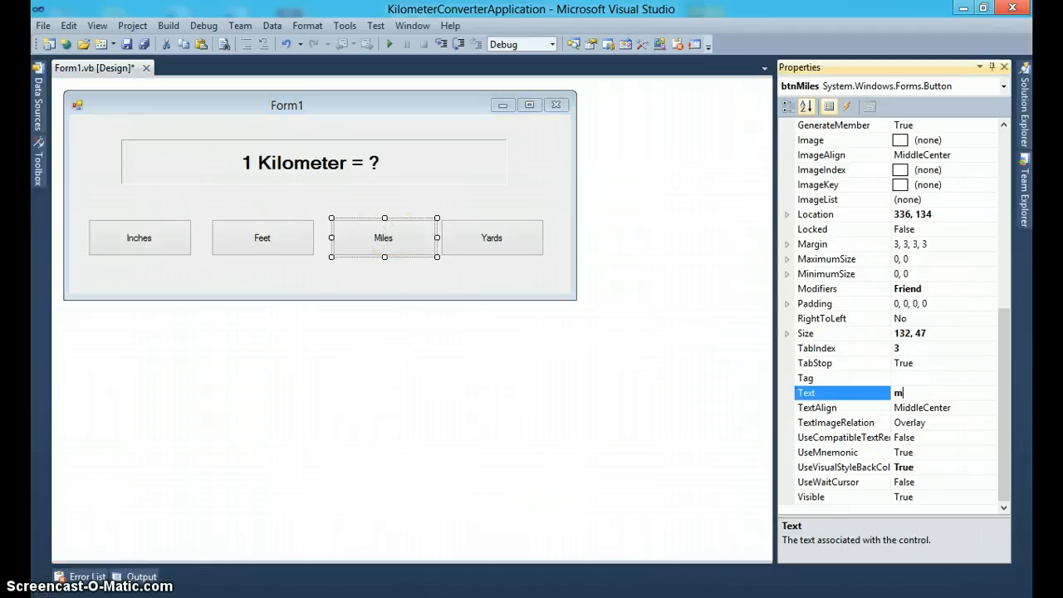
pyautogui.write('iles')
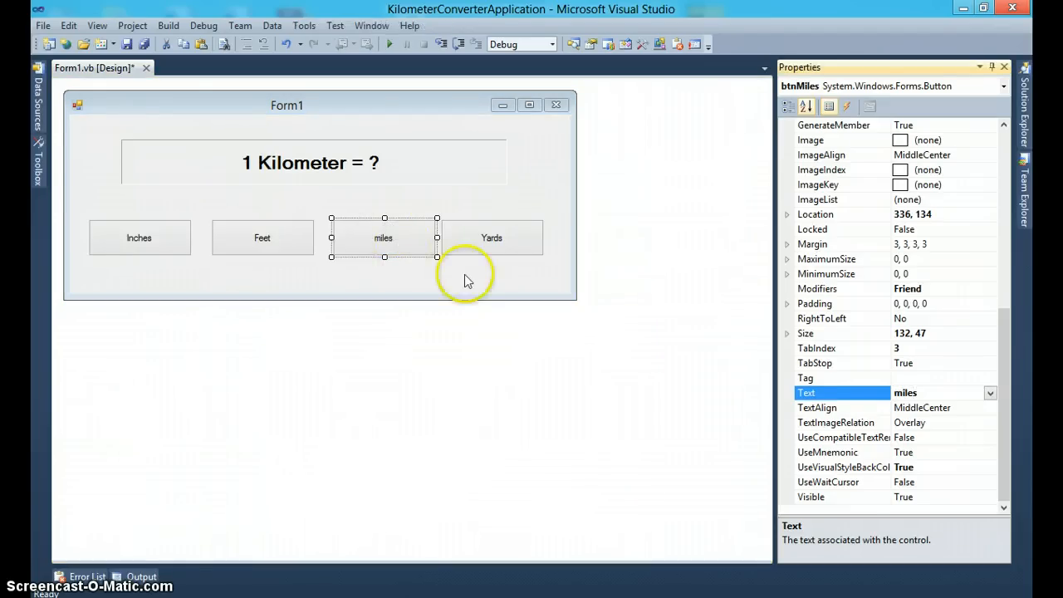
pyautogui.click(491, 237)
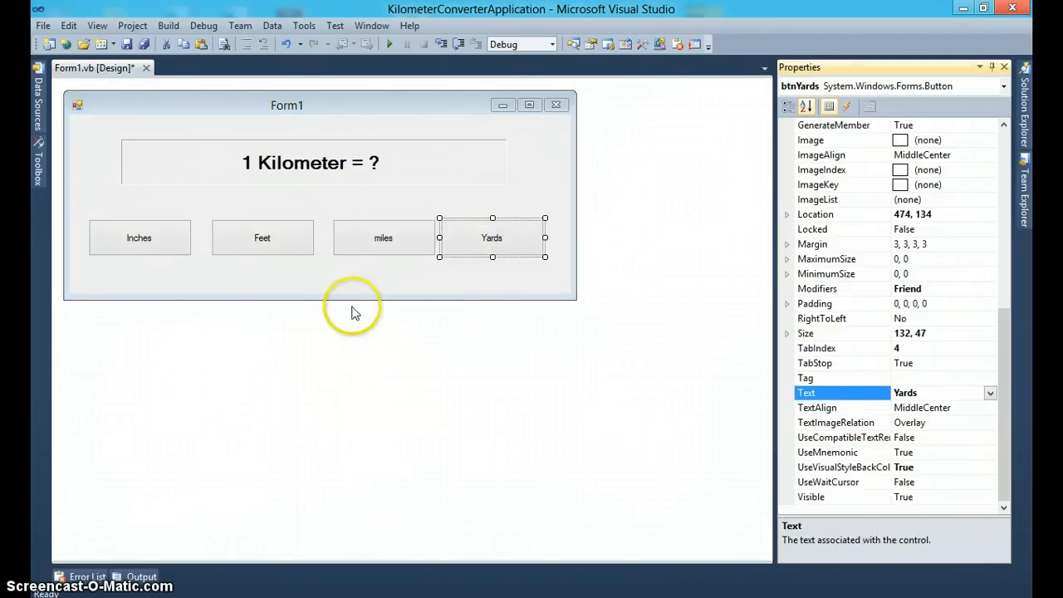
pyautogui.moveTo(899, 392)
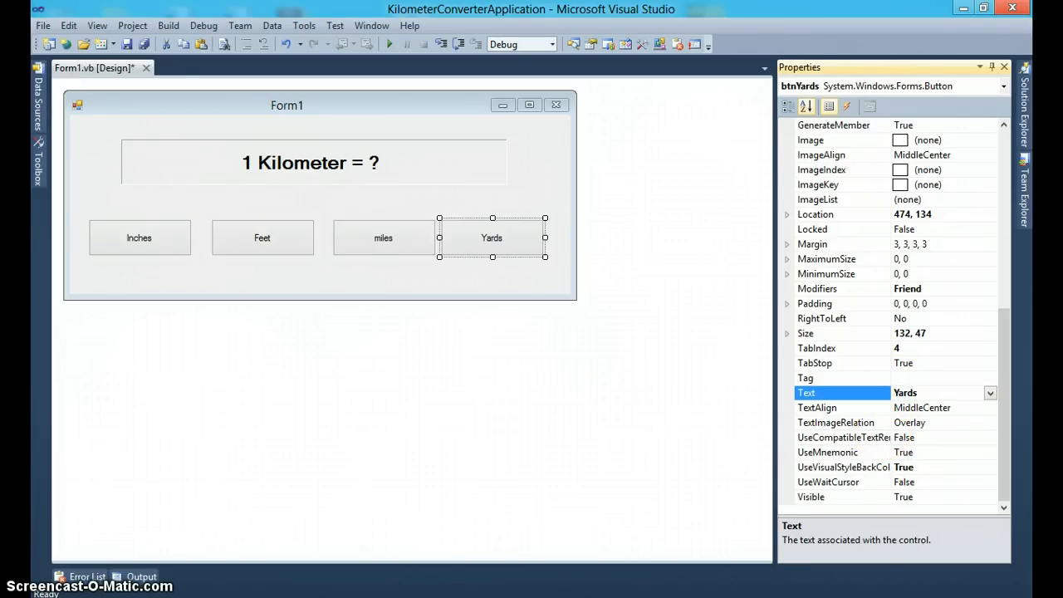
# Set access-key captions &Yards and &miles on the two right-hand buttons.
pyautogui.write('&Yards')
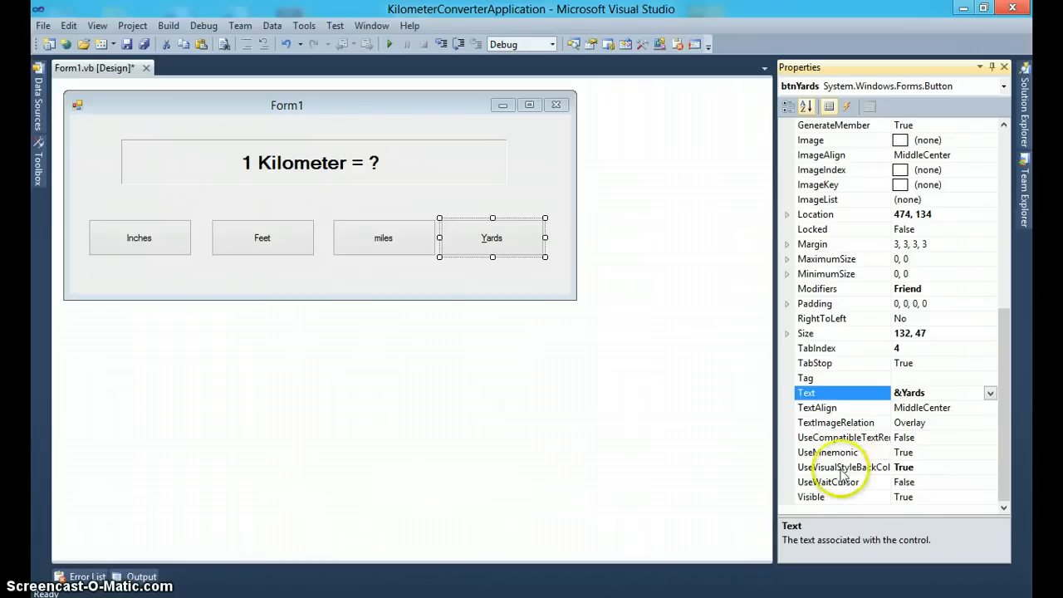
pyautogui.click(382, 238)
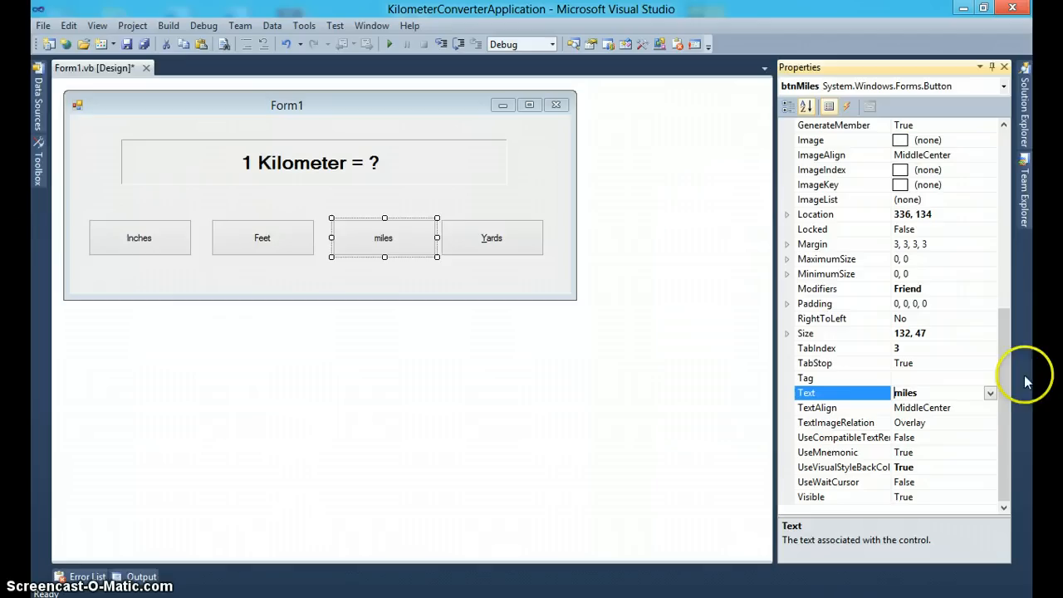
pyautogui.write('&miles')
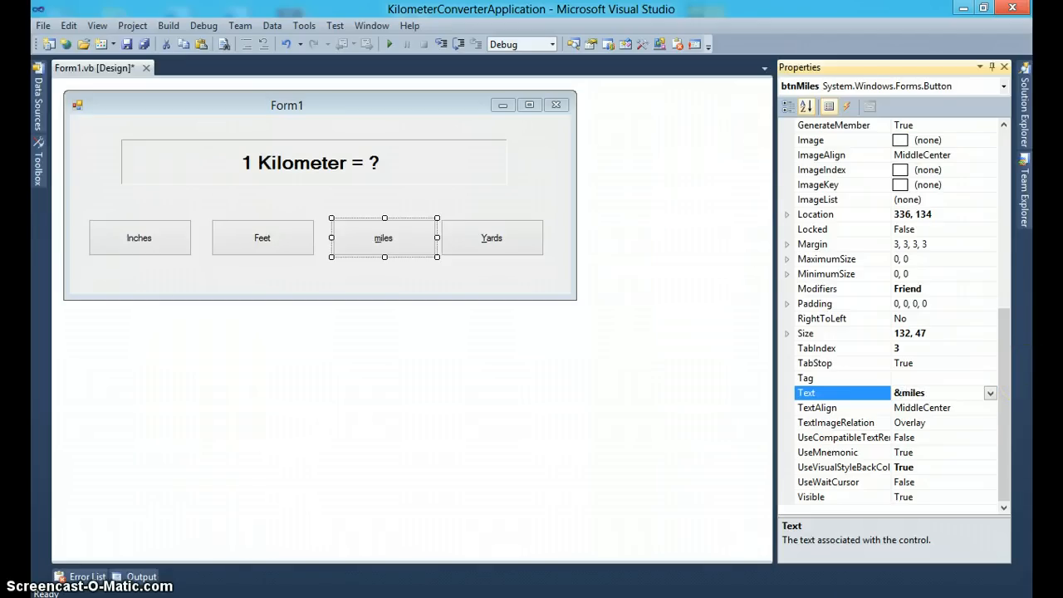
pyautogui.moveTo(499, 242)
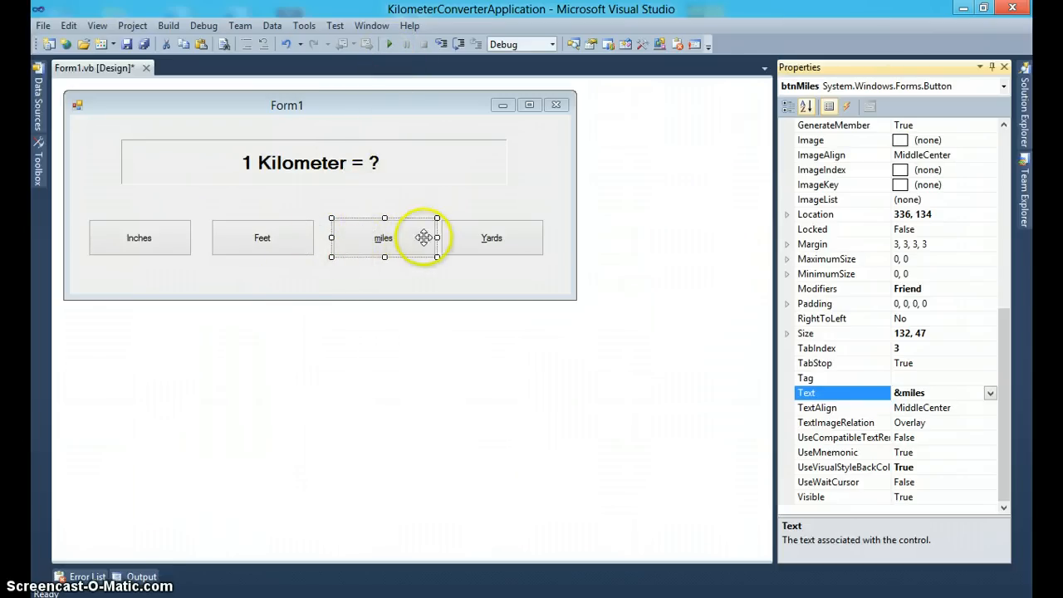
pyautogui.moveTo(382, 262)
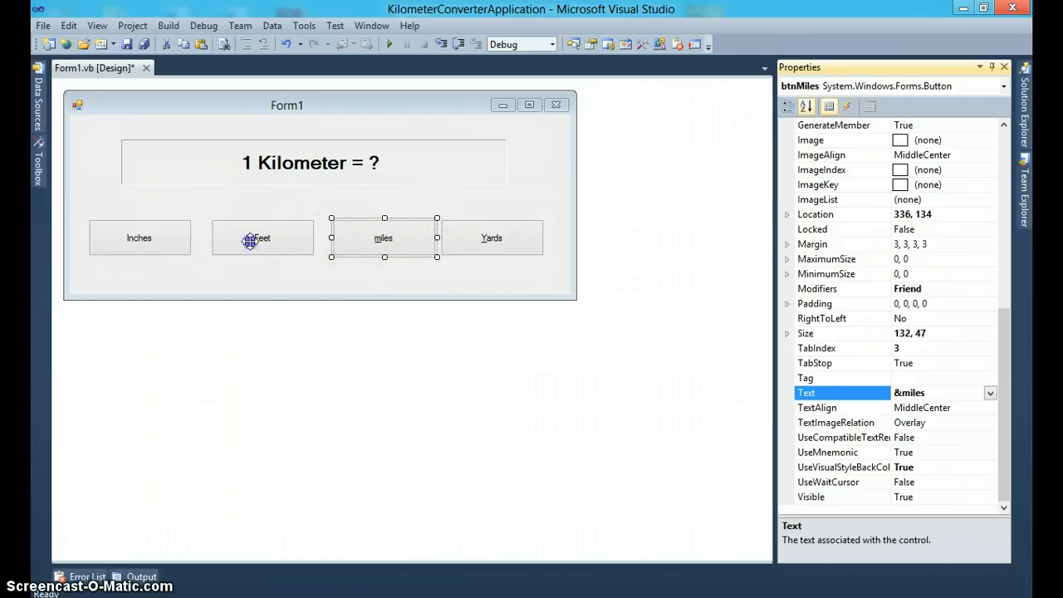
pyautogui.click(263, 238)
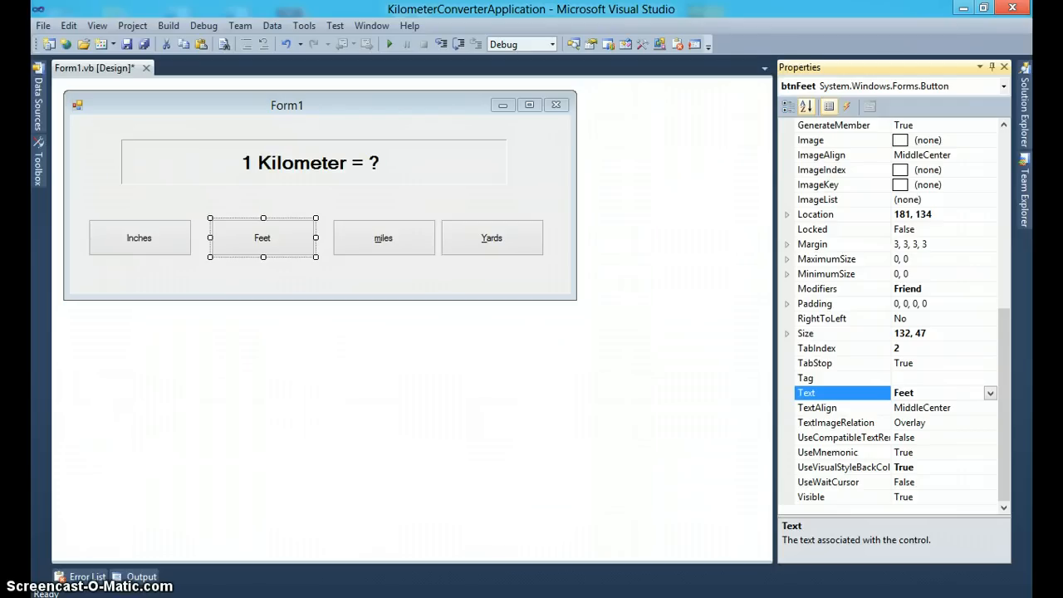
# Set access-key captions &Feet and &Inches on the remaining buttons.
pyautogui.write('&Feet')
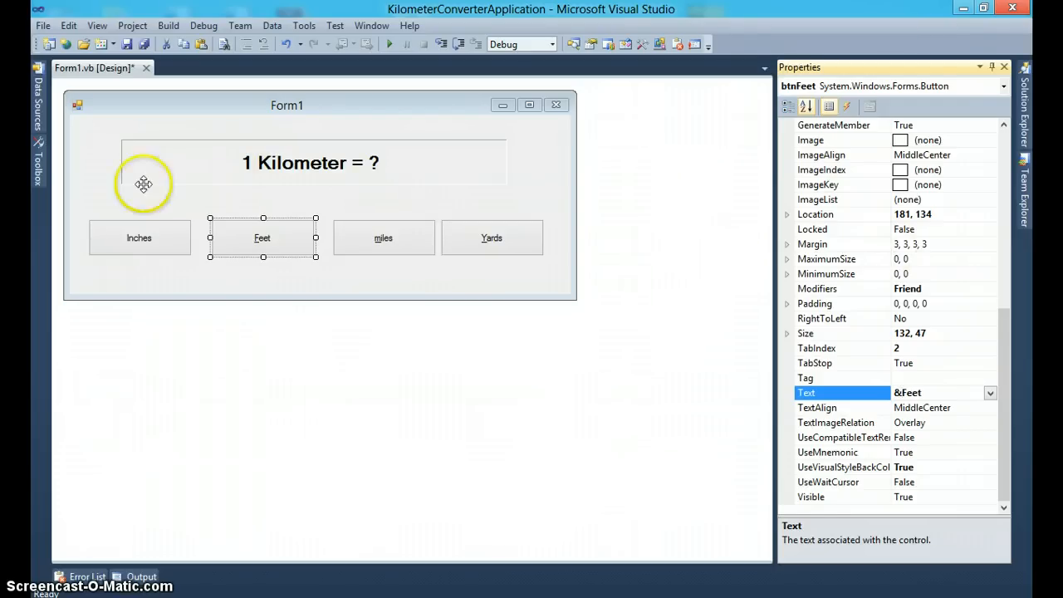
pyautogui.click(139, 237)
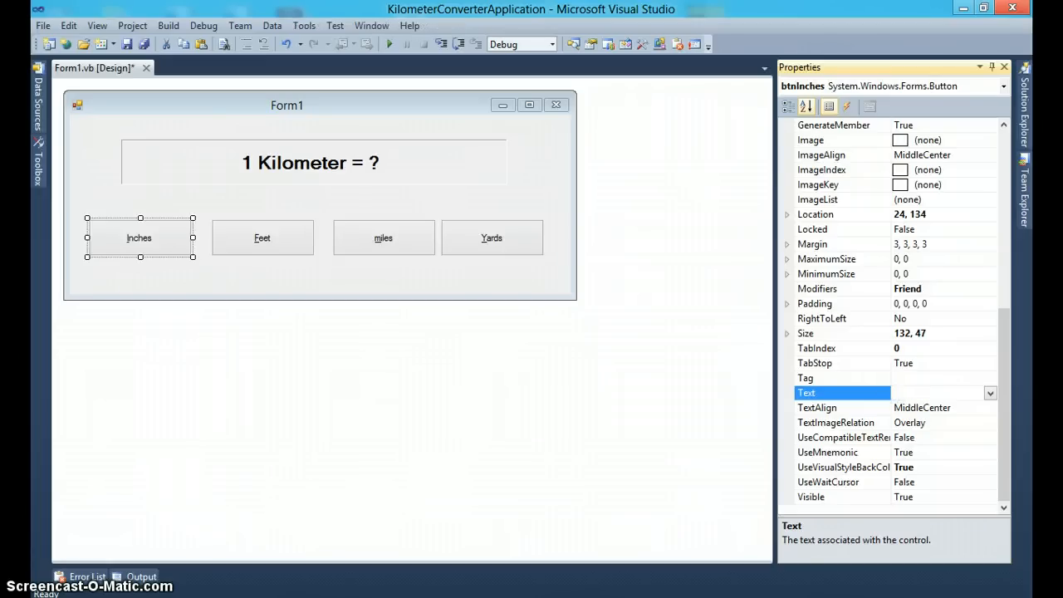
pyautogui.write('&Inches')
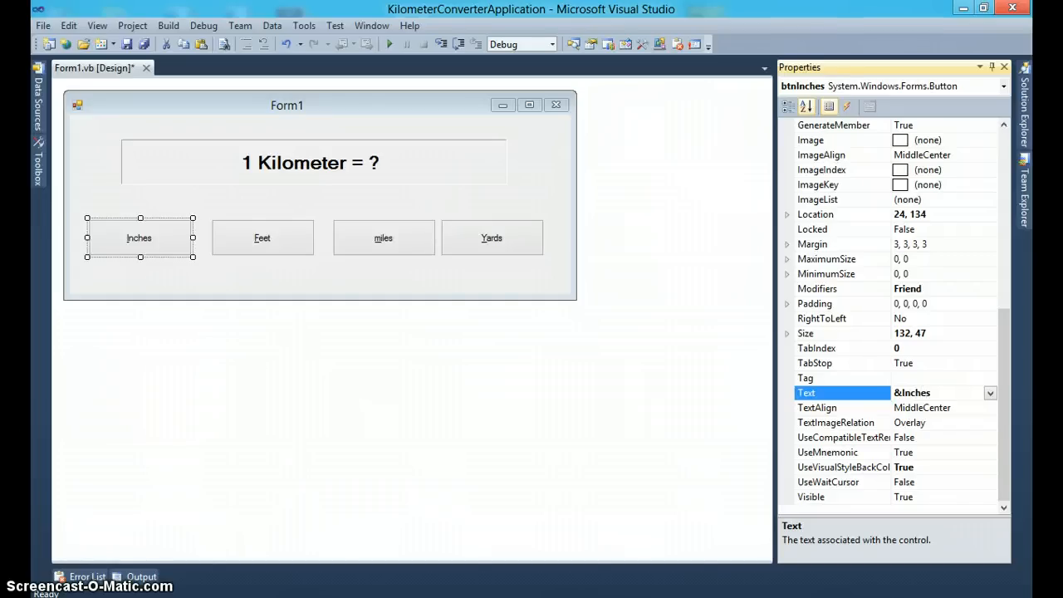
pyautogui.click(279, 203)
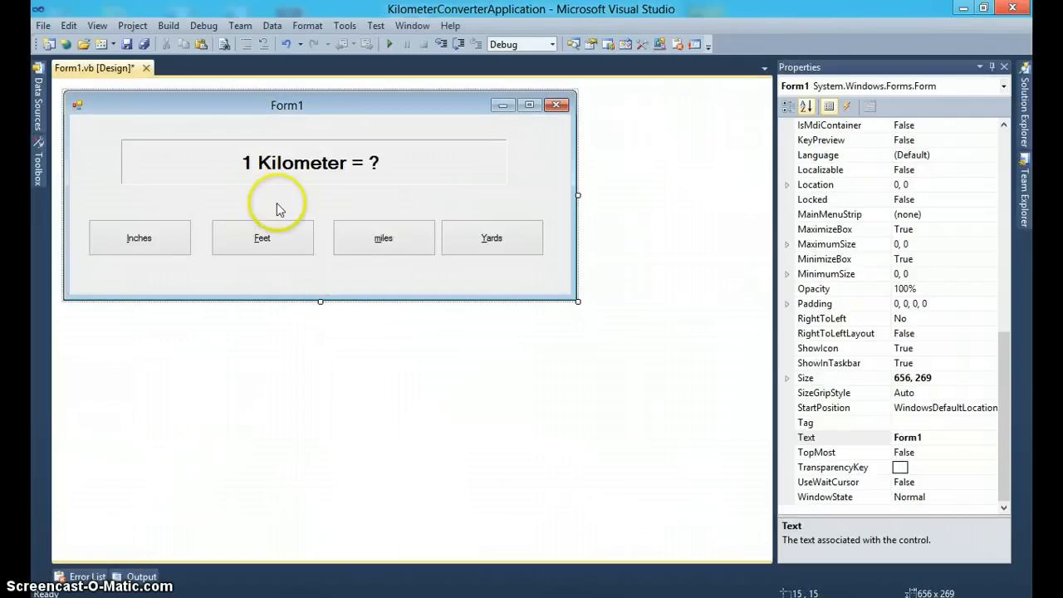
pyautogui.moveTo(934, 445)
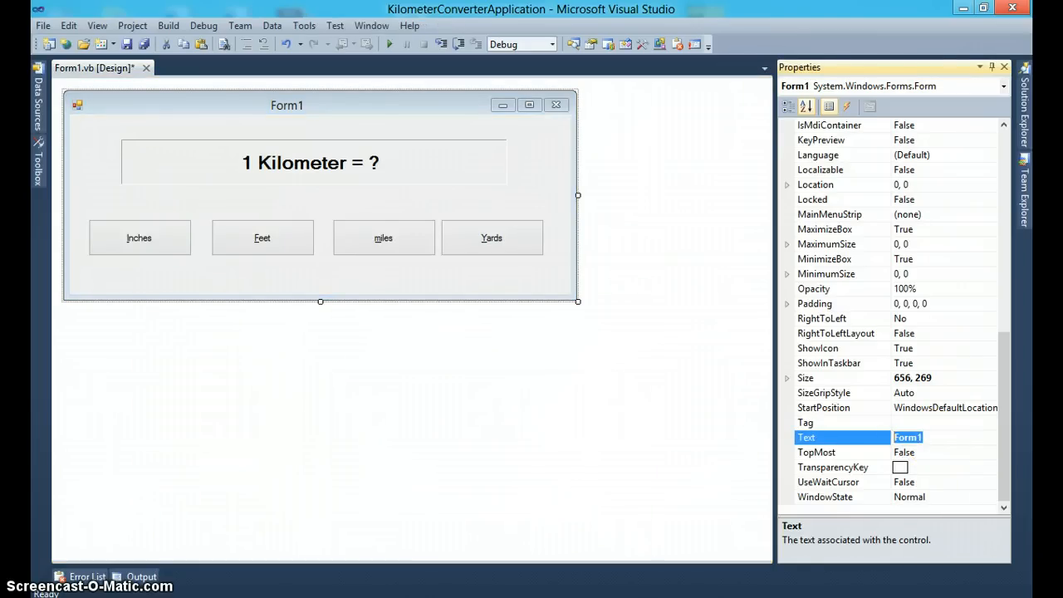
pyautogui.write('Li')
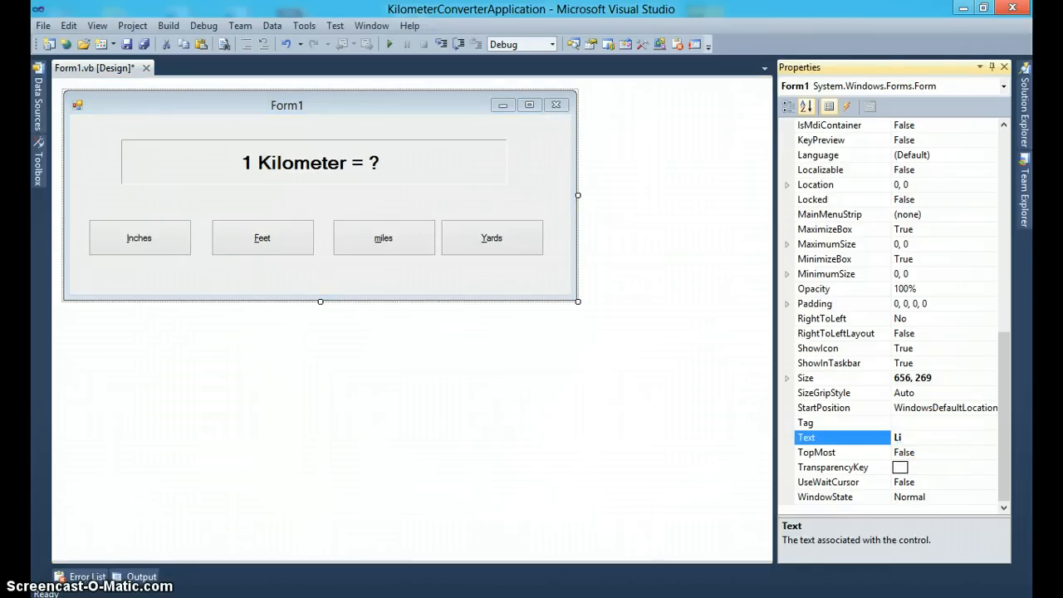
pyautogui.write('K')
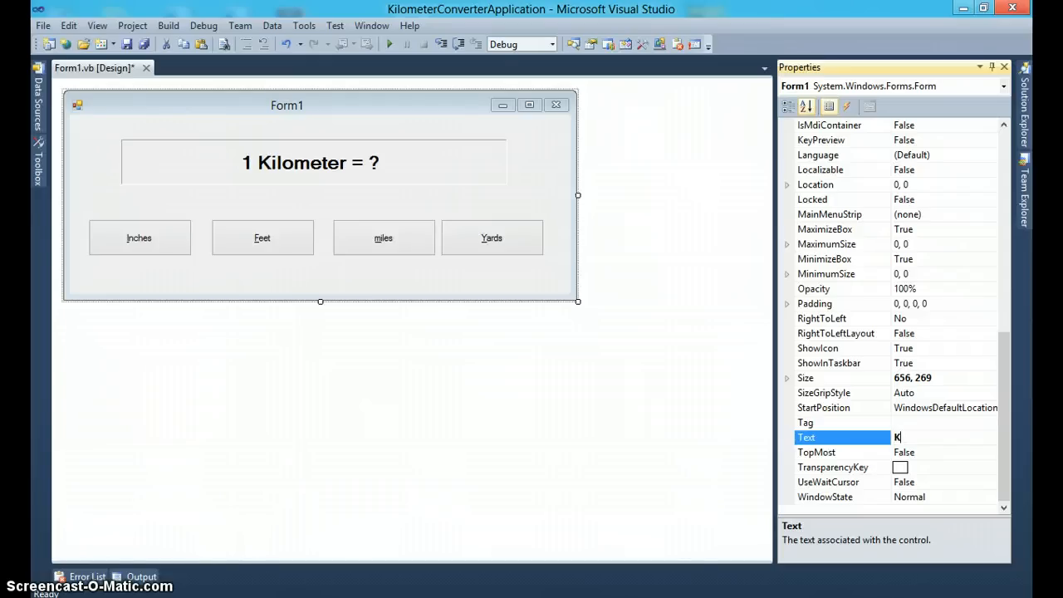
pyautogui.write('ilometer Converter')
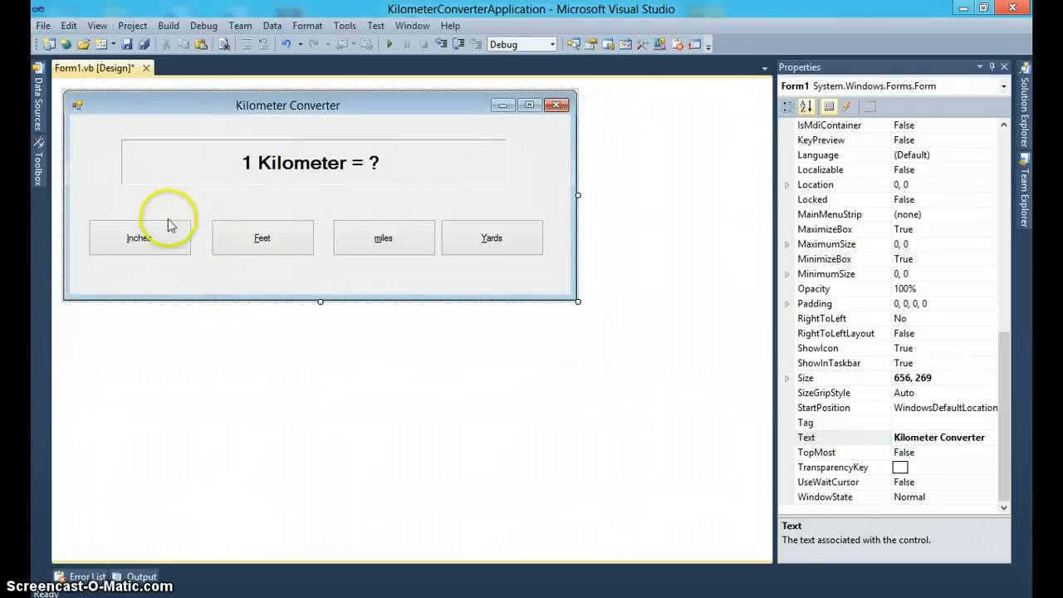
pyautogui.moveTo(352, 49)
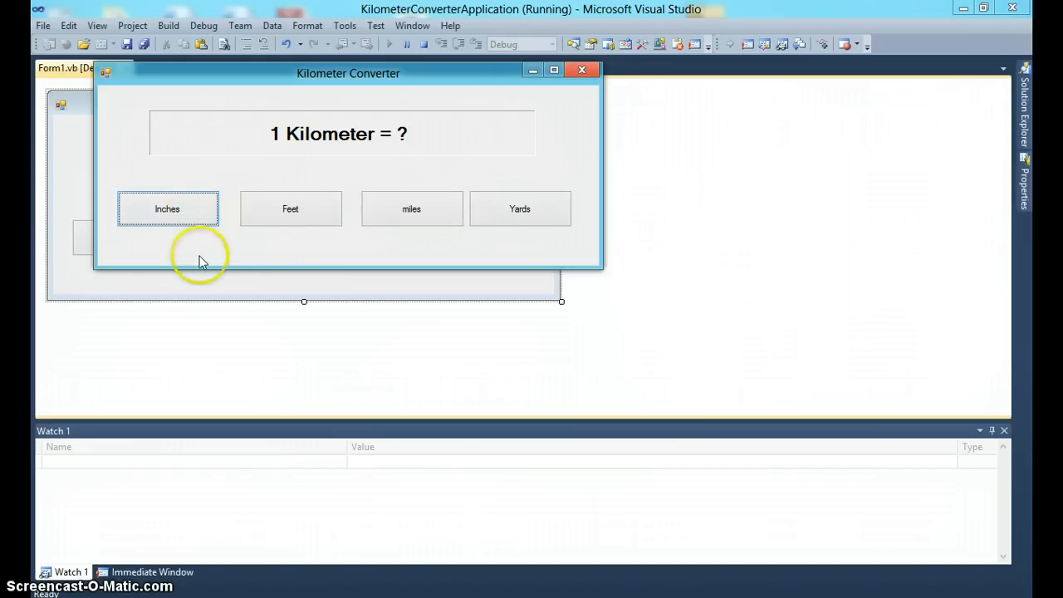
pyautogui.moveTo(585, 126)
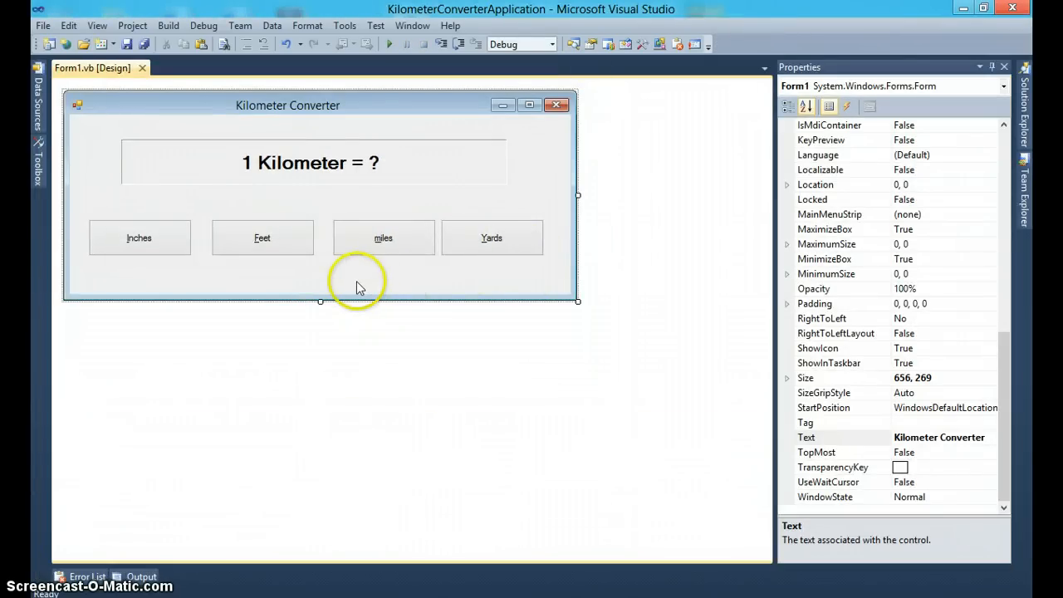
# Drag the buttons into the order Feet, miles, Inches, Yards.
pyautogui.click(262, 239)
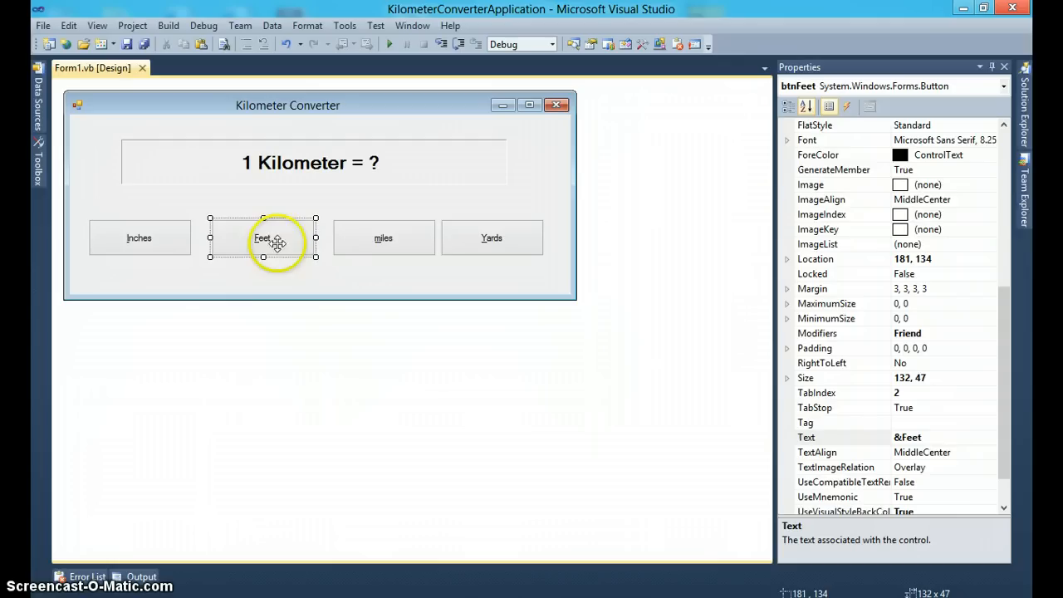
pyautogui.moveTo(153, 239)
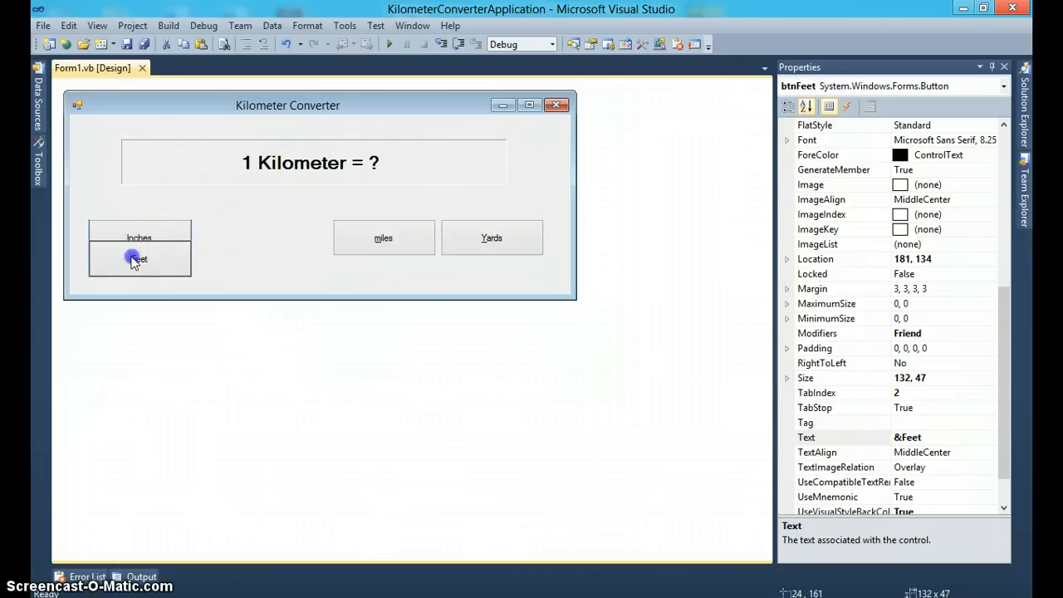
pyautogui.moveTo(139, 238); pyautogui.dragTo(449, 266)
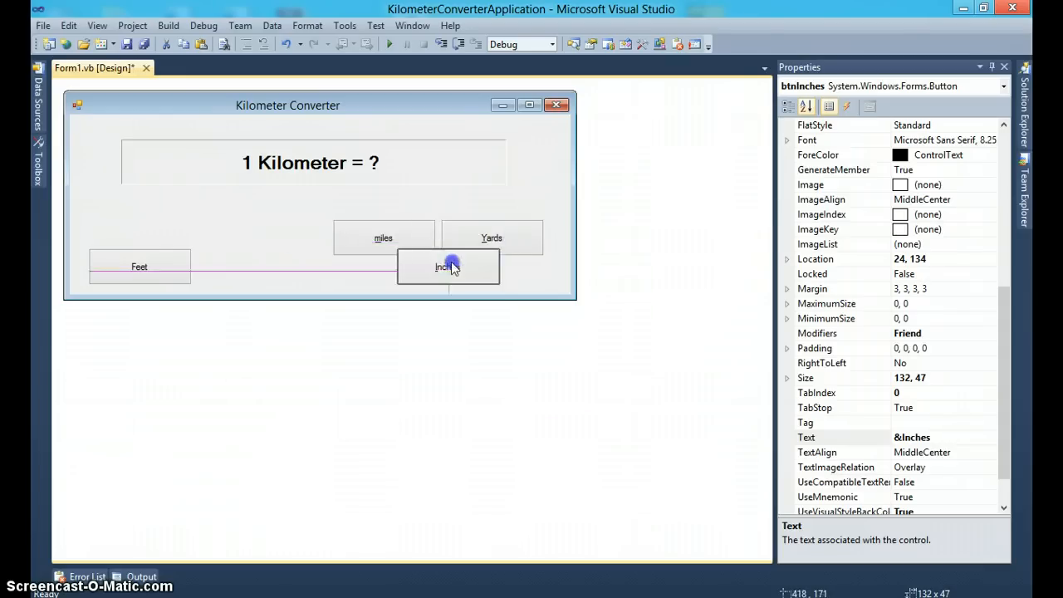
pyautogui.moveTo(449, 266); pyautogui.dragTo(398, 238)
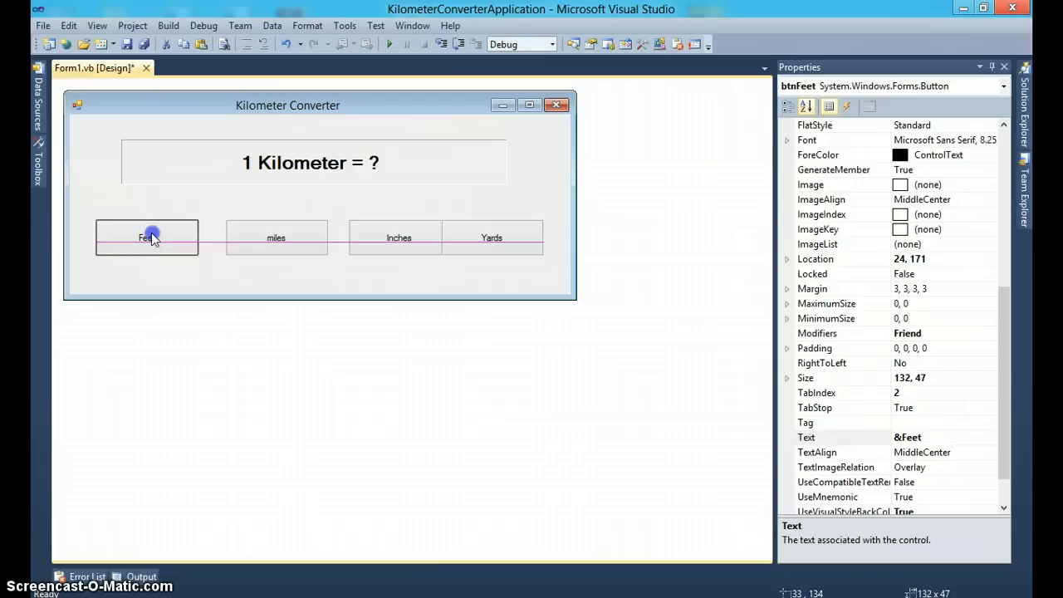
pyautogui.click(274, 241)
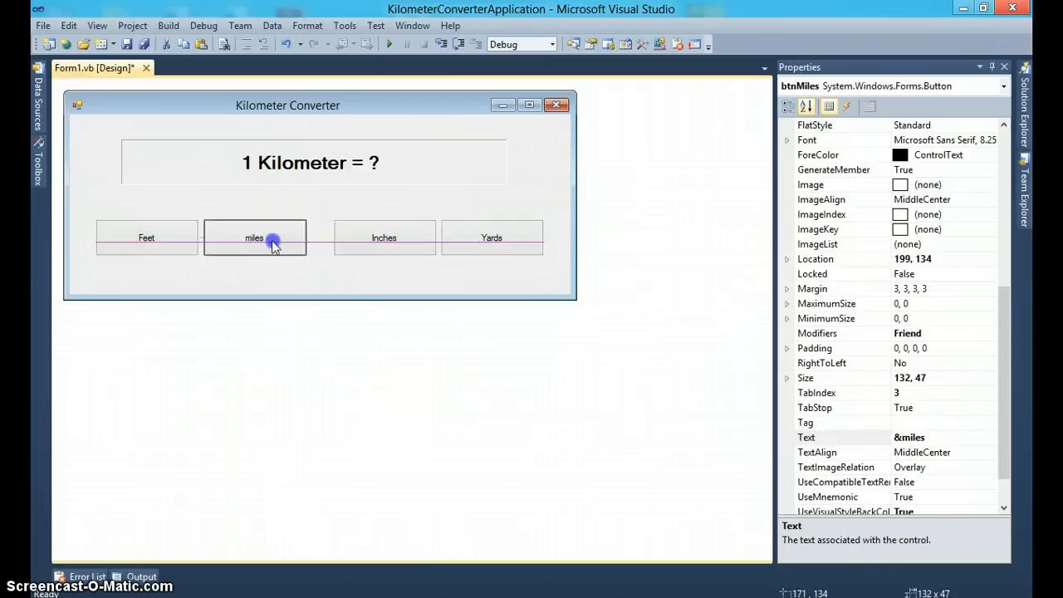
# Test-run the converter to check the button order, then show the tab order.
pyautogui.click(386, 44)
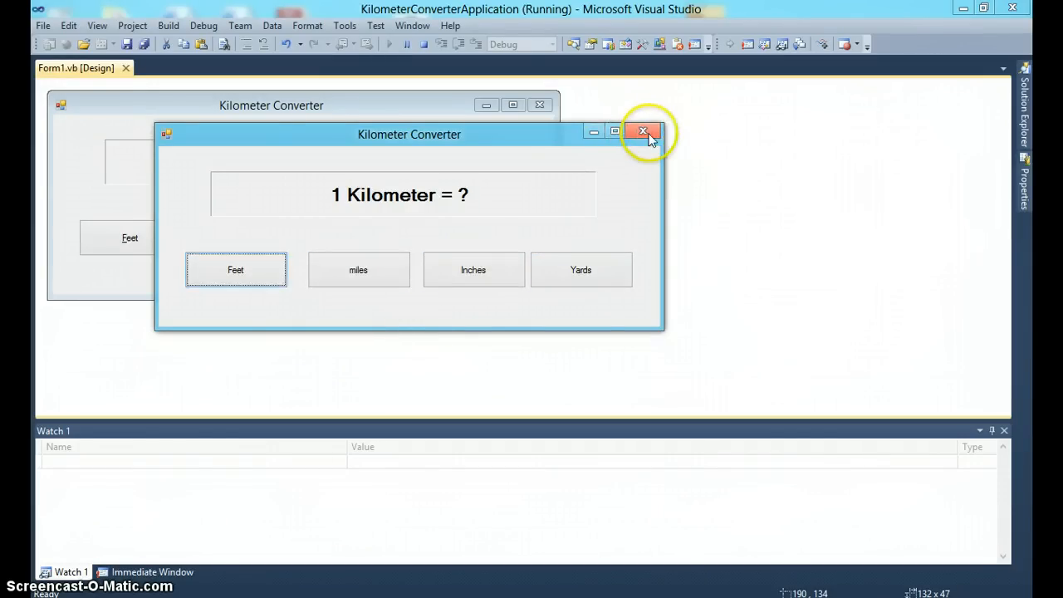
pyautogui.click(642, 131)
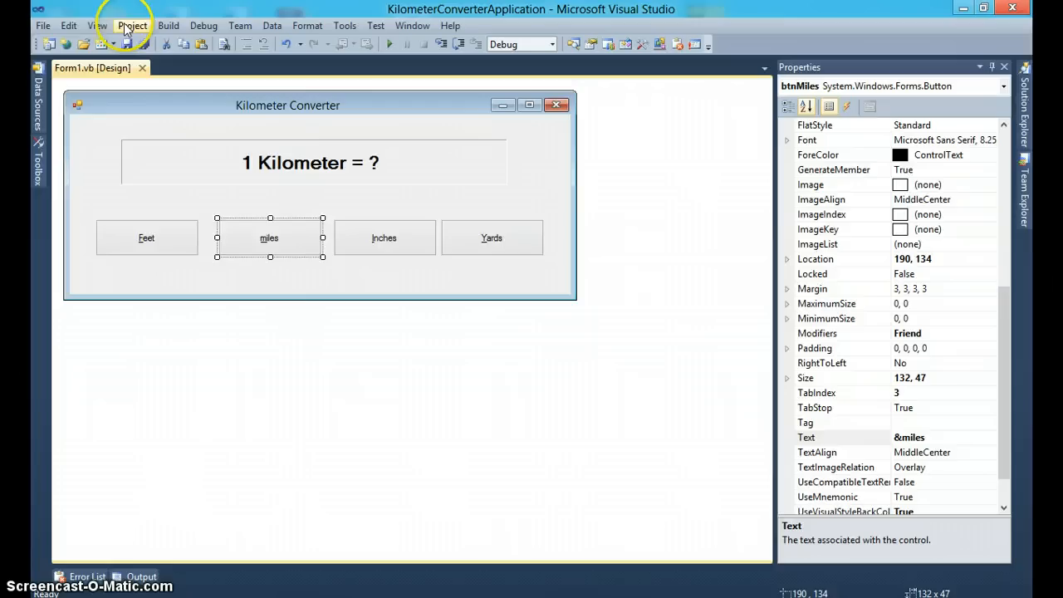
pyautogui.click(100, 25)
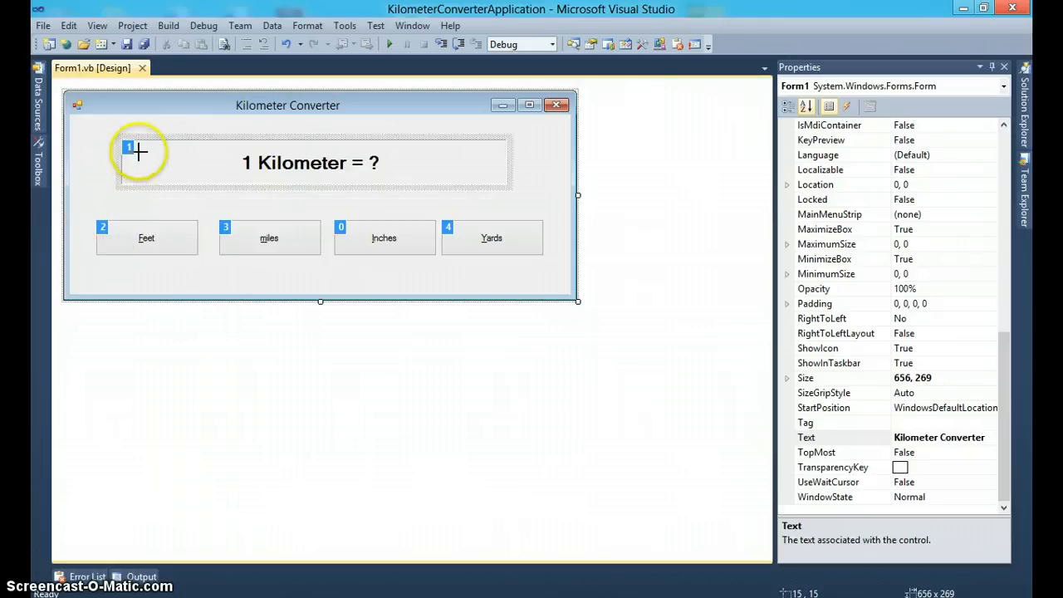
pyautogui.moveTo(116, 224)
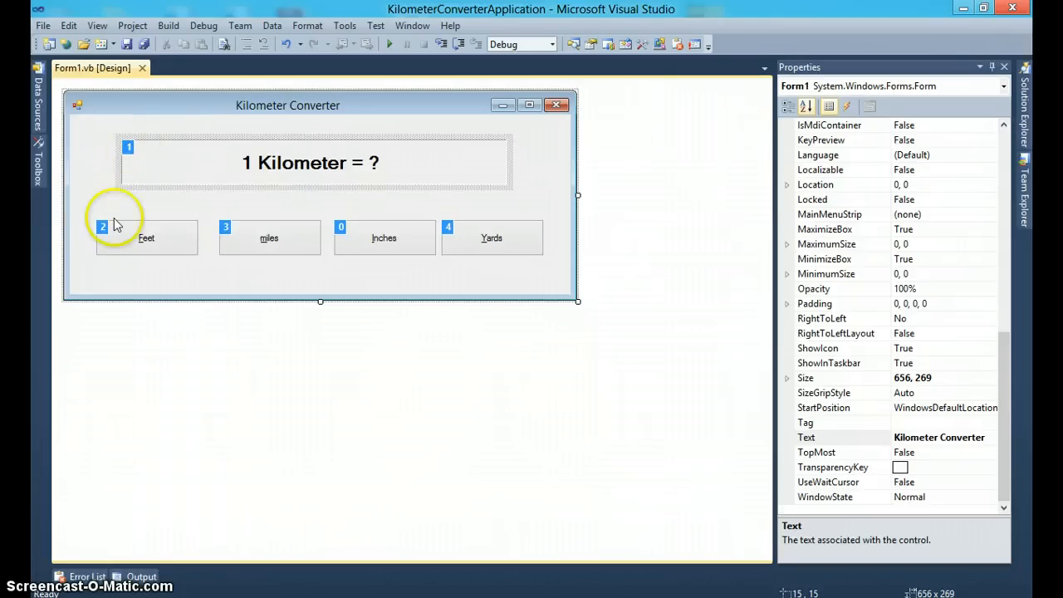
pyautogui.moveTo(355, 234)
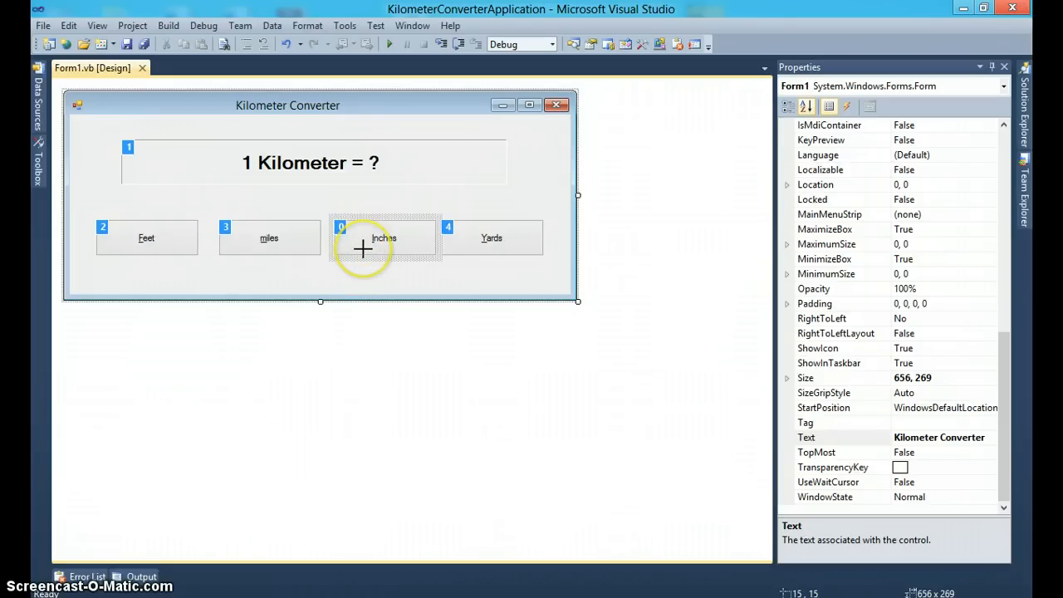
pyautogui.moveTo(103, 226)
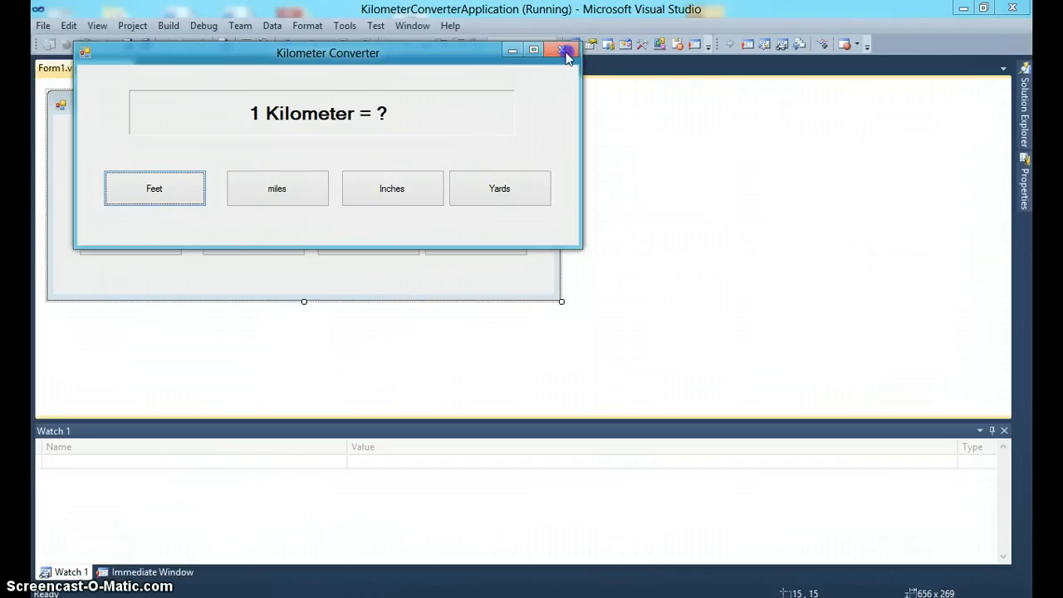
# Close the running converter after checking the new tab order.
pyautogui.click(562, 52)
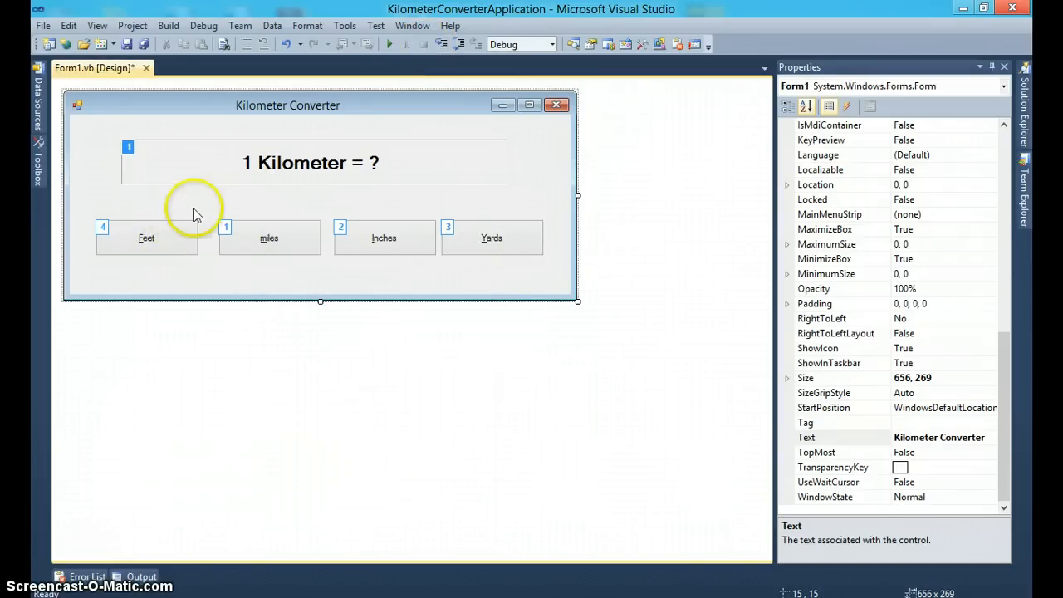
# Make Feet tab index 0, leave Tab Order mode, and reach the btnFeet_Click handler.
pyautogui.click(147, 237)
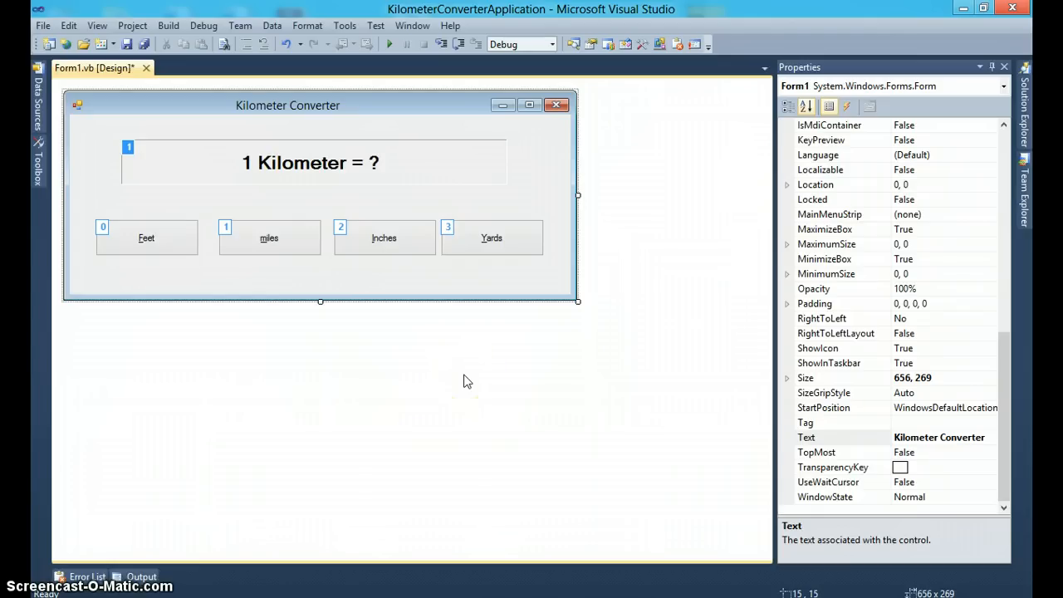
pyautogui.click(468, 381)
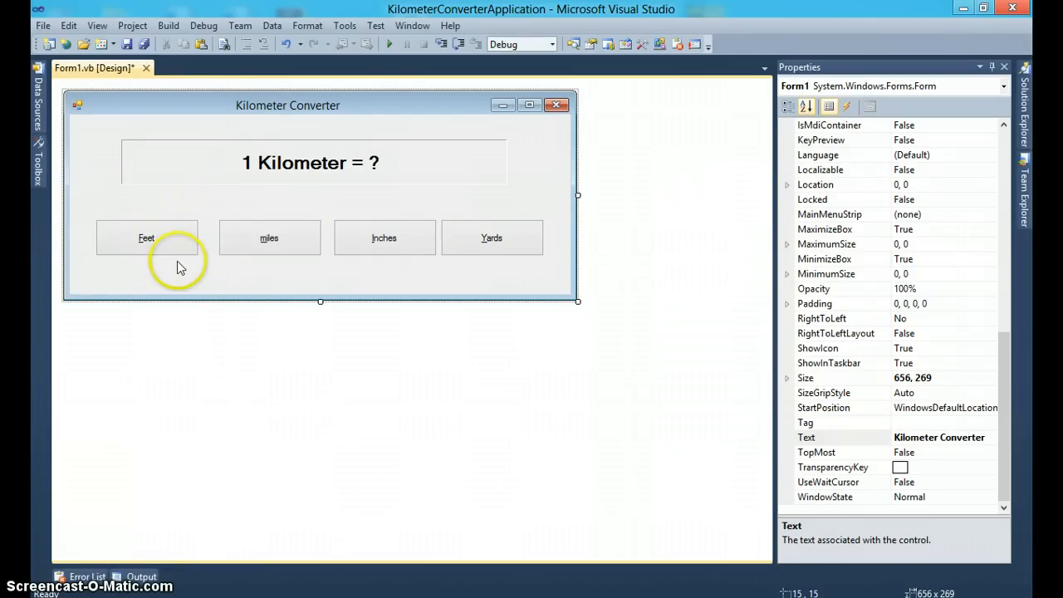
pyautogui.click(157, 238)
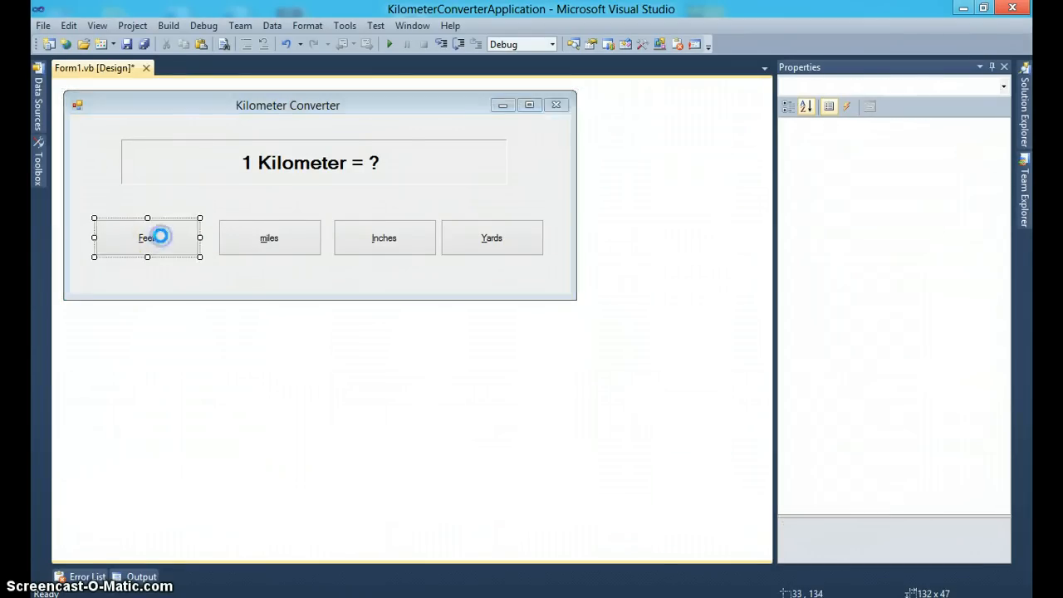
pyautogui.doubleClick(146, 238)
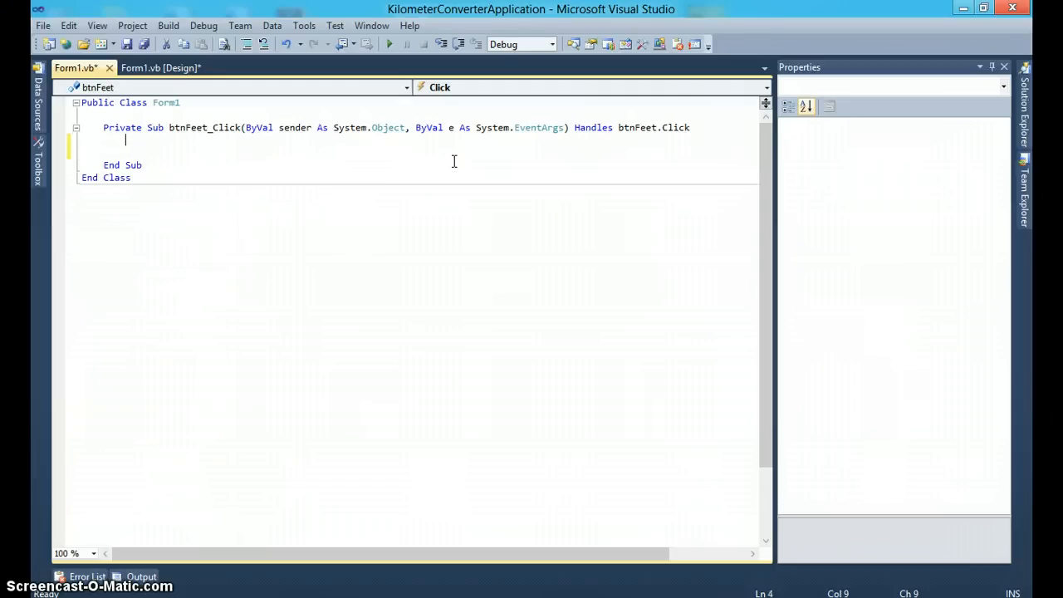
# Write lblResults.Text = " 1 Kilometer is equal to 3,280.84 feet " in btnFeet_Click.
pyautogui.write('lblResults')
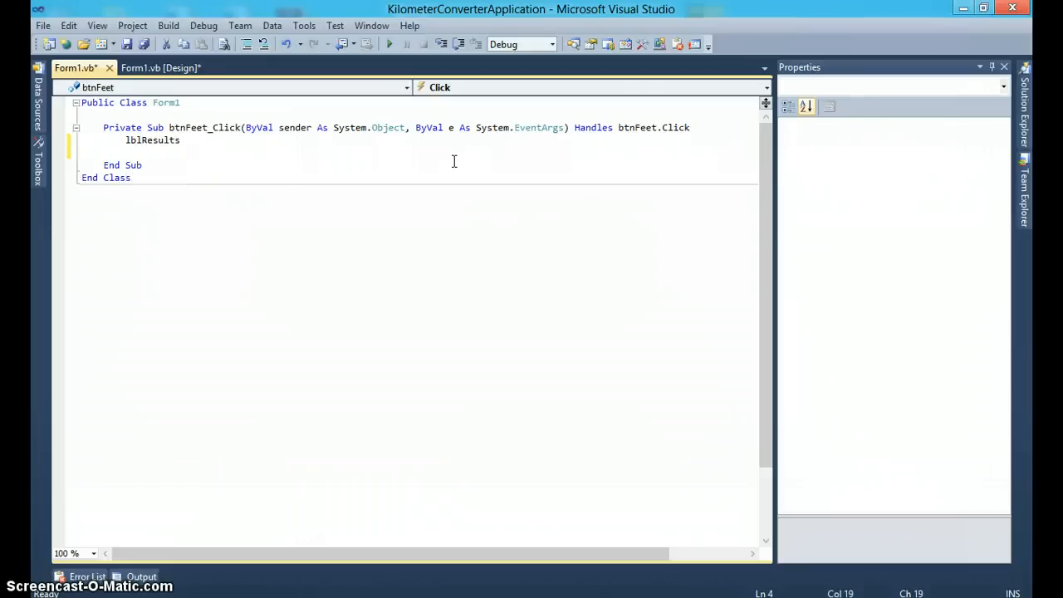
pyautogui.write('.Text= " 1 K')
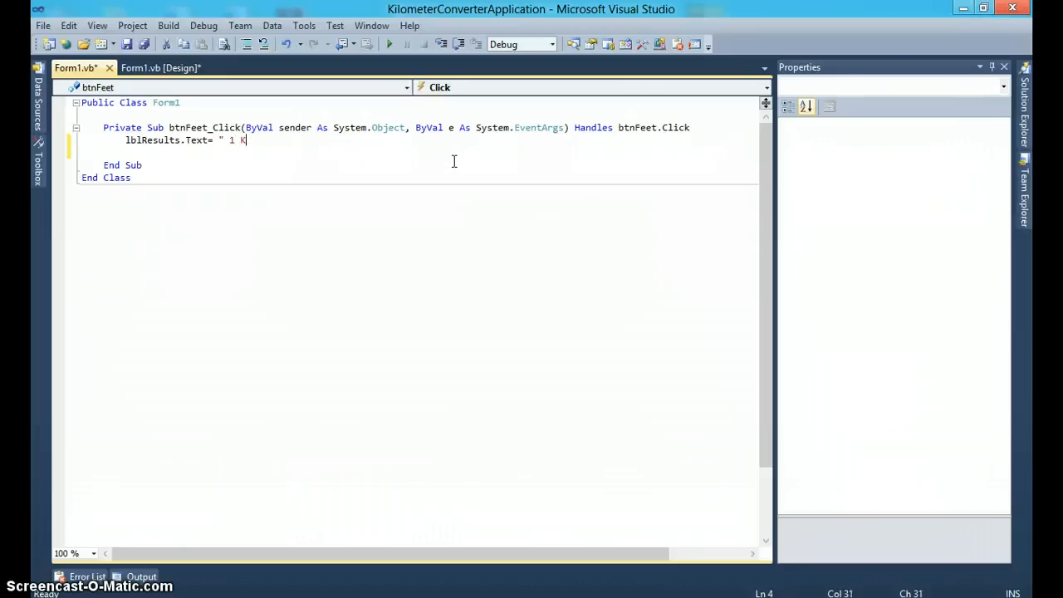
pyautogui.write('ilometer')
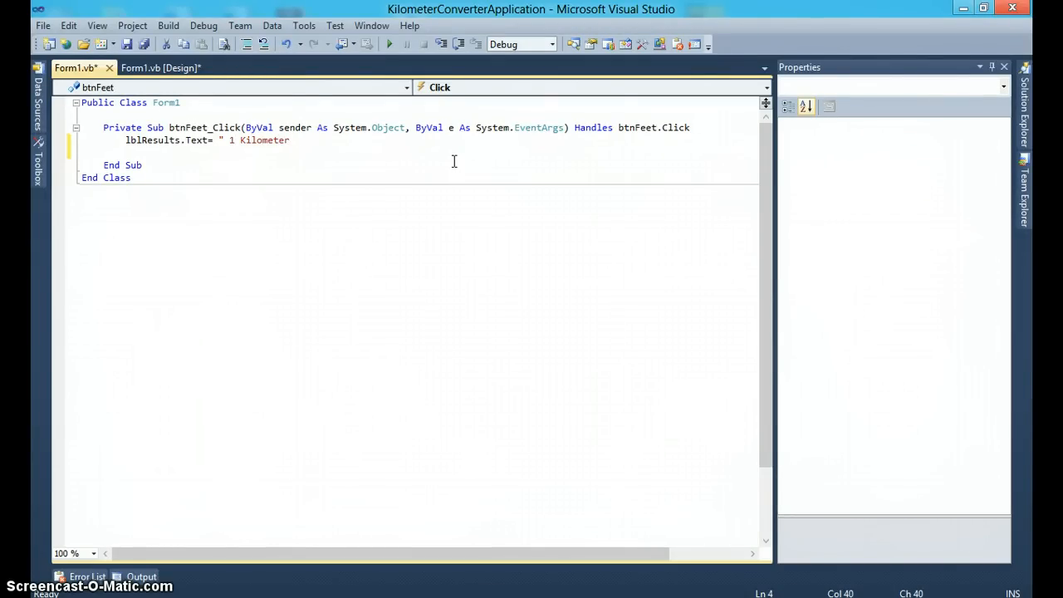
pyautogui.write('is equal')
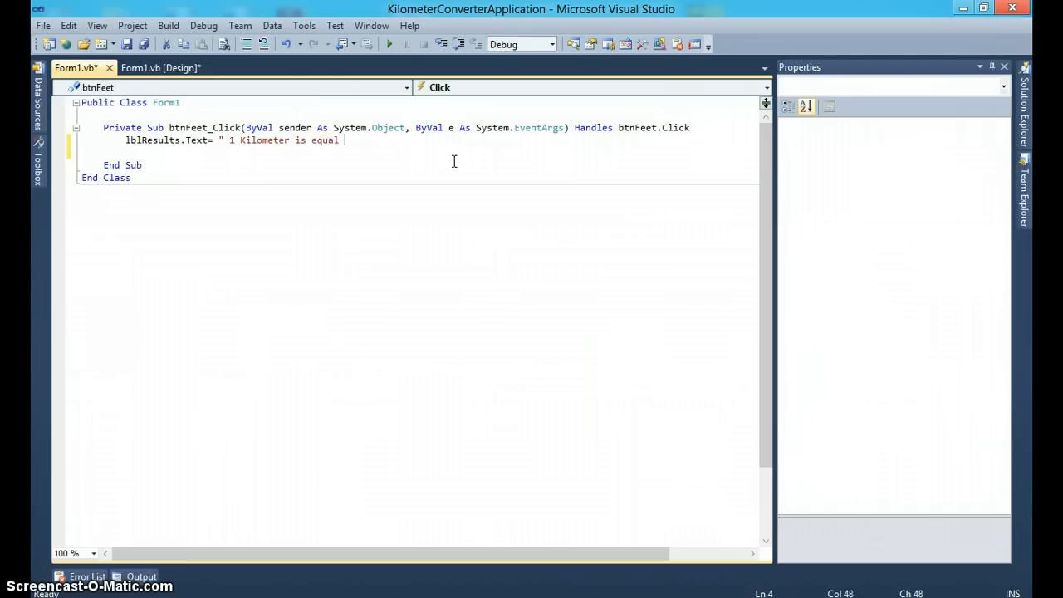
pyautogui.write('to 3,')
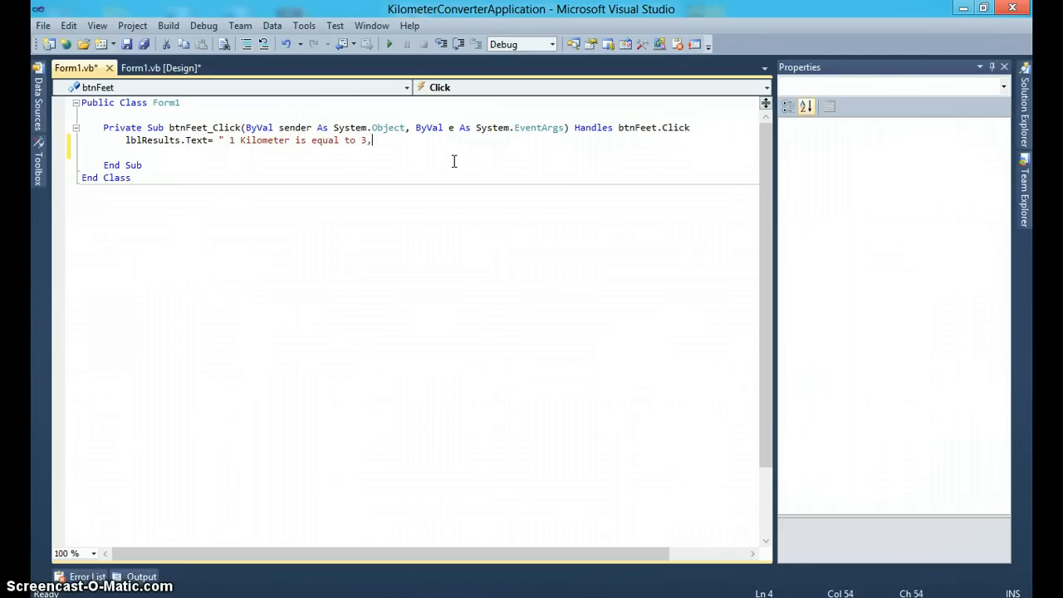
pyautogui.write('280')
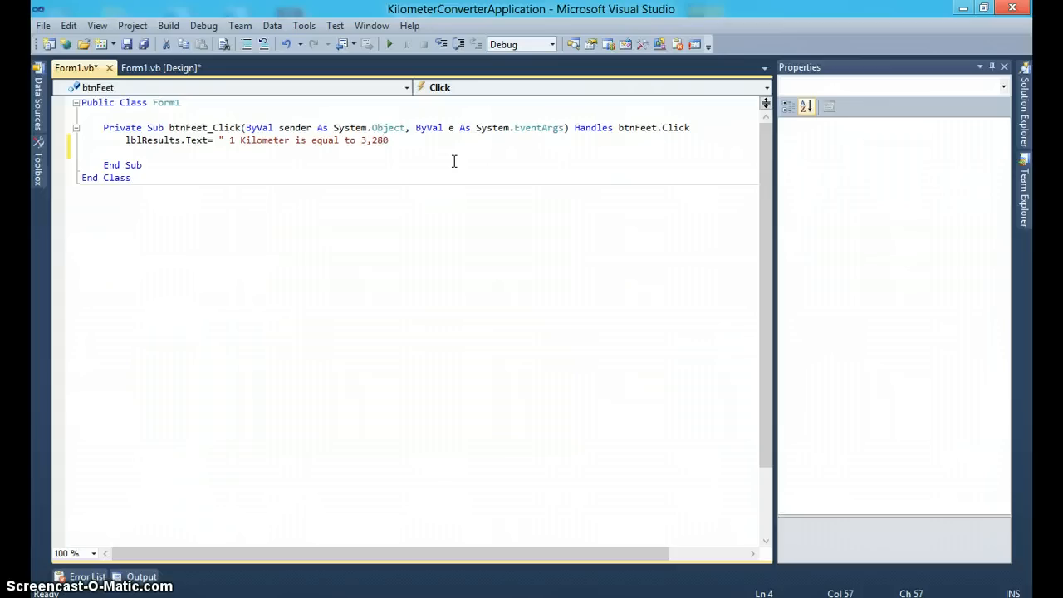
pyautogui.write('.84 feet')
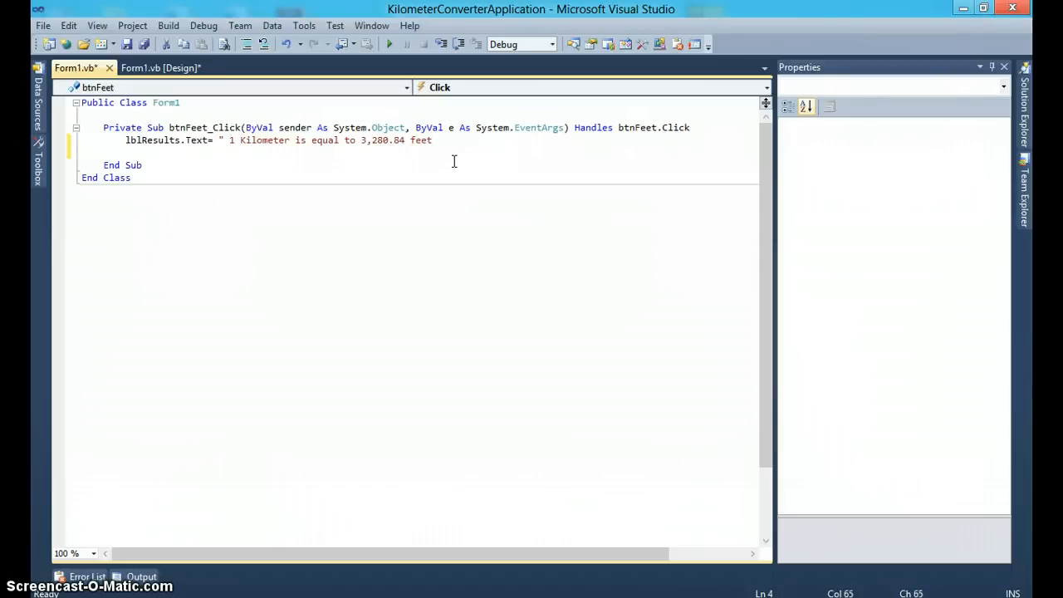
pyautogui.write('"')
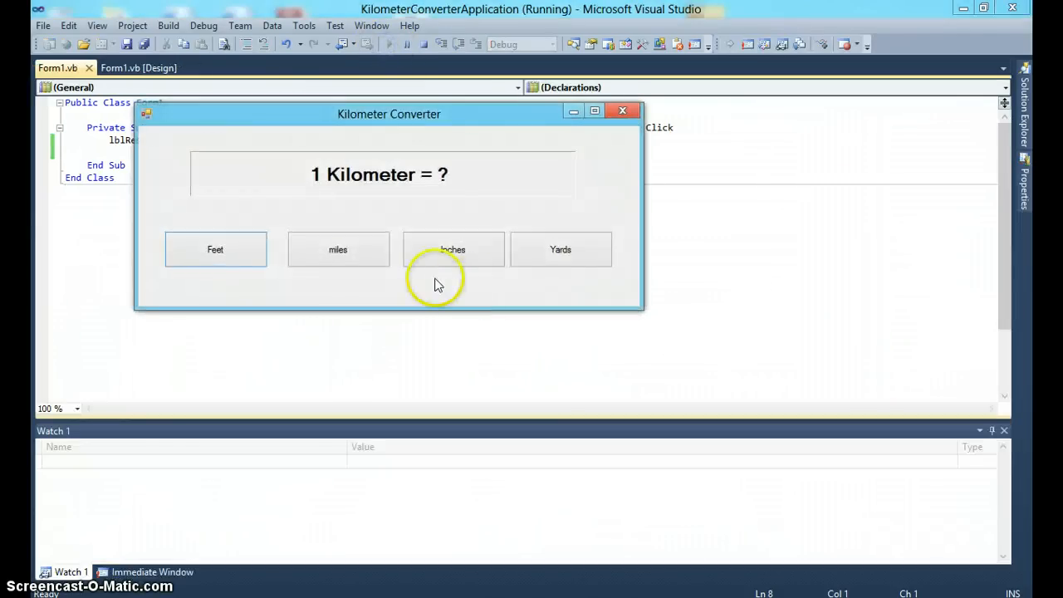
# Check that Feet shows "1 Kilometer is equal to 3,280.84 feet" in the running app.
pyautogui.click(215, 249)
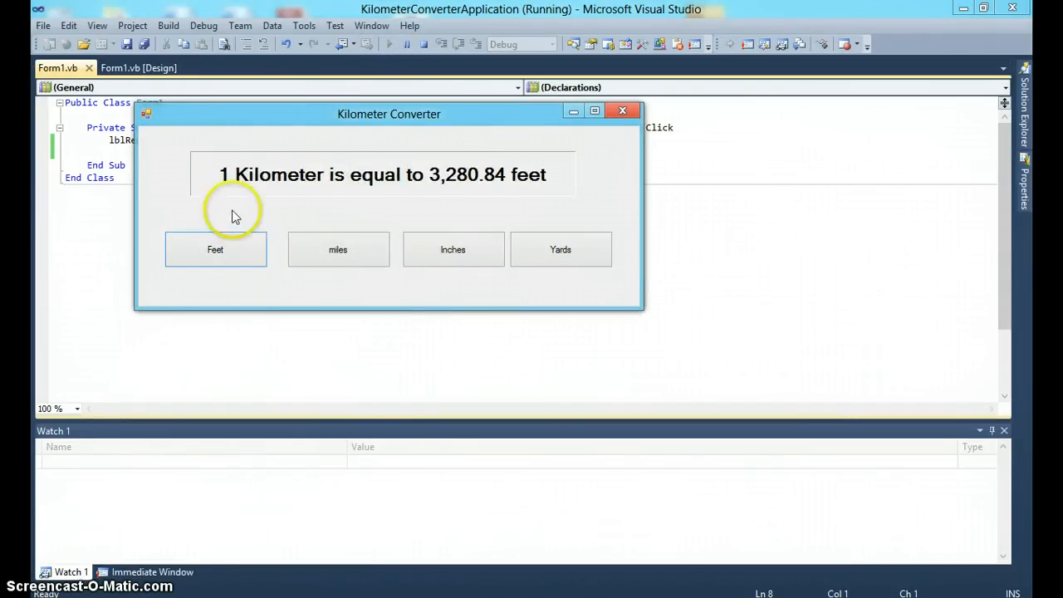
pyautogui.moveTo(458, 191)
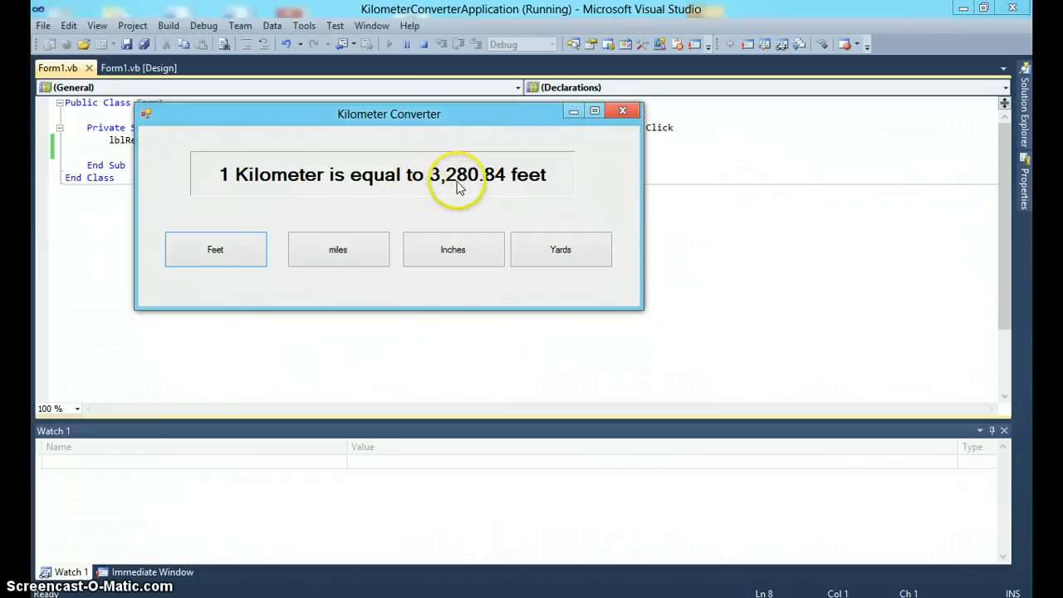
pyautogui.moveTo(624, 117)
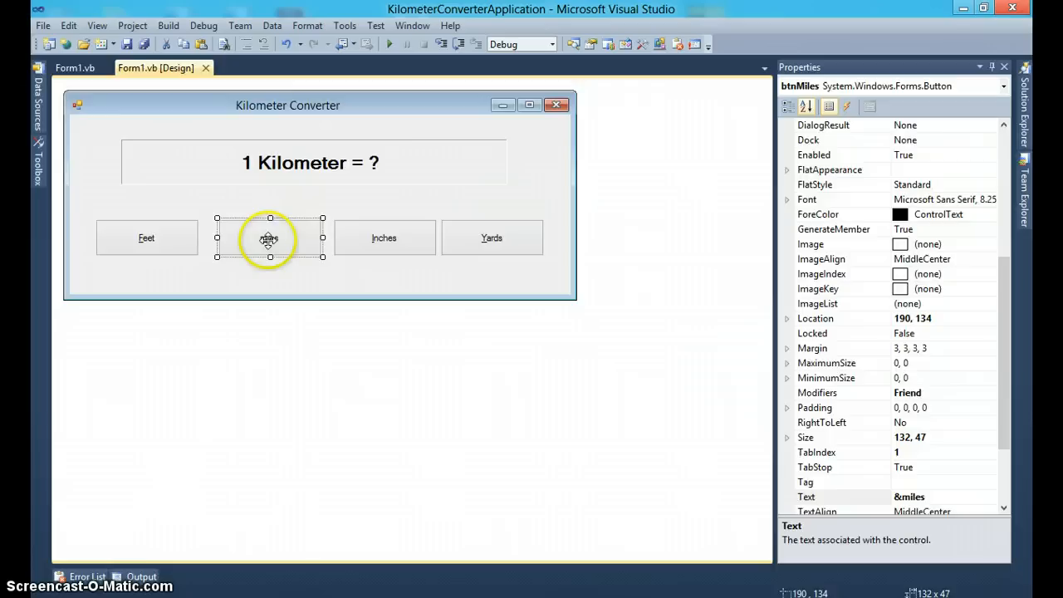
# Write lblResults.Text = " 1 Kilometer is equal to 0.621 miles" in btnMiles_Click.
pyautogui.doubleClick(267, 239)
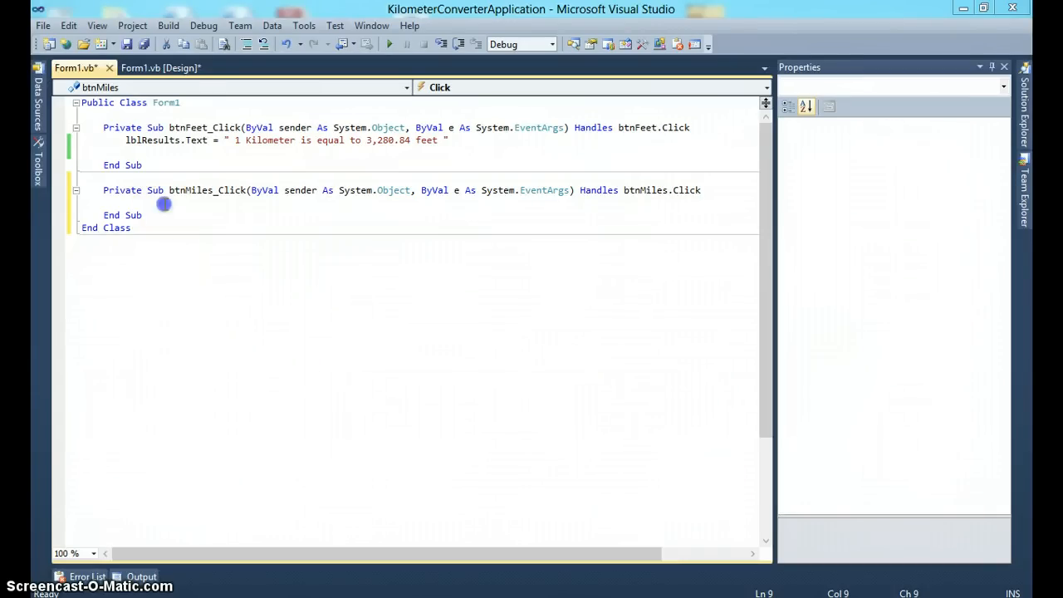
pyautogui.write('lblResults')
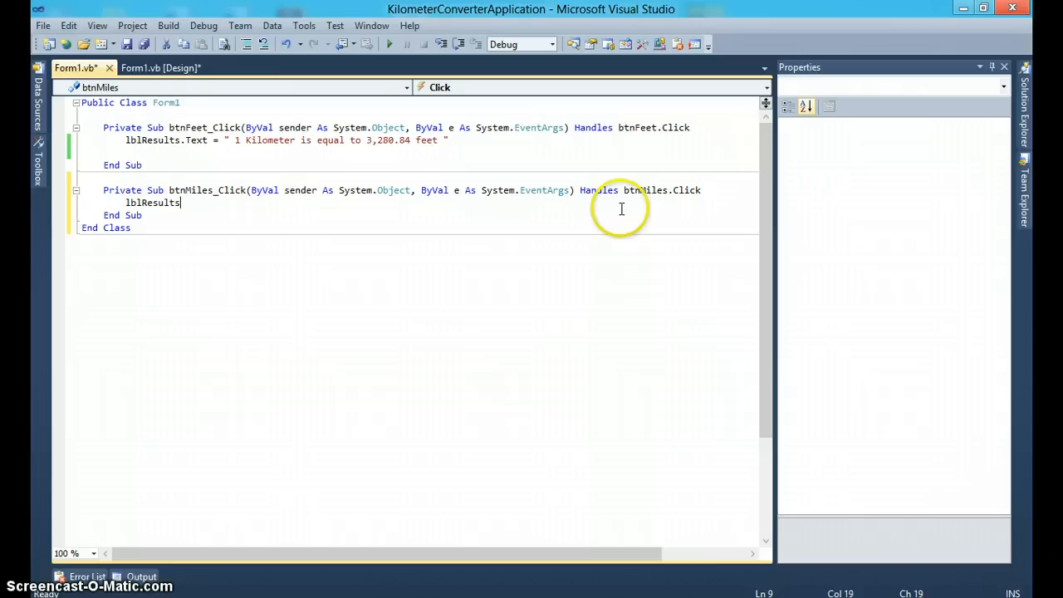
pyautogui.write('.Text=" 1 Kim')
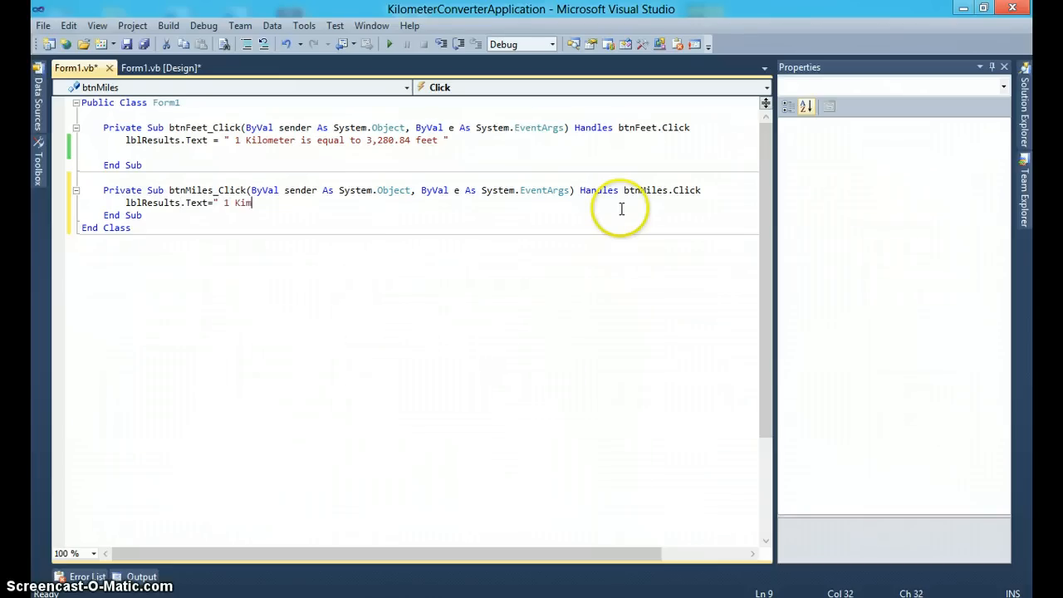
pyautogui.write('lometer is equal to 0.')
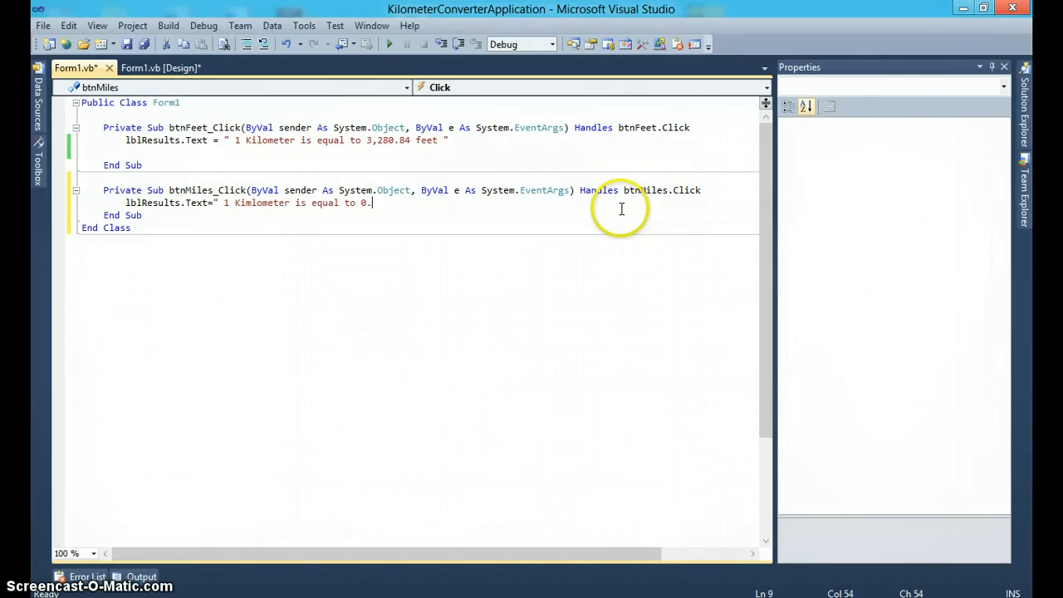
pyautogui.write('6')
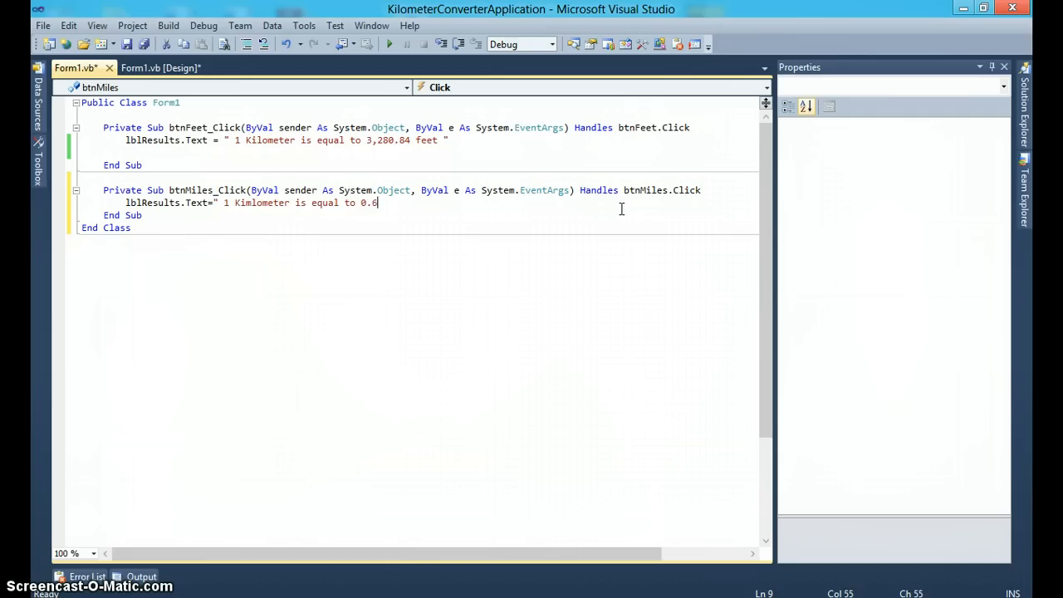
pyautogui.write('21 miles"')
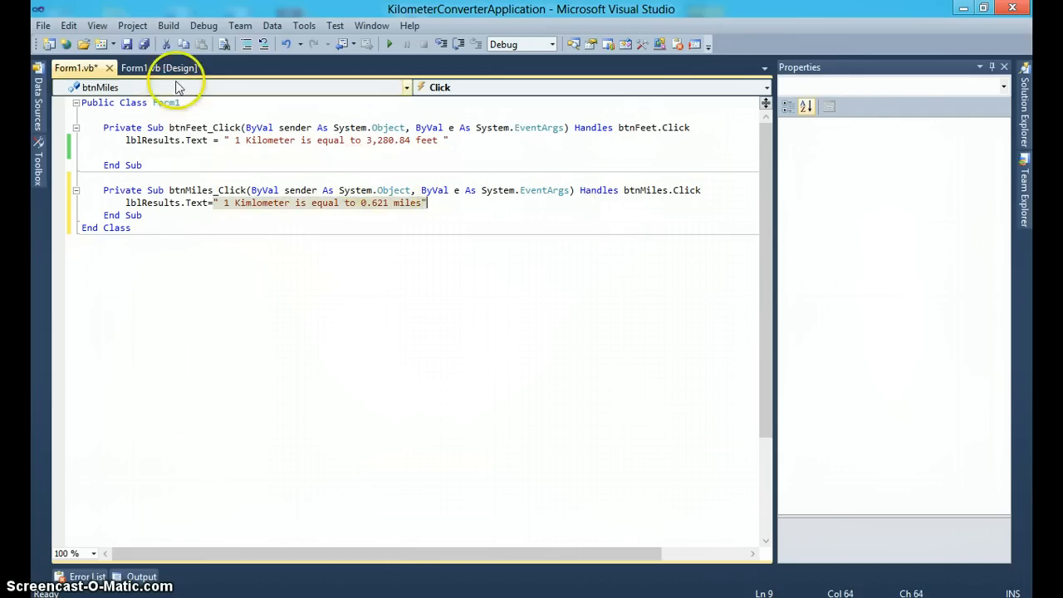
# Write lblResults.Text = " 1 Kilometer is equal to 39,370.1 inches" in a new btnInches_Click handler.
pyautogui.click(156, 68)
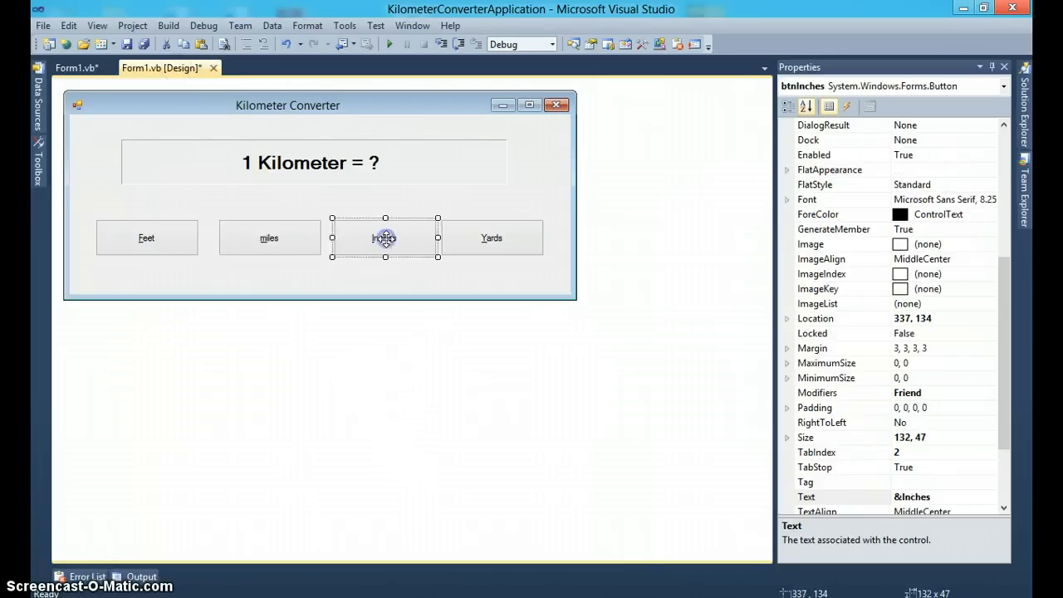
pyautogui.doubleClick(386, 237)
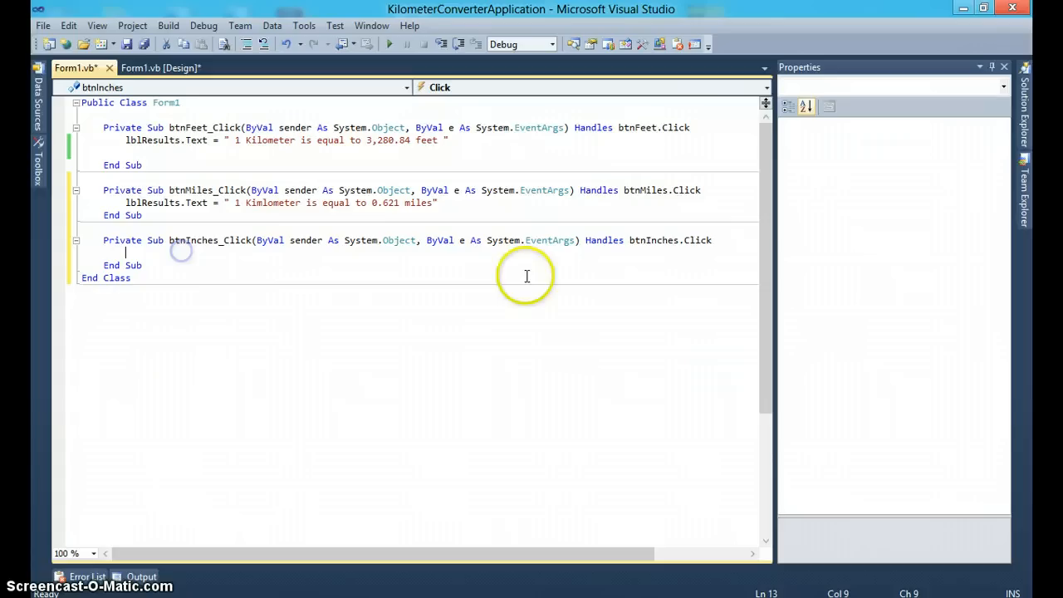
pyautogui.write('lblResults.Text= " 1 Kilometer is eq')
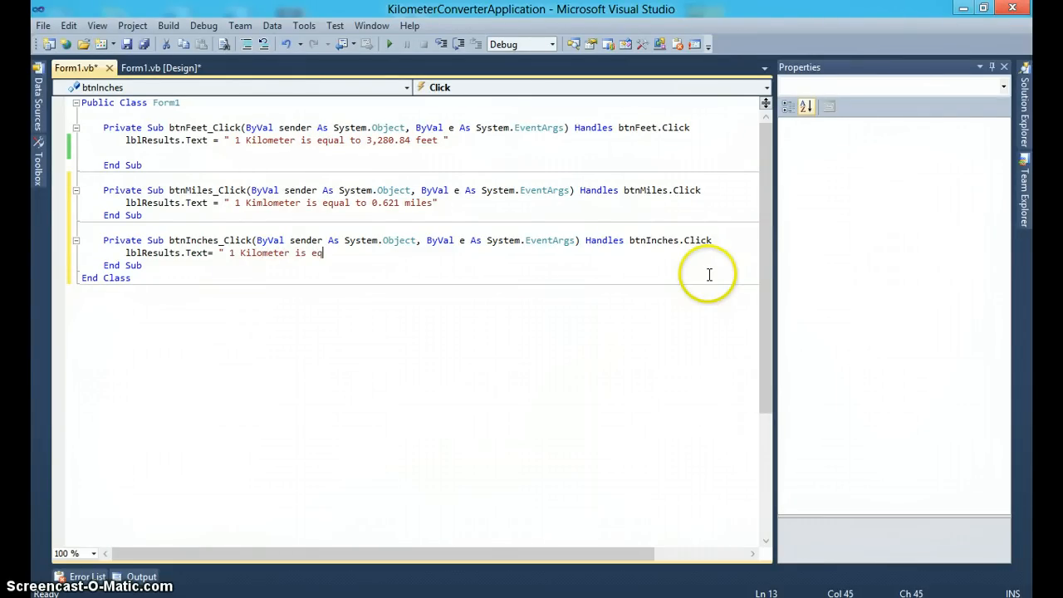
pyautogui.write('ual to')
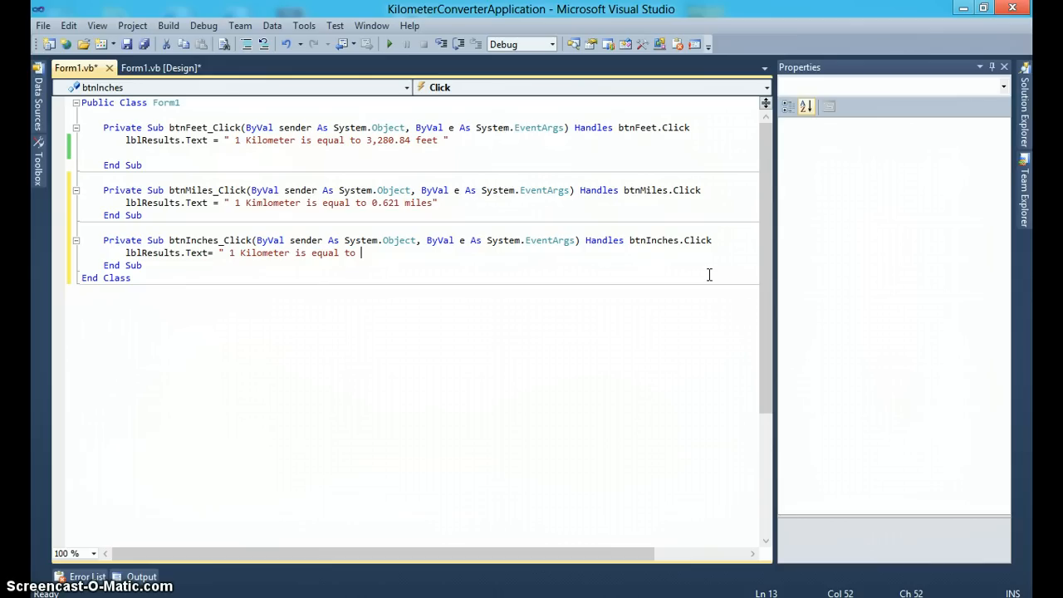
pyautogui.write('39')
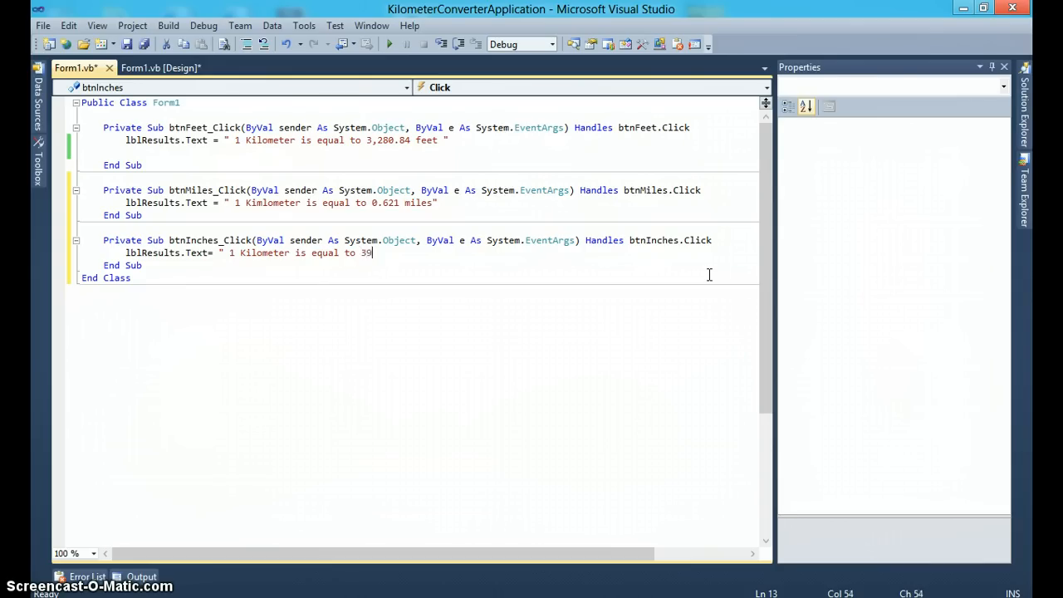
pyautogui.write(',370.1 inches"')
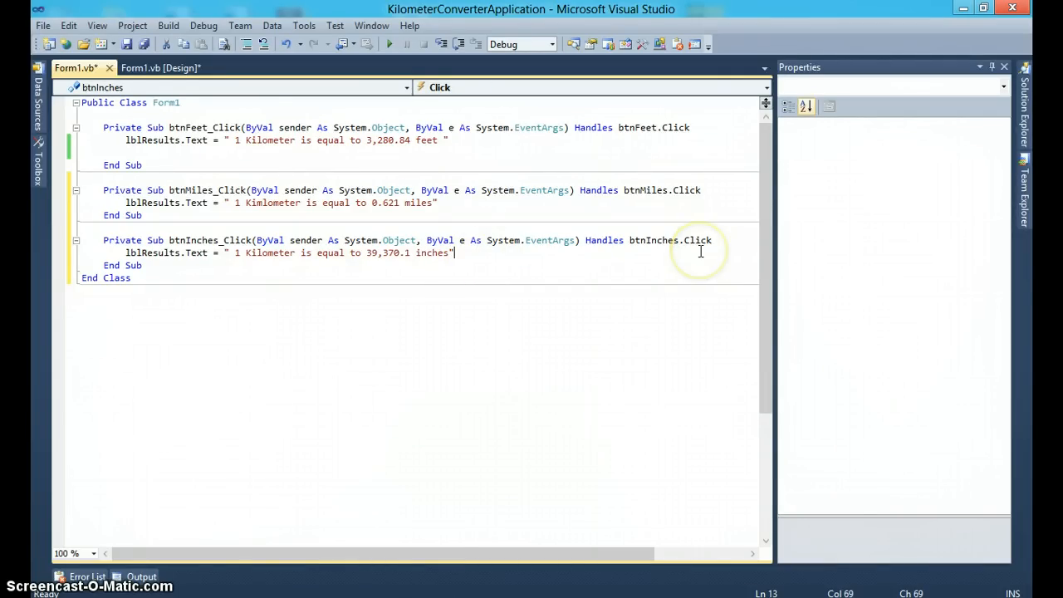
# Write lblResults.Text = " 1 Kilometer is equal to 1,093.61 yards" in a new btnYards_Click handler.
pyautogui.click(160, 67)
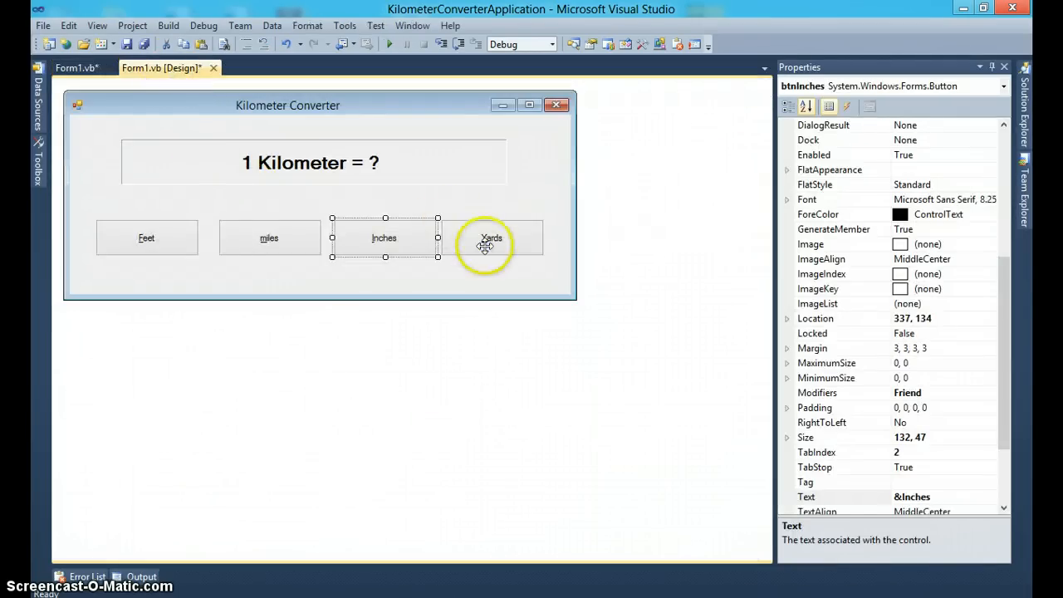
pyautogui.doubleClick(485, 239)
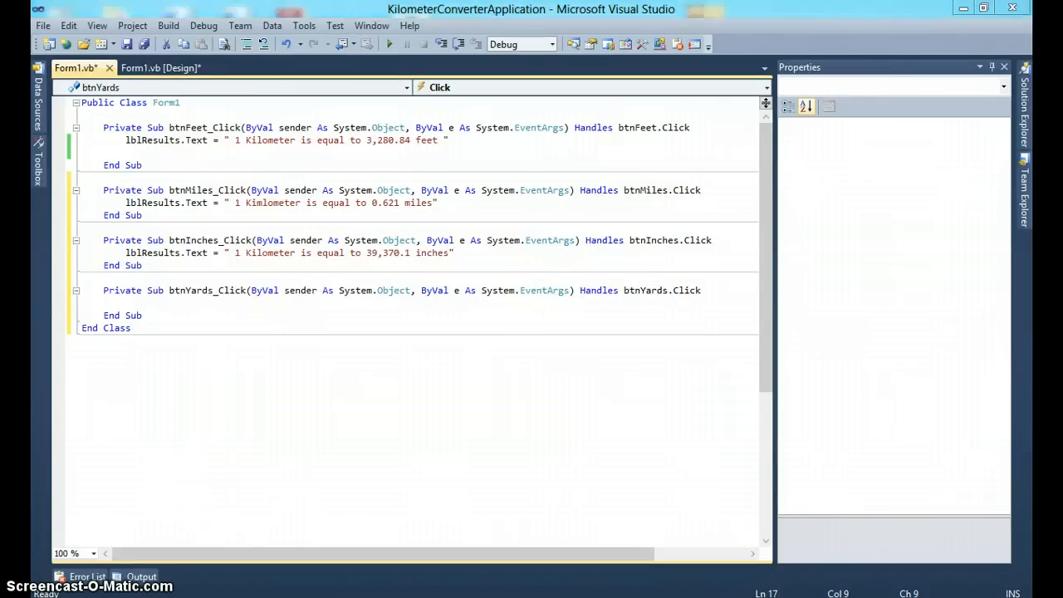
pyautogui.moveTo(210, 312)
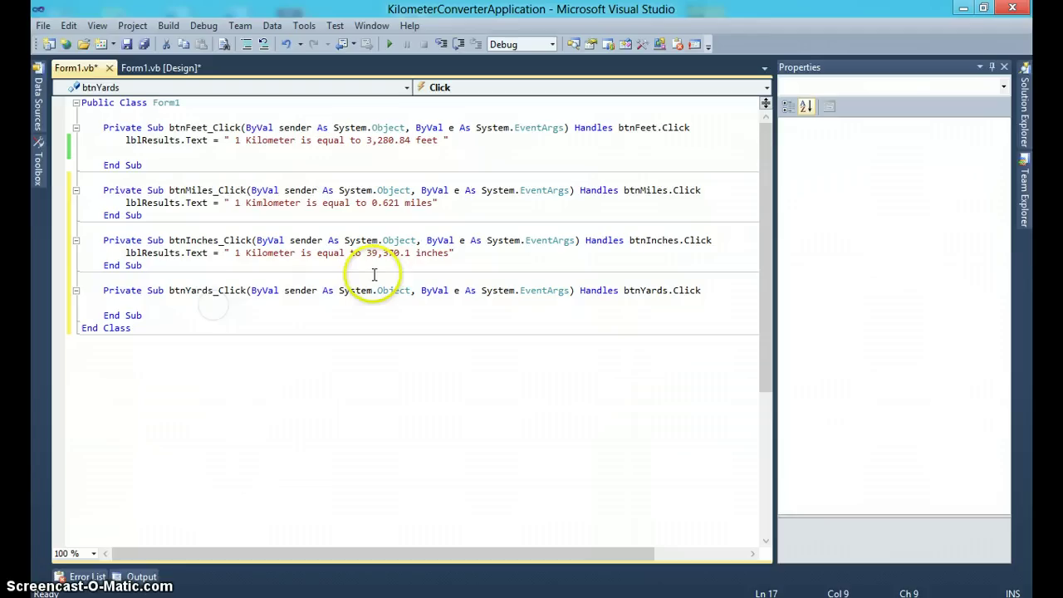
pyautogui.write('lblResults.Text= "')
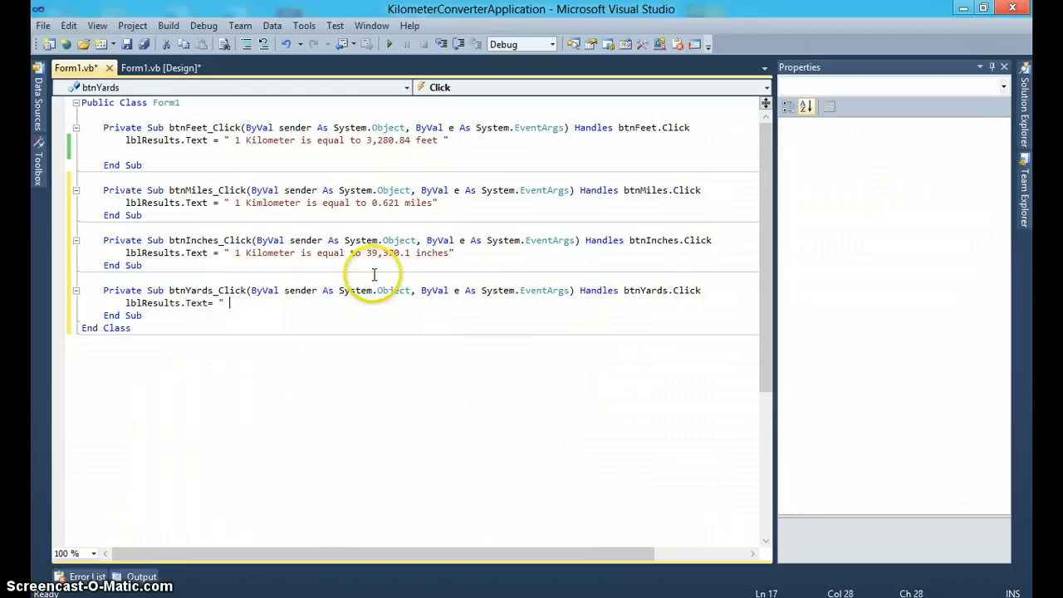
pyautogui.write('1 Kil')
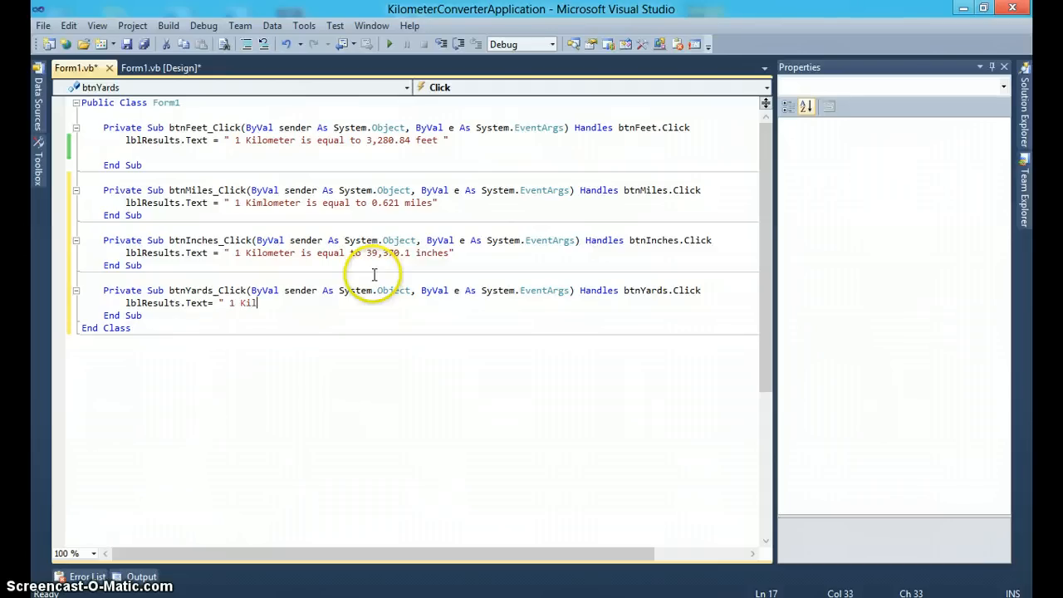
pyautogui.write('ometer is e')
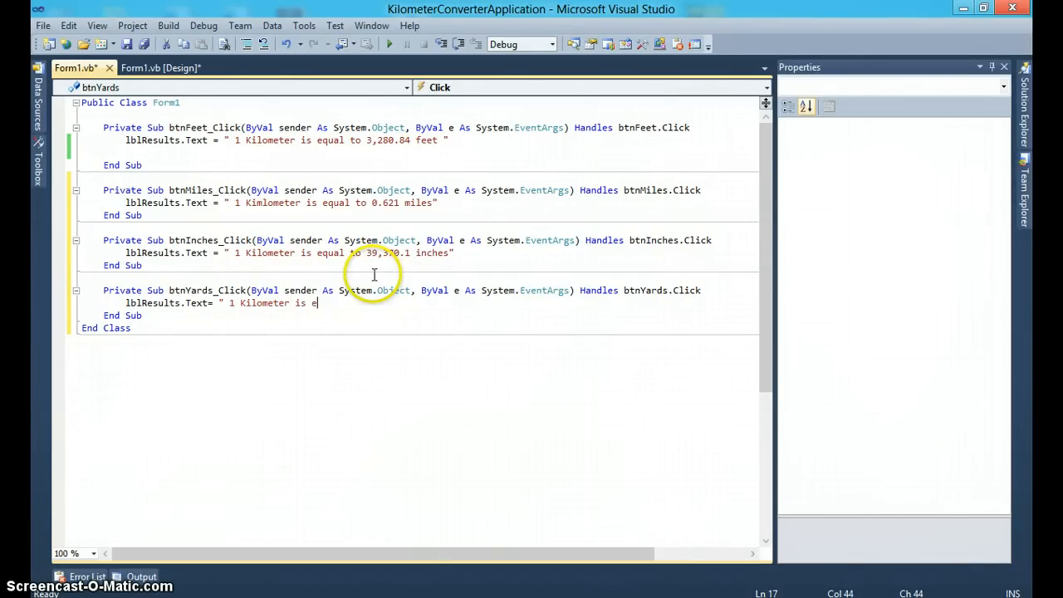
pyautogui.write('qual to')
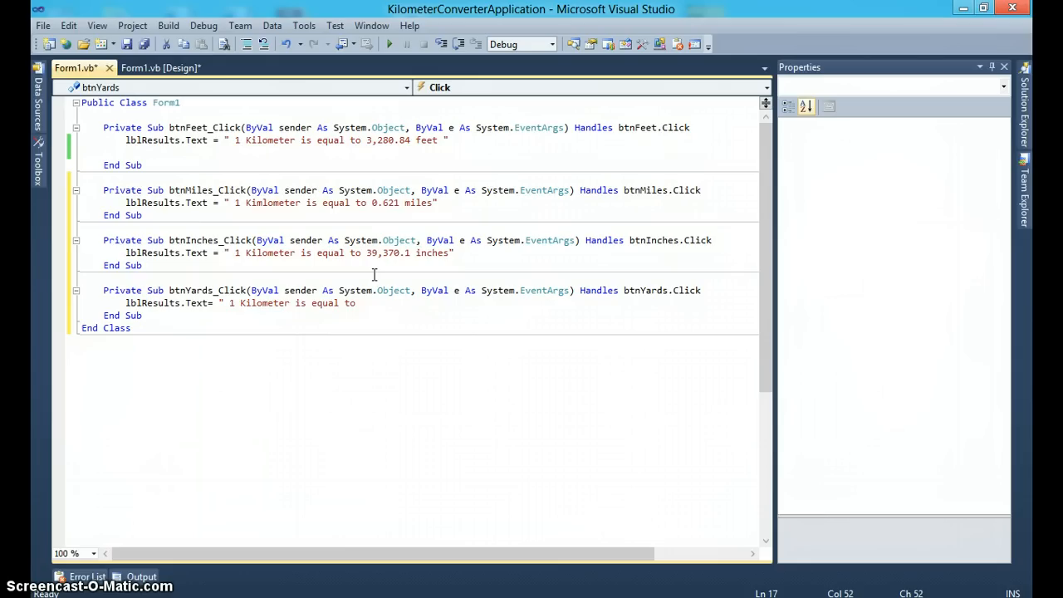
pyautogui.write('1,09')
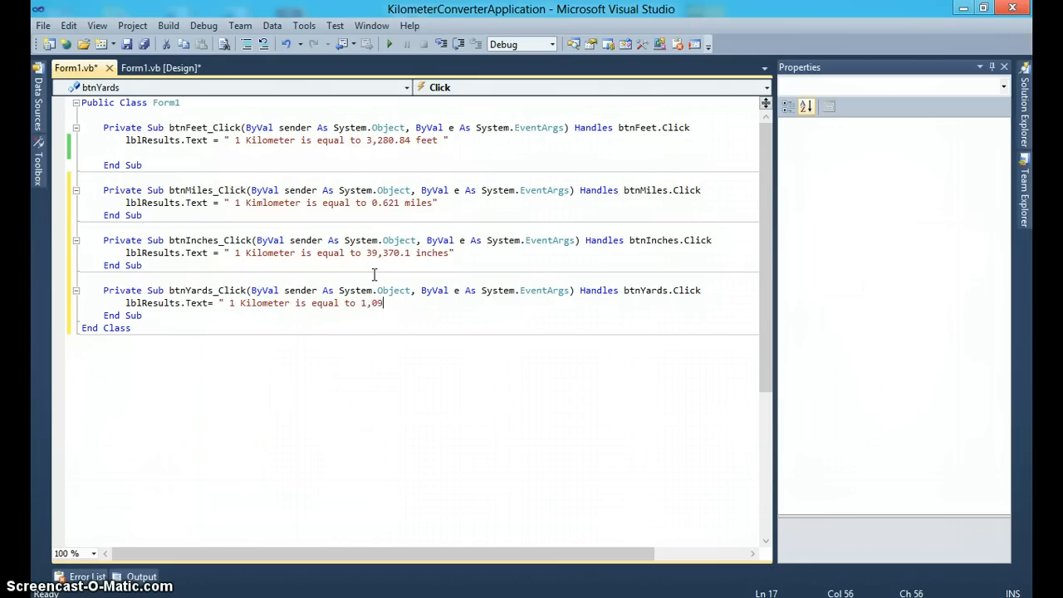
pyautogui.write('3.61 yards"')
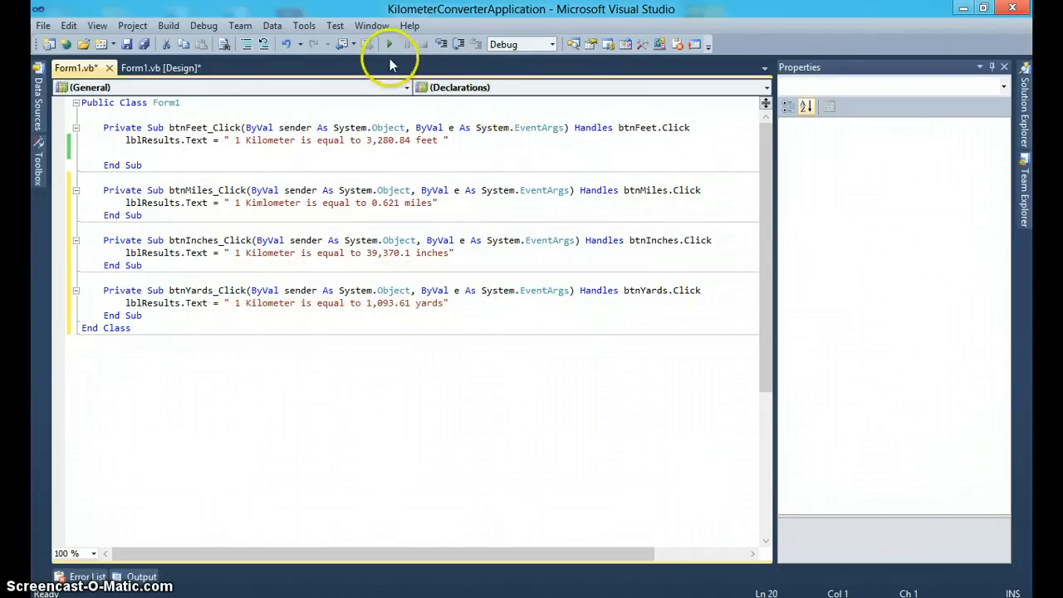
# Run the converter, check the miles, inches and yards messages, then close it.
pyautogui.click(388, 43)
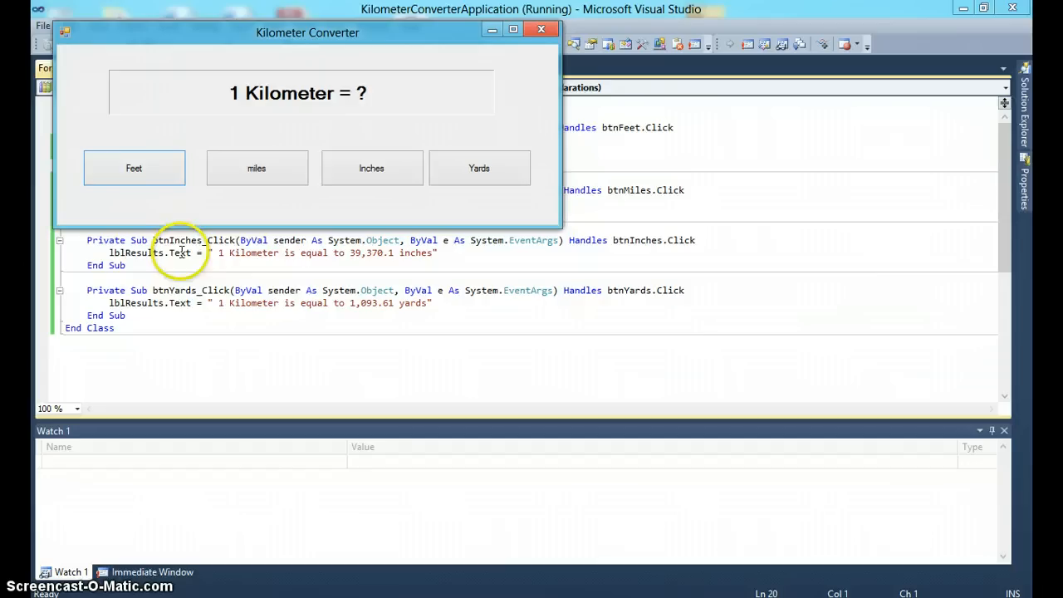
pyautogui.click(271, 176)
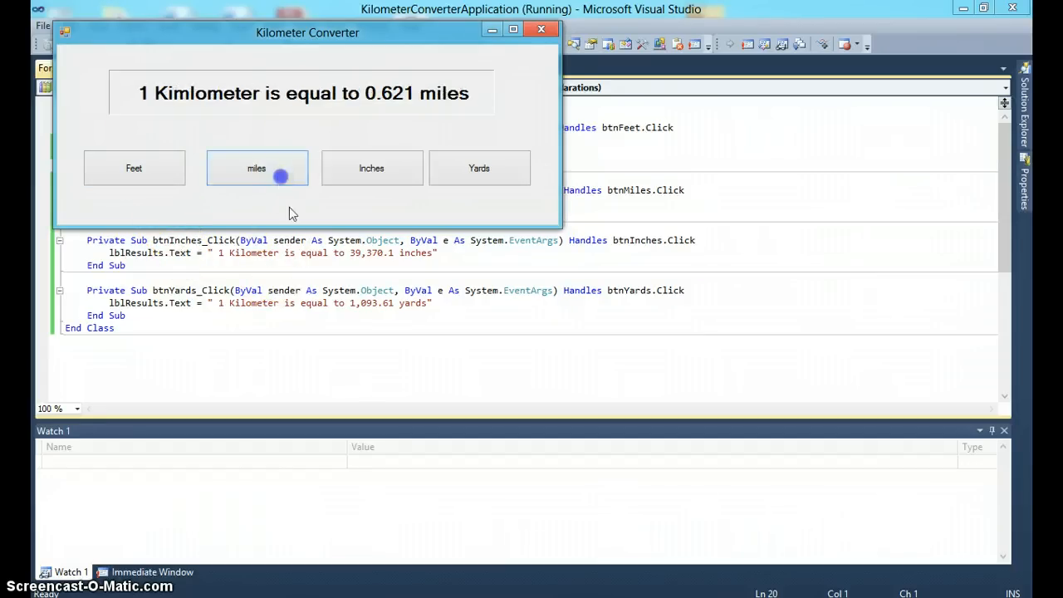
pyautogui.click(372, 168)
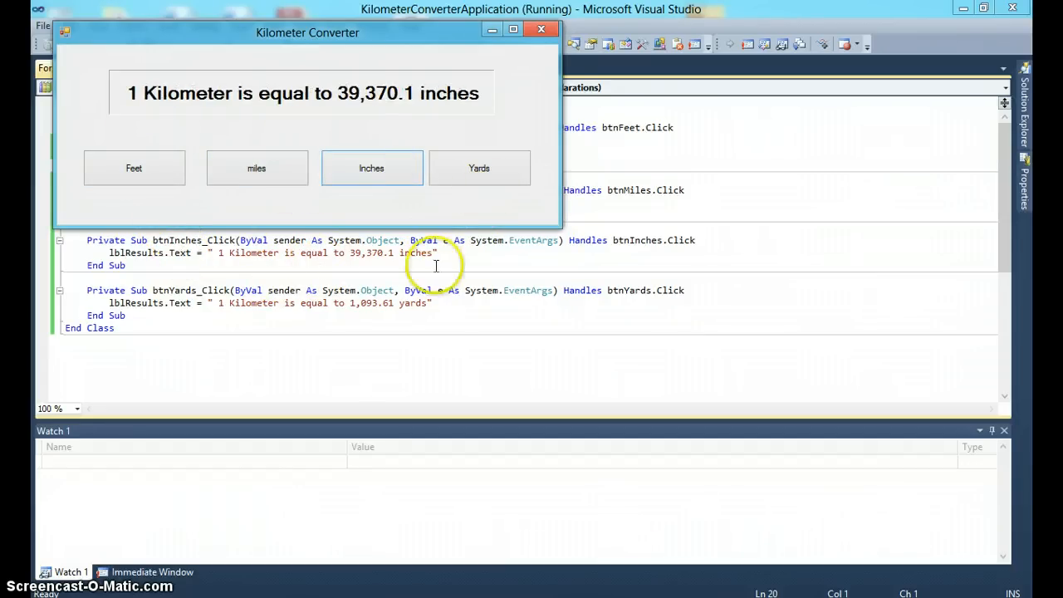
pyautogui.click(478, 168)
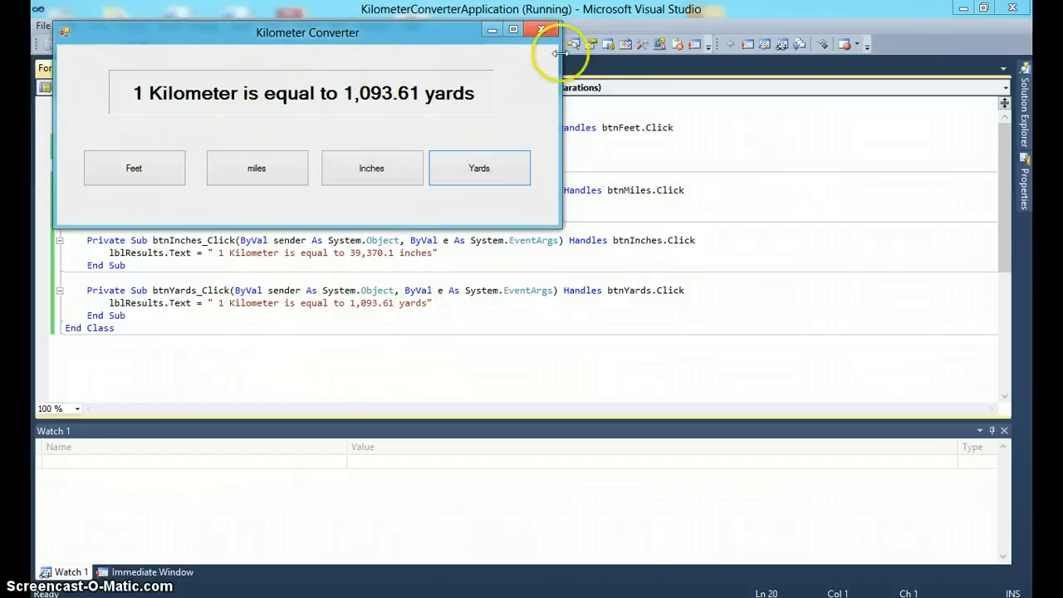
pyautogui.moveTo(432, 172)
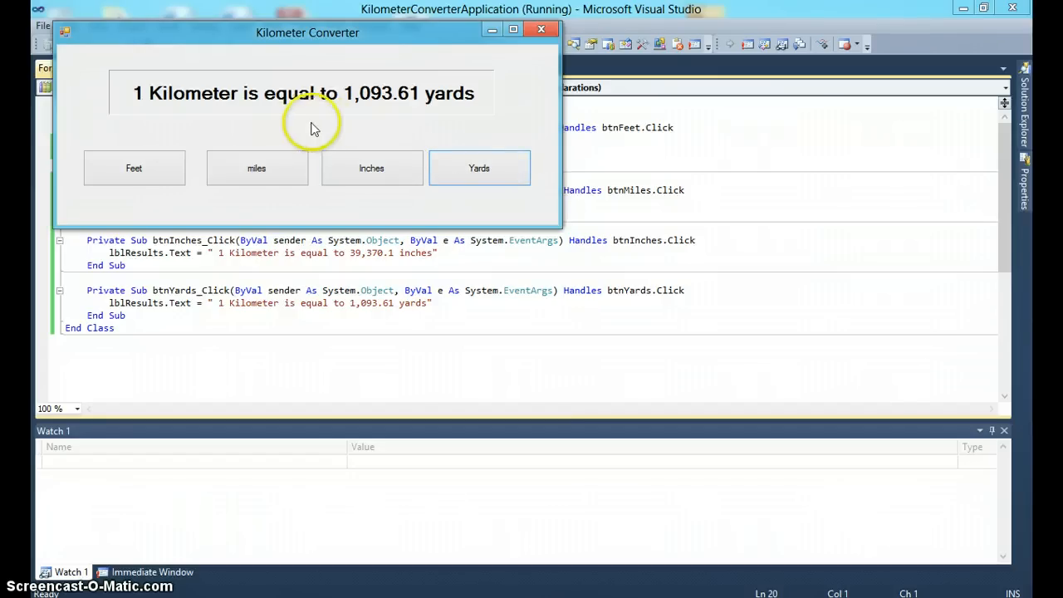
pyautogui.moveTo(274, 119)
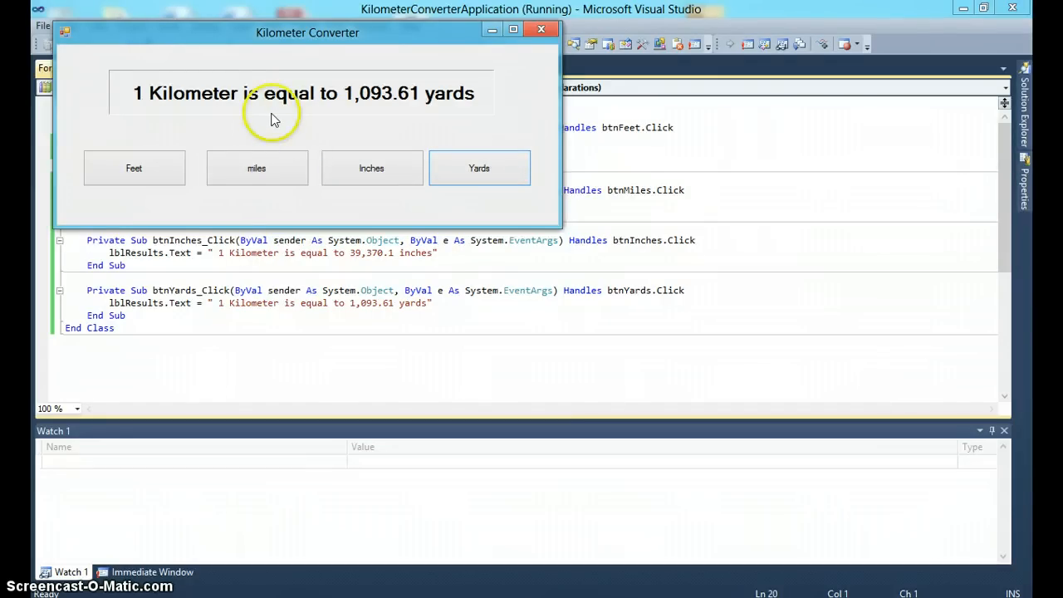
pyautogui.moveTo(289, 103)
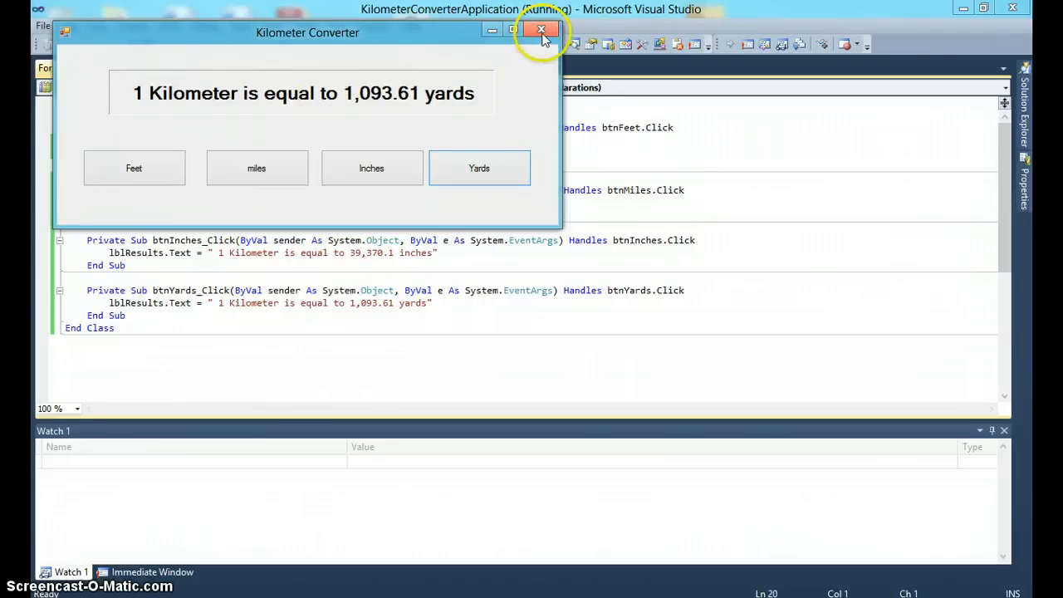
pyautogui.click(538, 30)
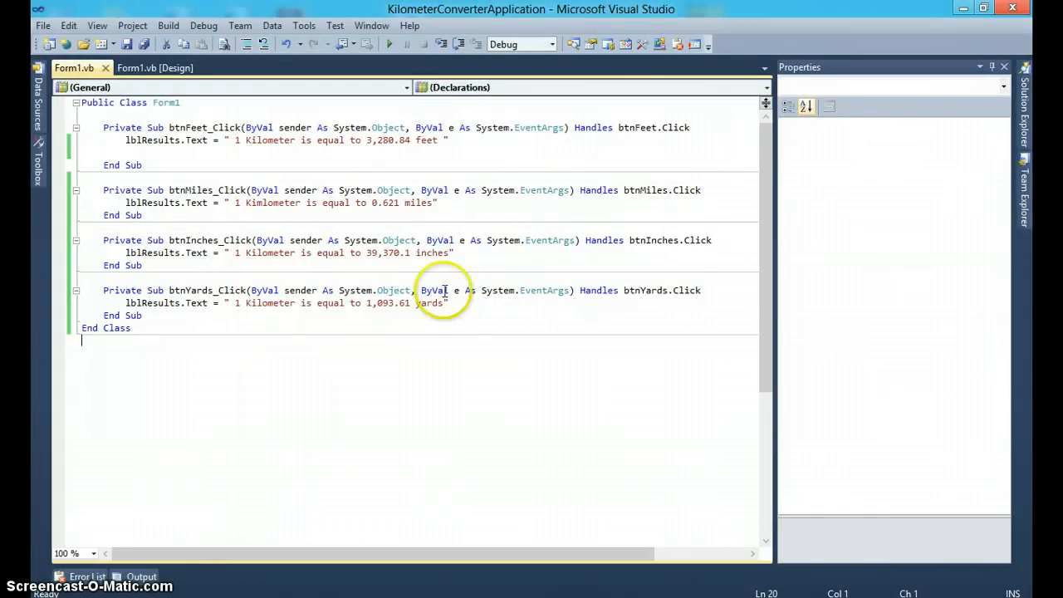